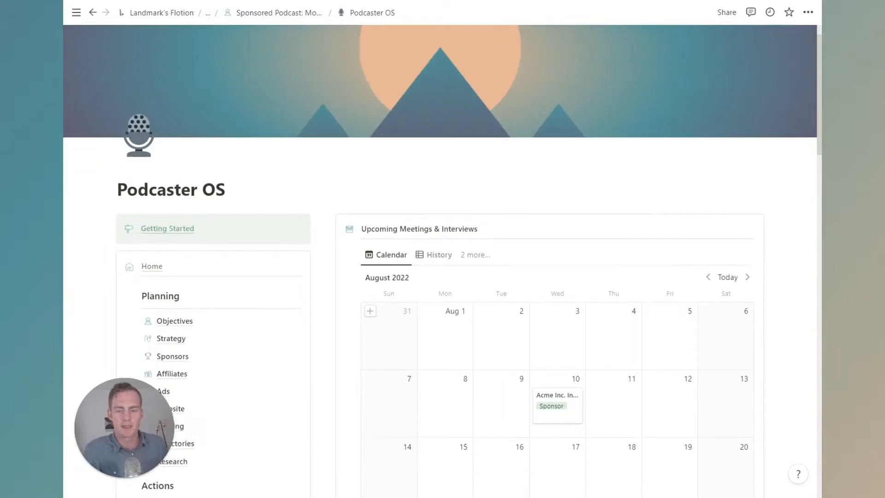
Step: Scroll through the template overview, then look over the Strategy page
scroll(down, 3)
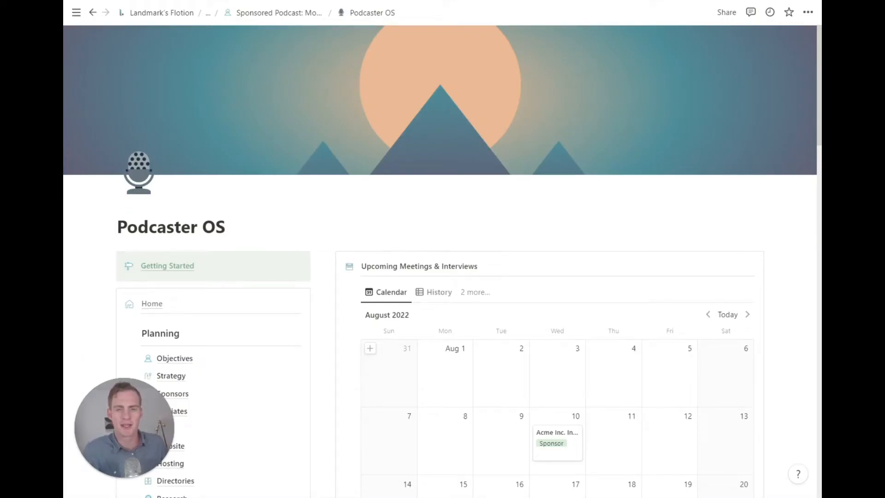
scroll(down, 3)
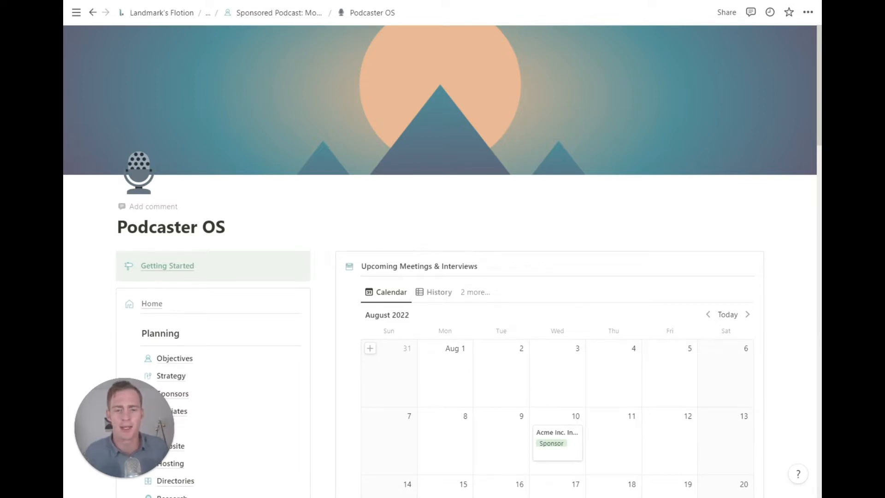
scroll(down, 3)
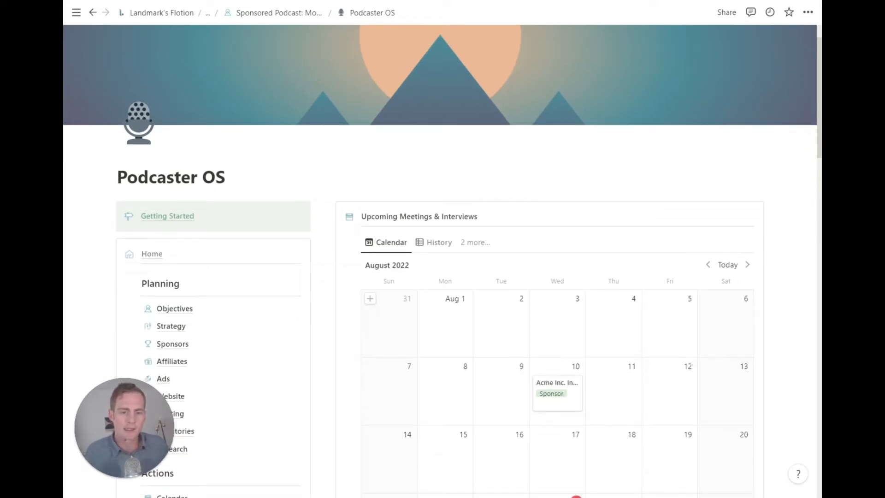
scroll(down, 3)
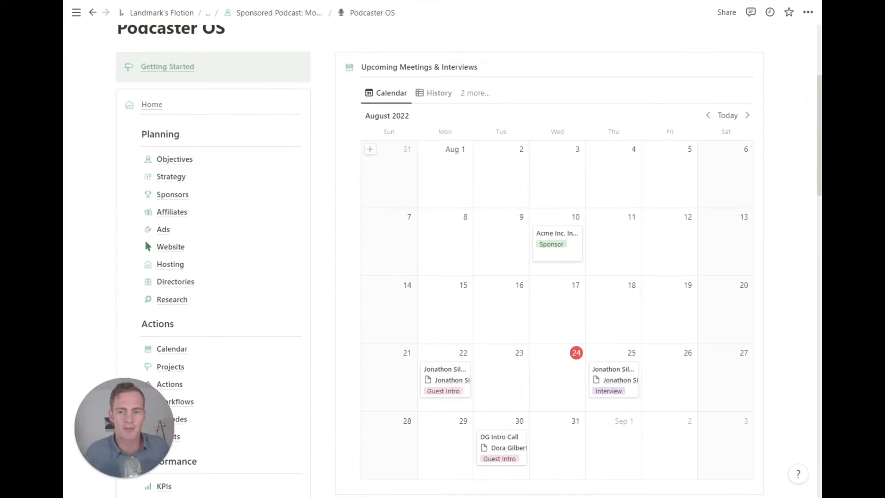
scroll(down, 3)
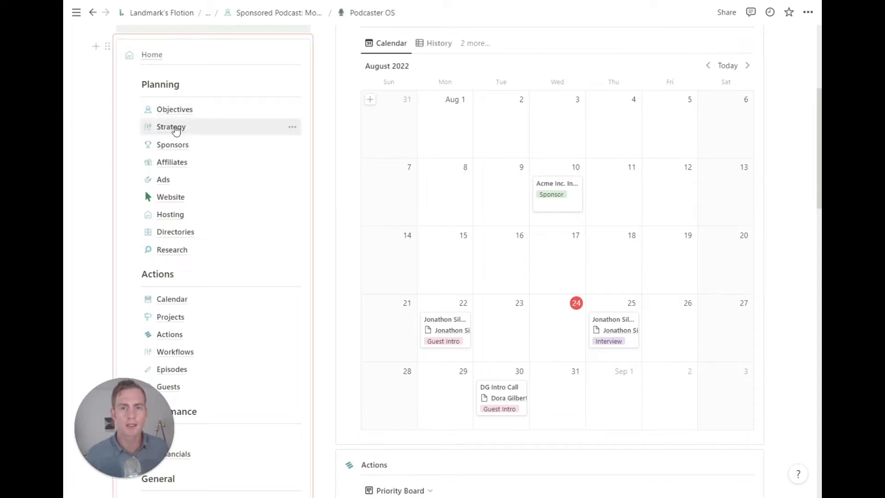
mouse_move(175, 184)
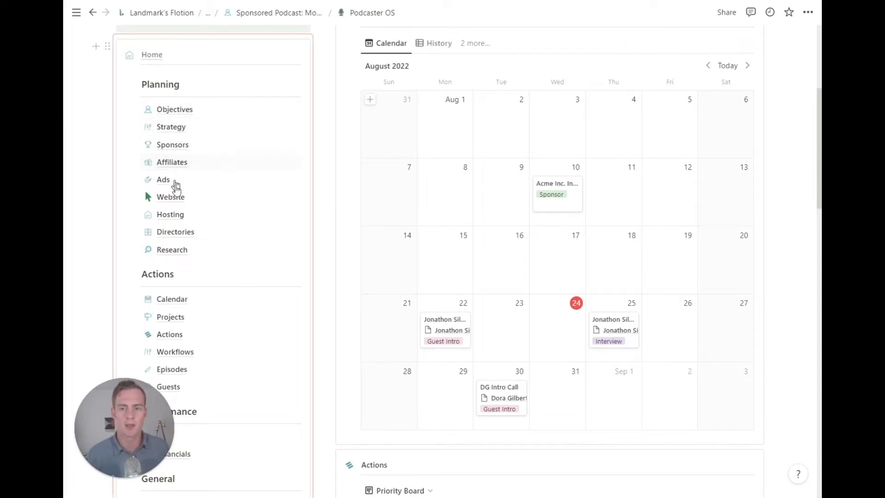
scroll(down, 3)
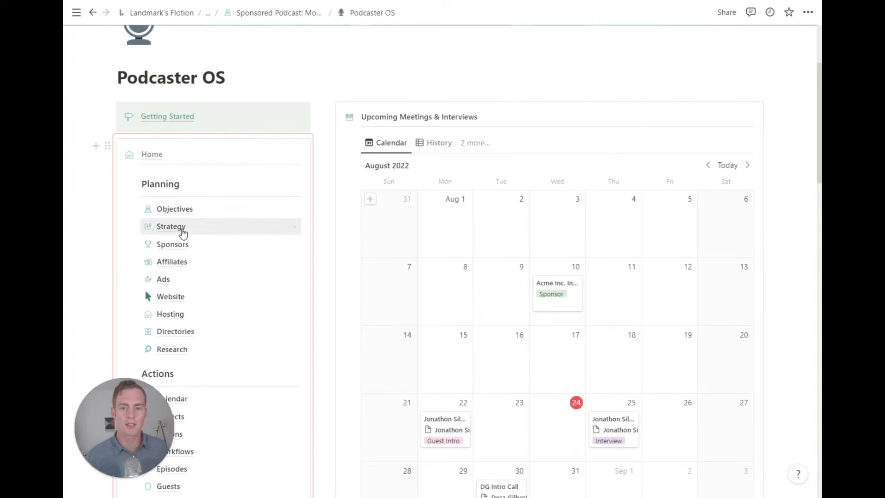
click(171, 227)
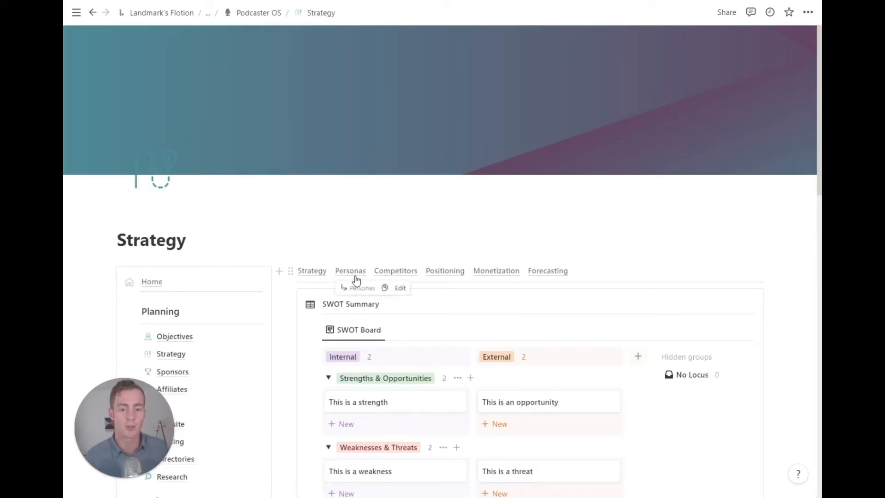
scroll(down, 3)
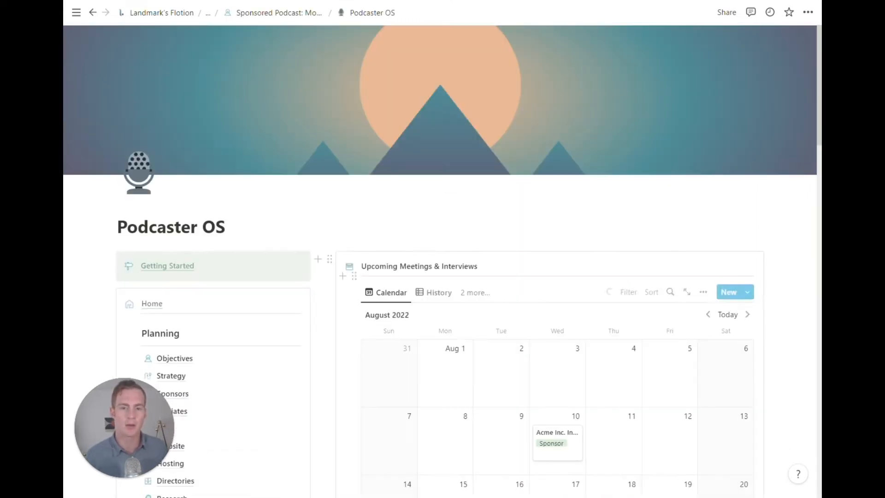
scroll(down, 3)
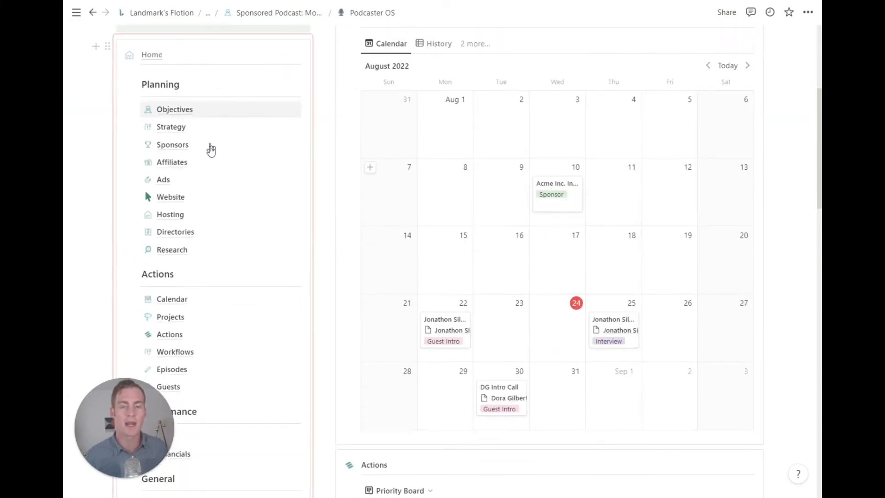
scroll(down, 3)
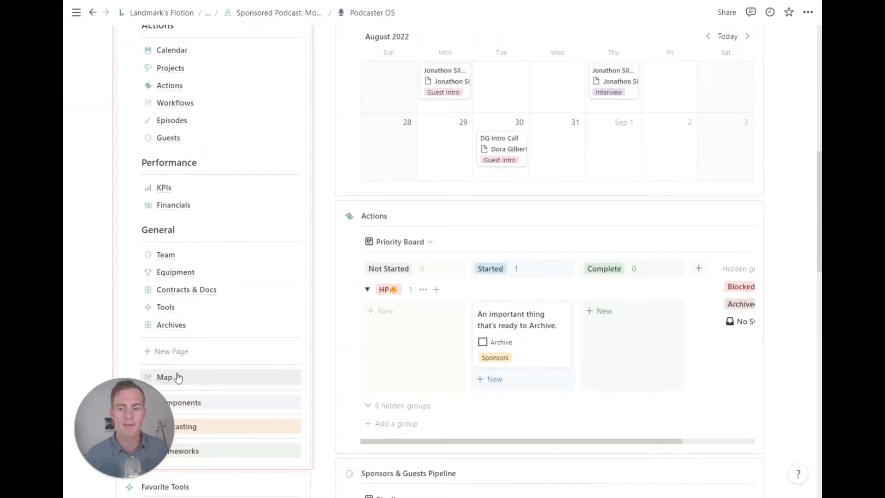
Step: Browse the Map page listing all of the template's databases
click(164, 377)
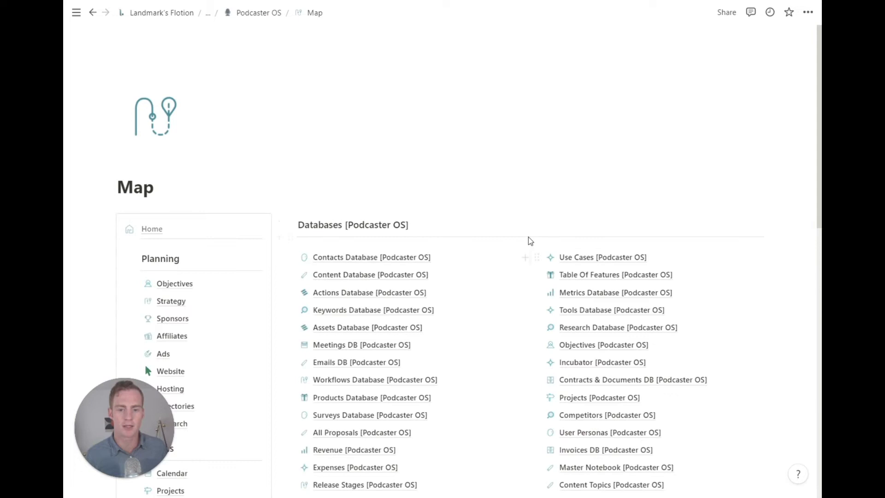
scroll(down, 3)
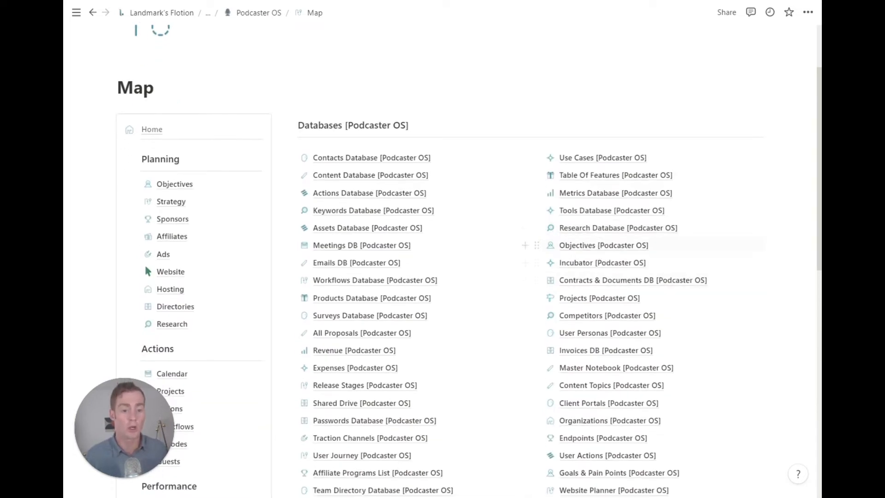
scroll(down, 3)
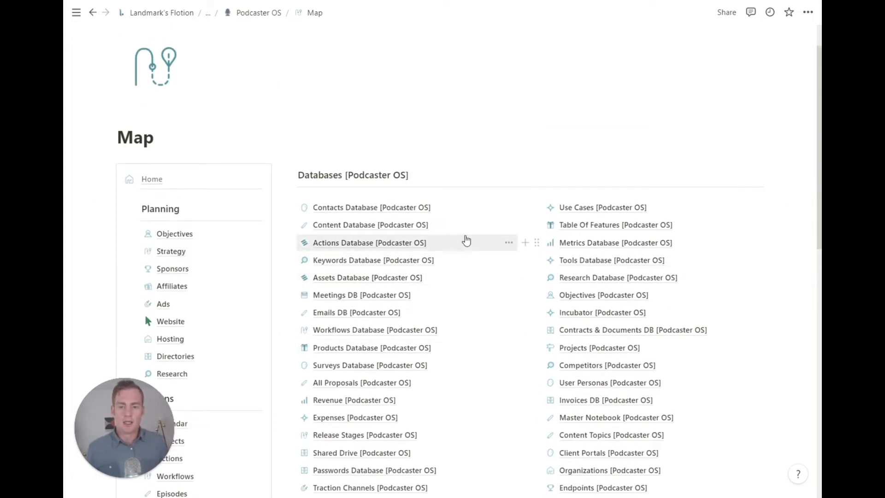
scroll(down, 3)
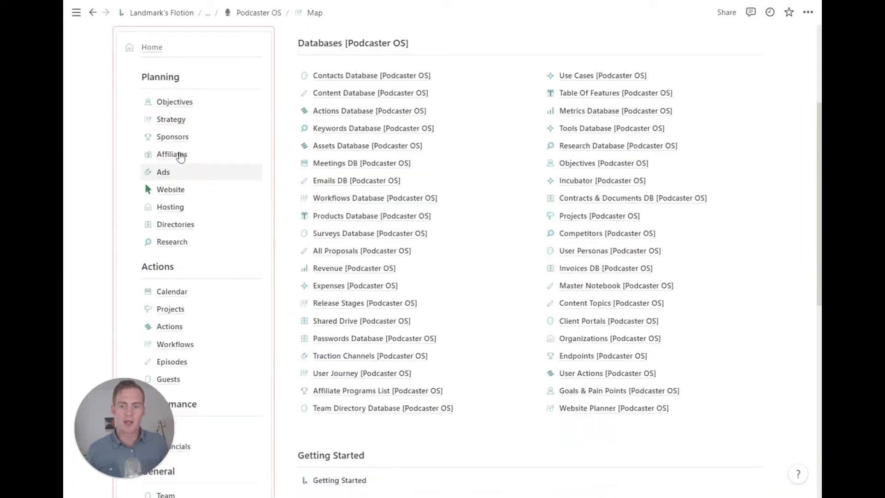
scroll(down, 3)
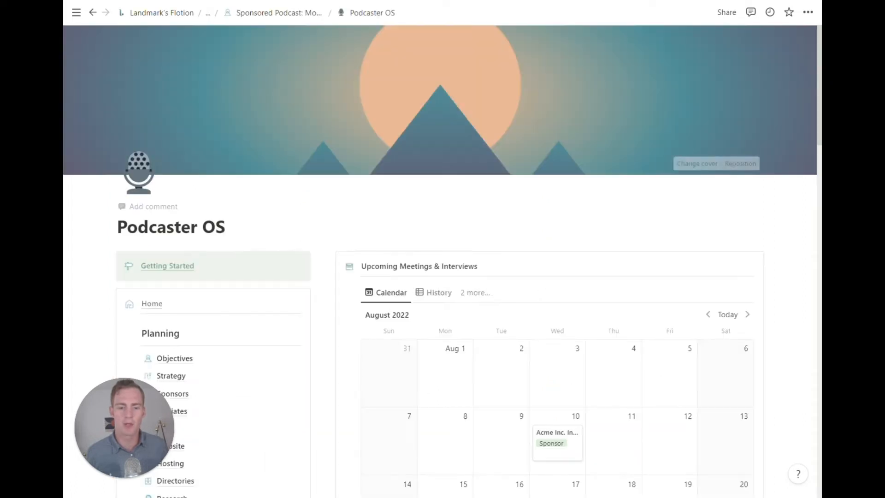
scroll(down, 3)
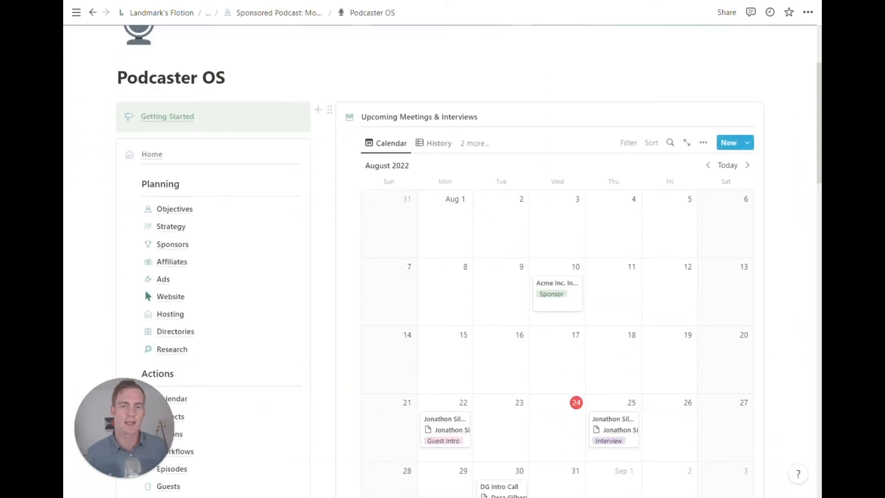
mouse_move(411, 135)
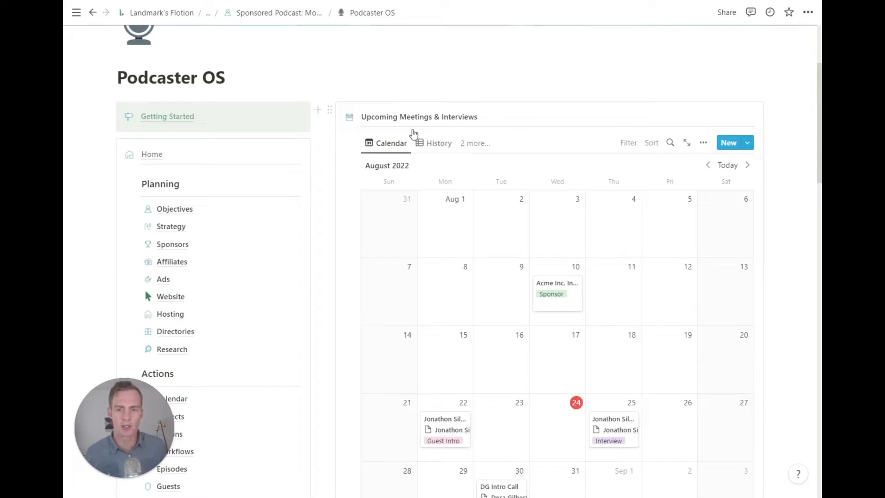
scroll(down, 3)
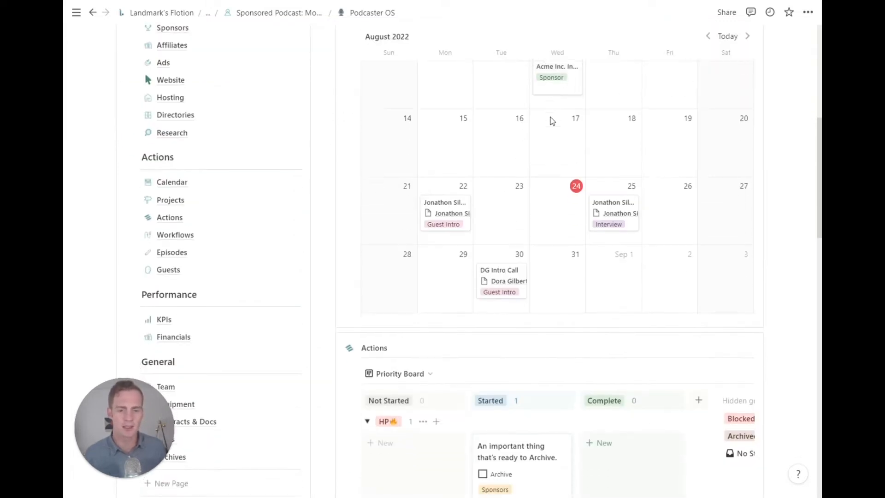
scroll(down, 3)
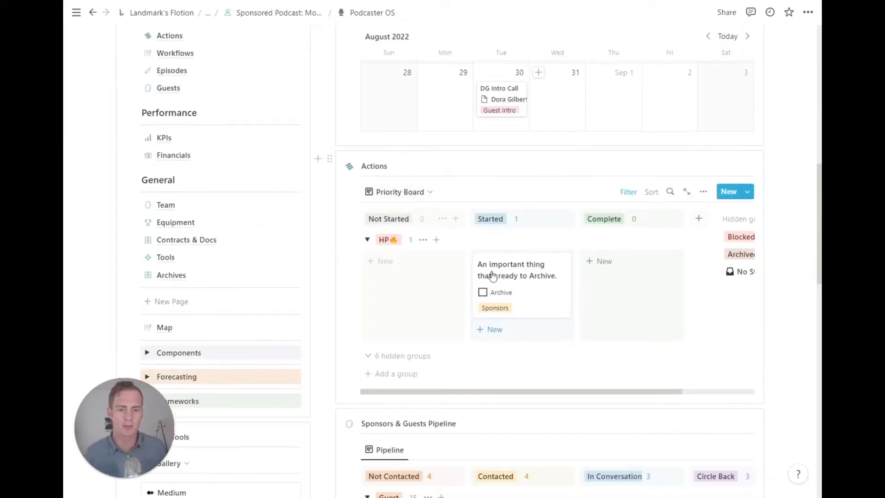
scroll(down, 3)
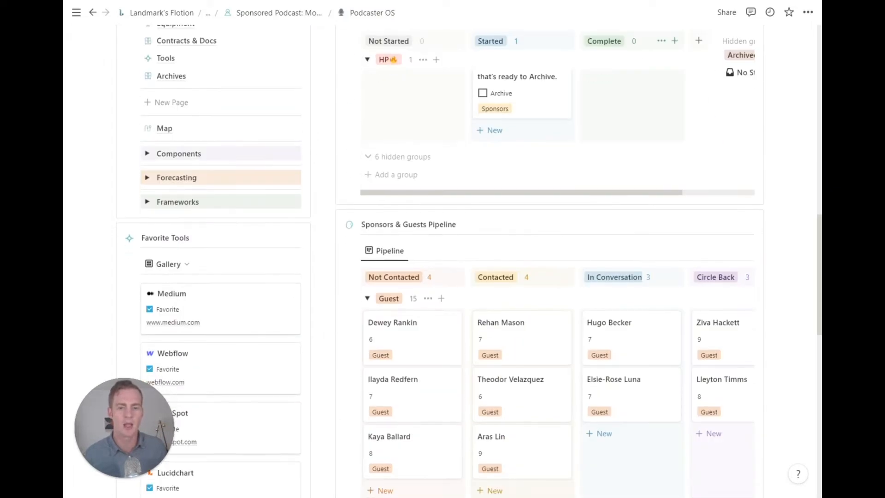
scroll(down, 3)
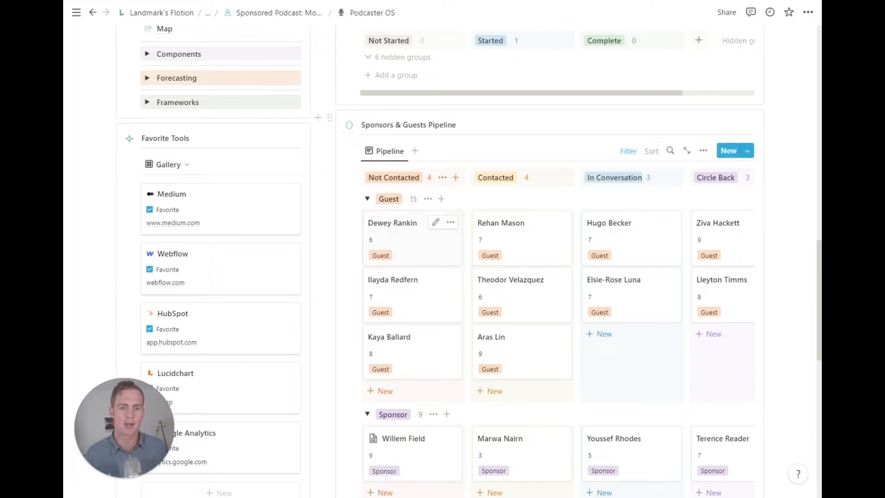
scroll(down, 3)
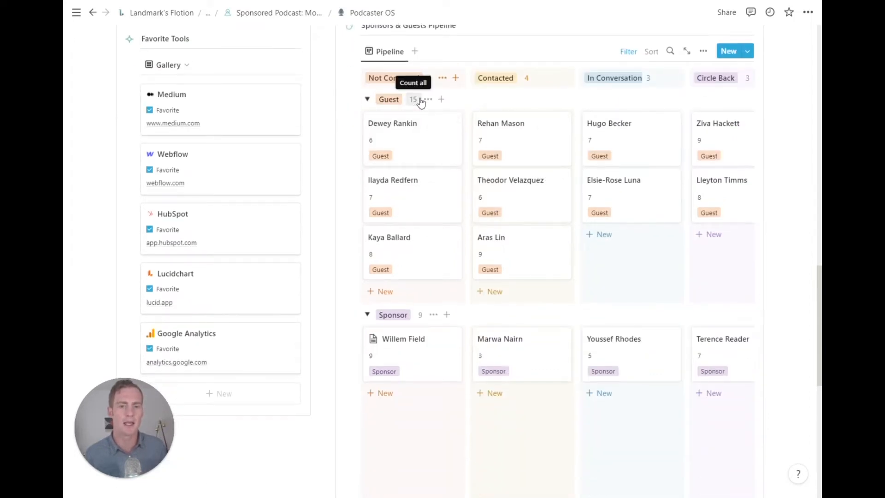
mouse_move(391, 50)
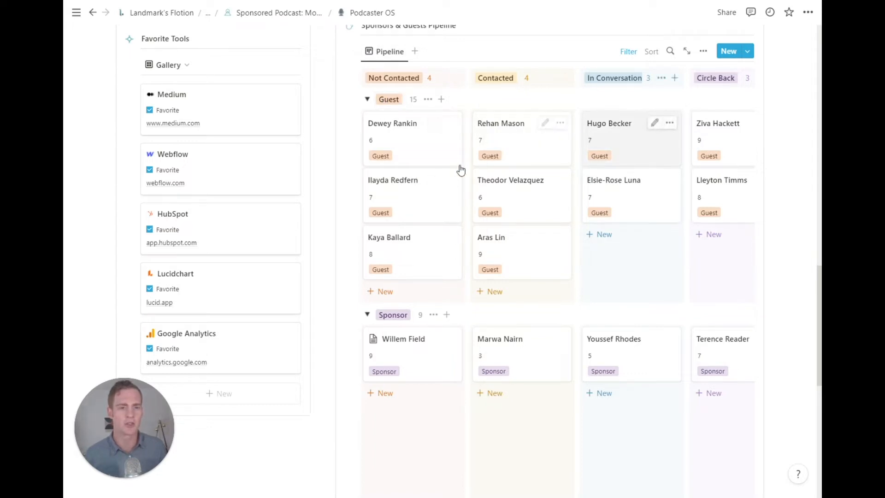
scroll(down, 3)
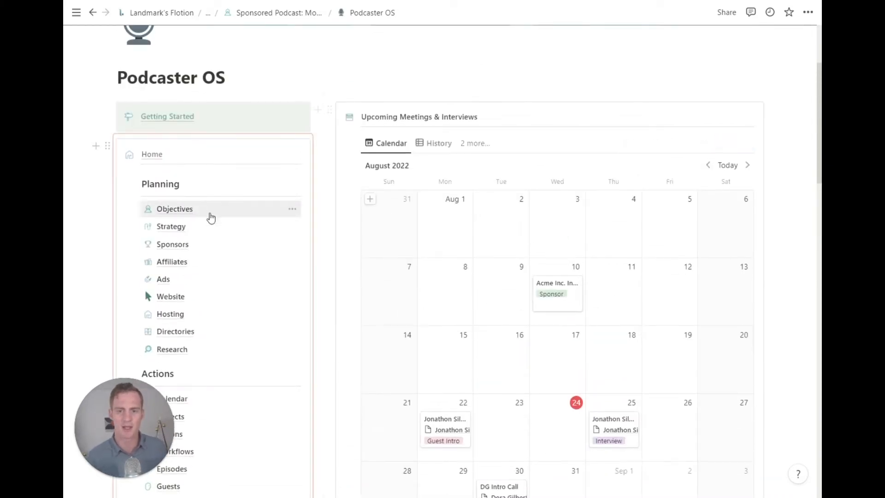
Step: Go to the Objectives page showing goals grouped by category with progress bars
click(175, 209)
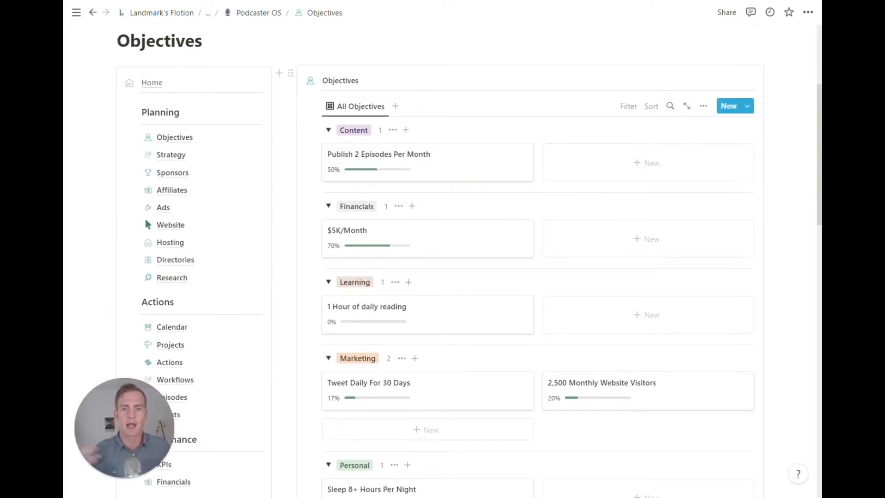
mouse_move(564, 149)
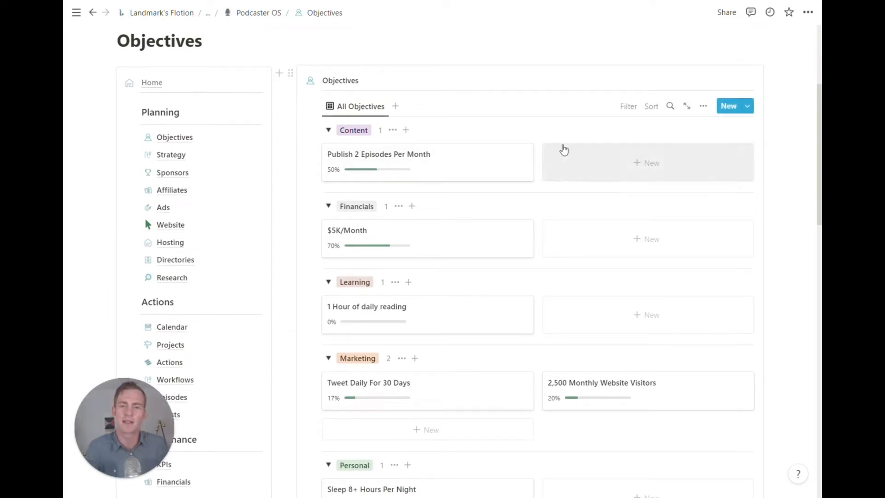
scroll(down, 3)
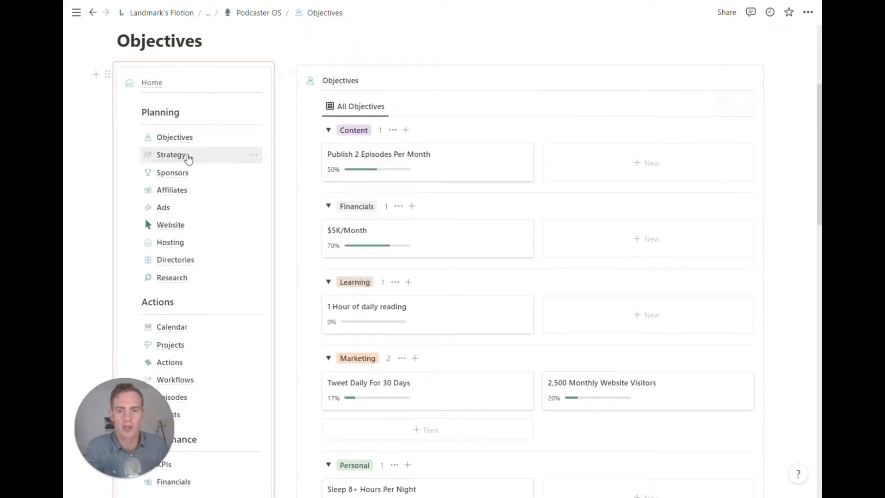
Step: Look over the Strategy page's SWOT board, Lean Canvas and Notebook sections
click(167, 155)
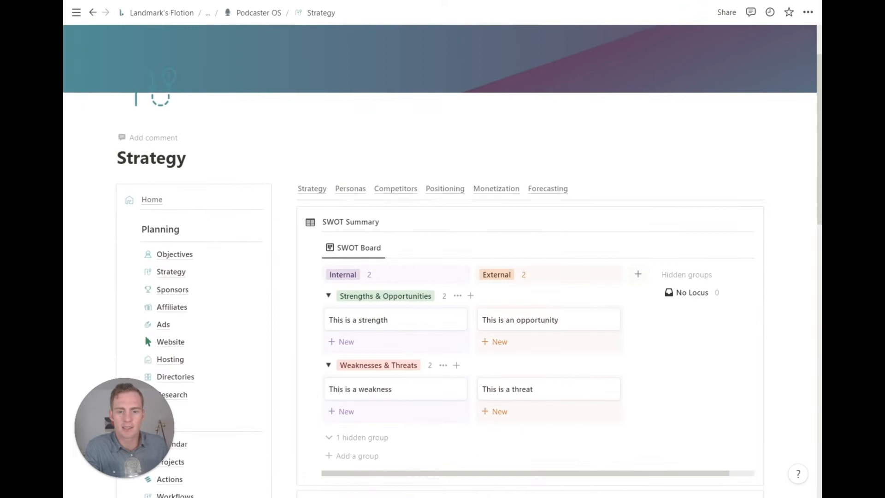
scroll(down, 3)
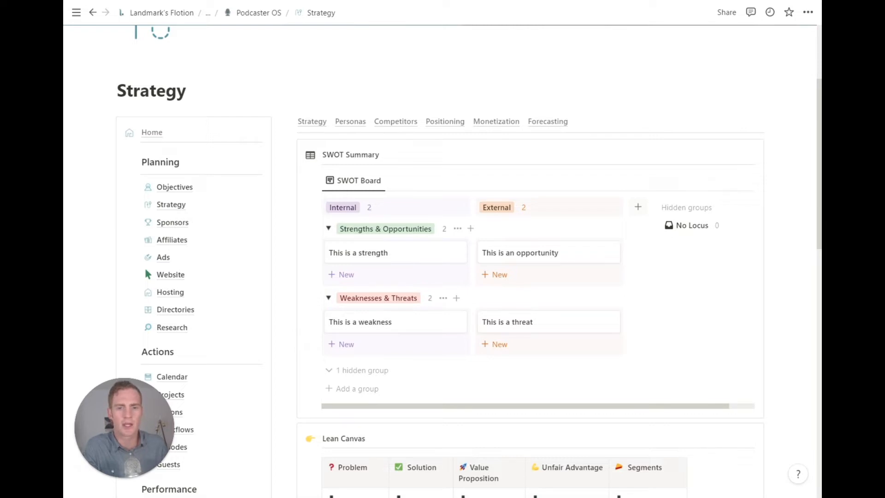
scroll(down, 3)
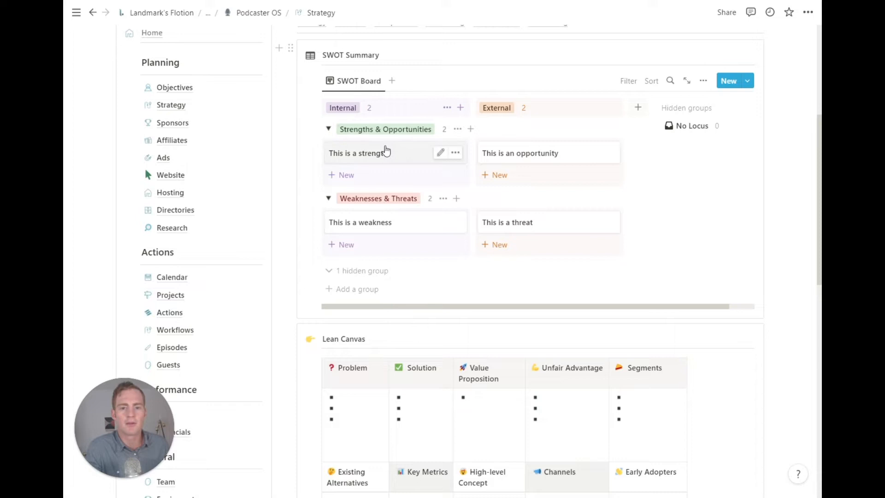
scroll(down, 3)
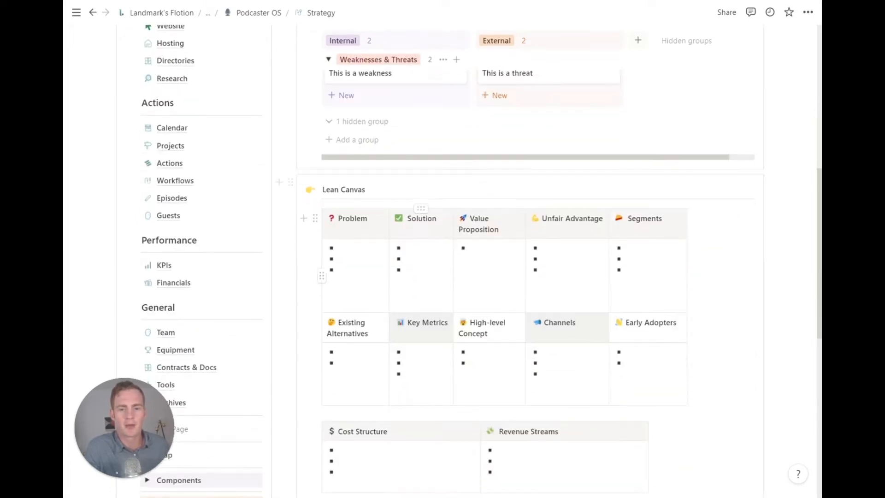
scroll(down, 3)
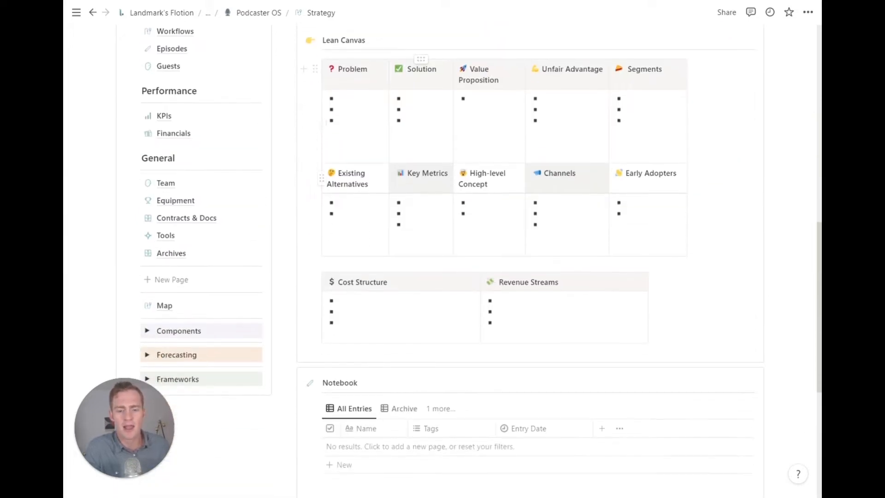
scroll(down, 3)
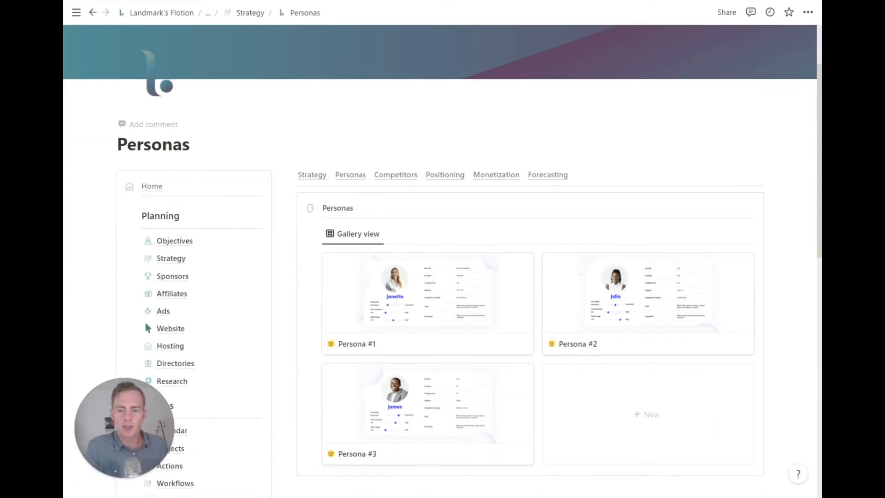
scroll(down, 3)
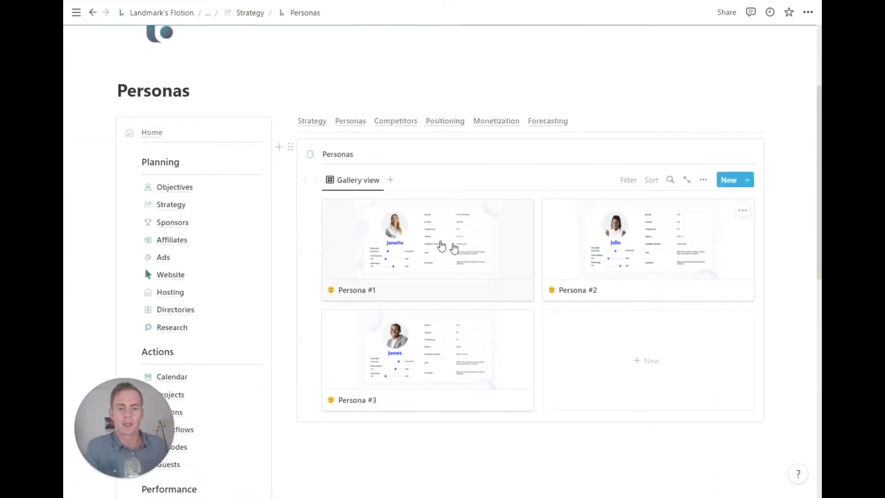
click(441, 245)
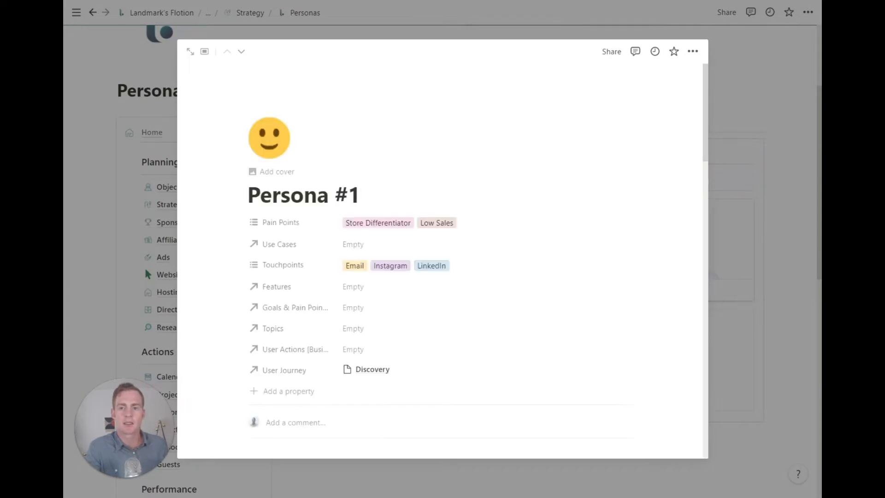
scroll(down, 3)
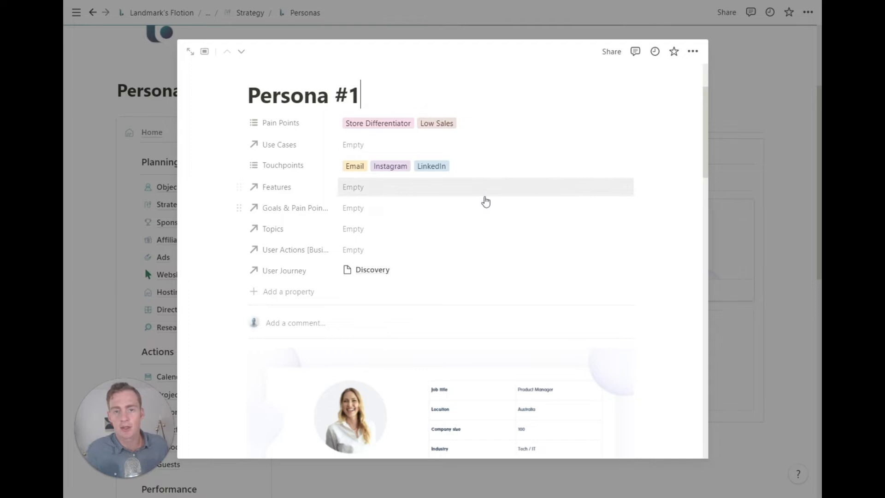
scroll(down, 3)
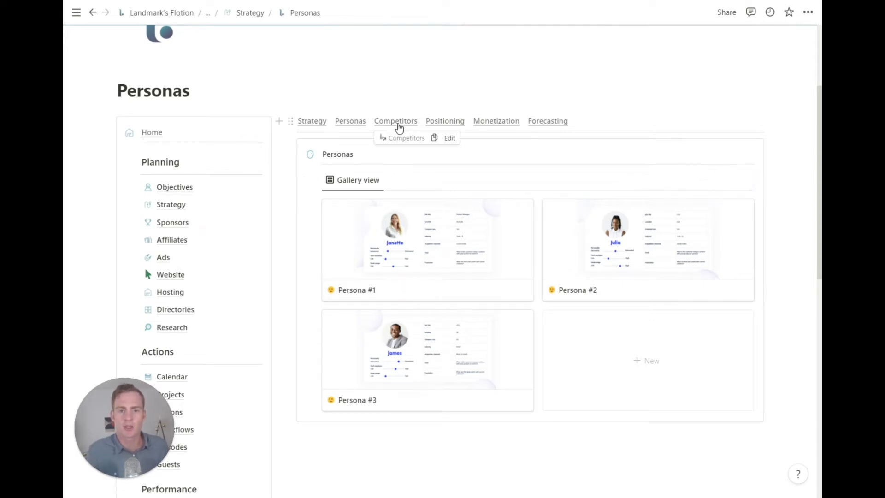
Step: View the Competitors table, then move to the Positioning page
click(396, 121)
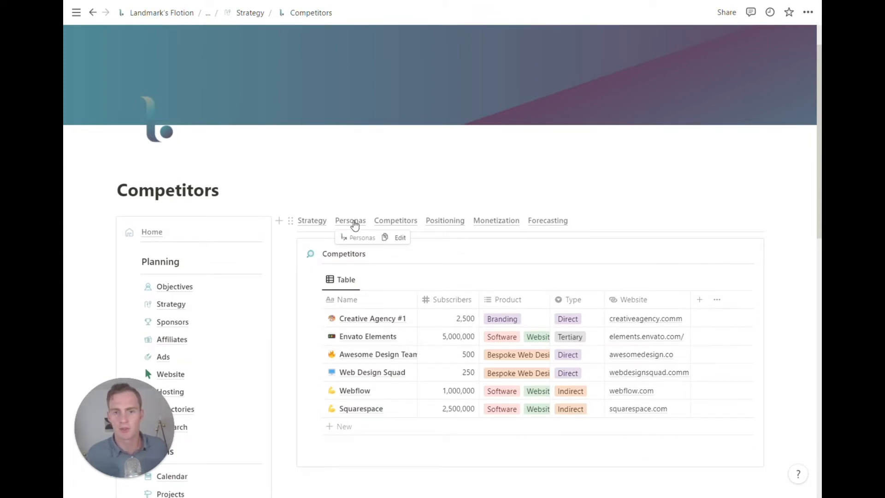
mouse_move(406, 222)
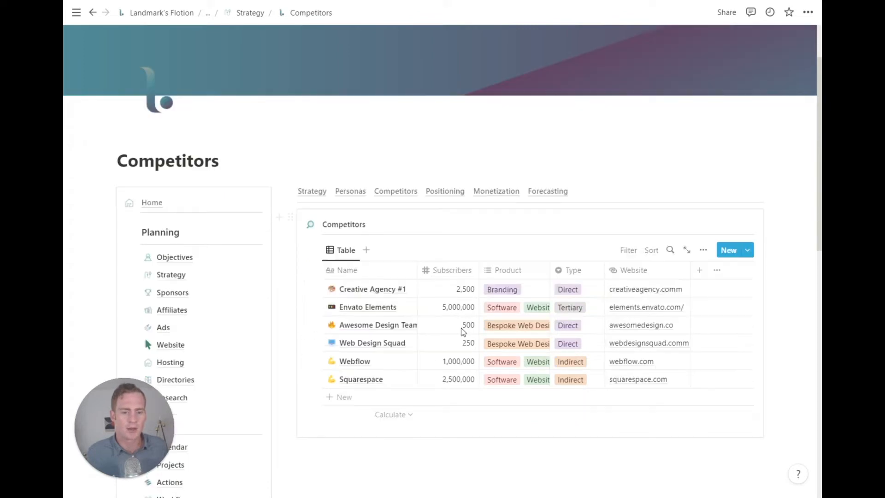
click(445, 191)
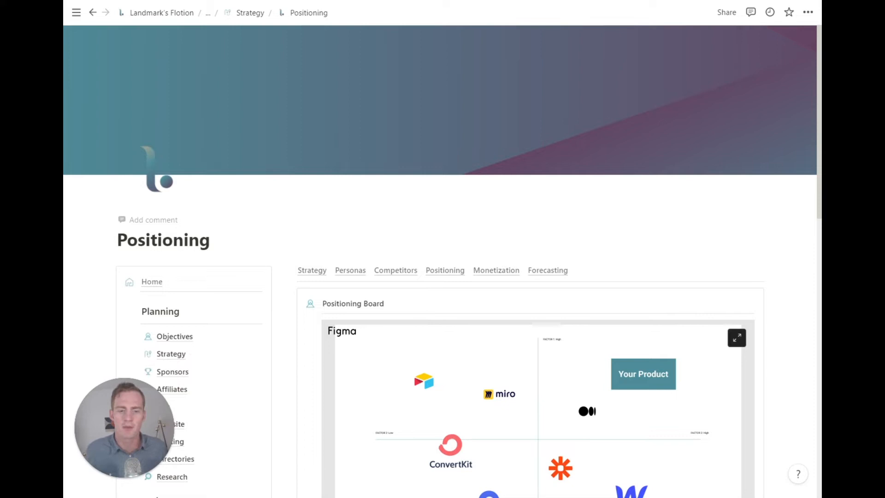
Step: Scroll the embedded Figma board of product logos positioned around Your Product
scroll(down, 3)
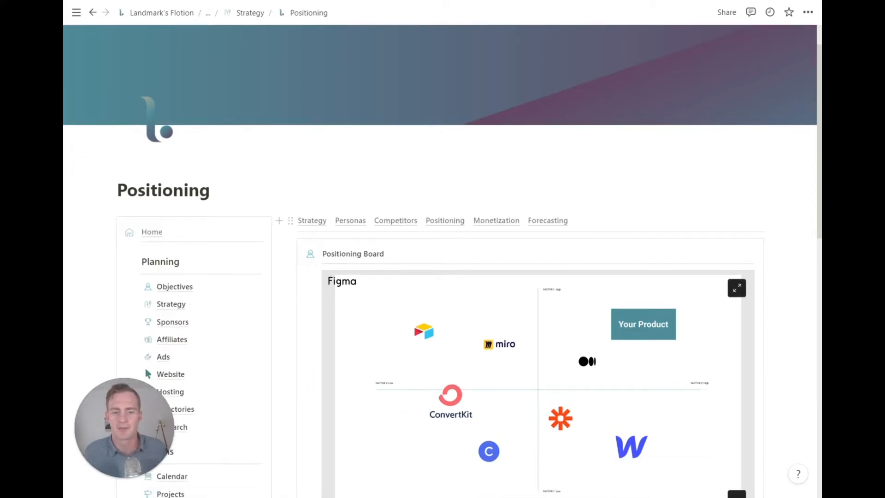
scroll(down, 3)
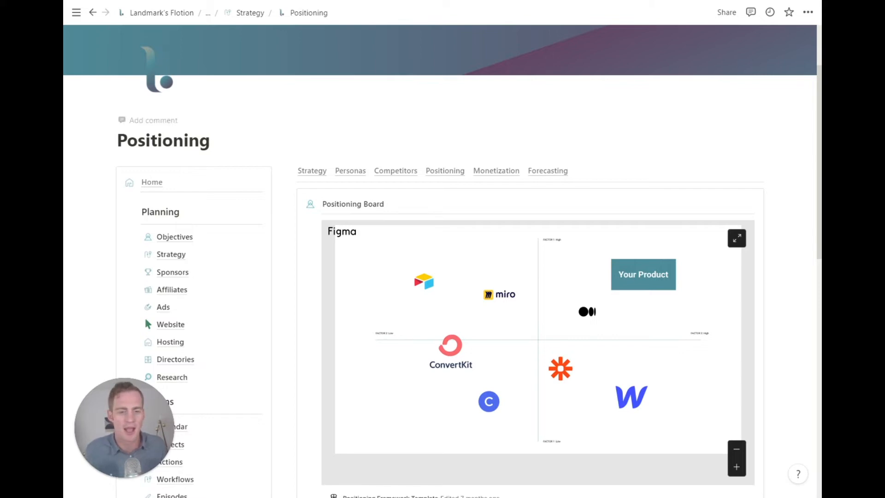
scroll(down, 3)
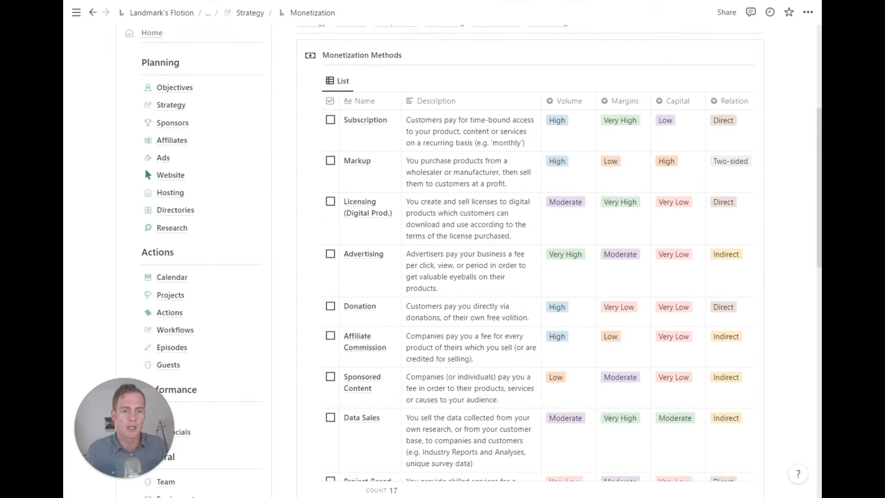
Step: Tick Advertising, Donation and Affiliate Commission in Monetization Methods, then head to Forecasting
scroll(down, 3)
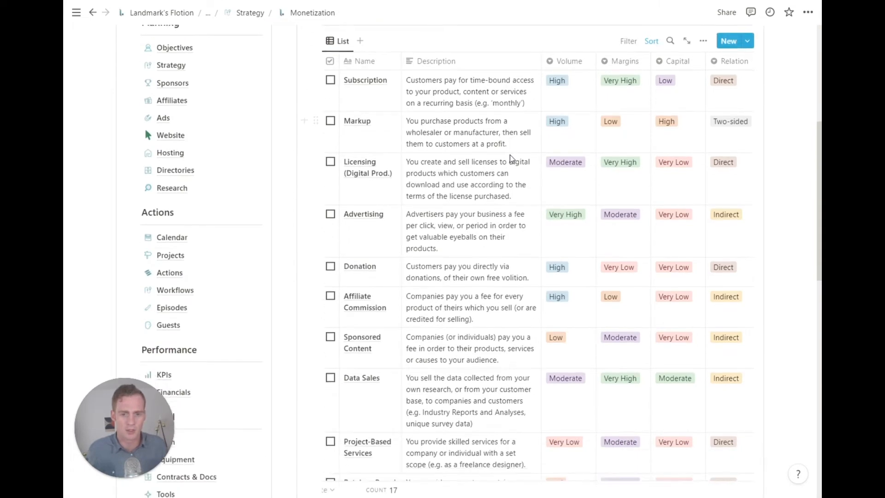
scroll(down, 3)
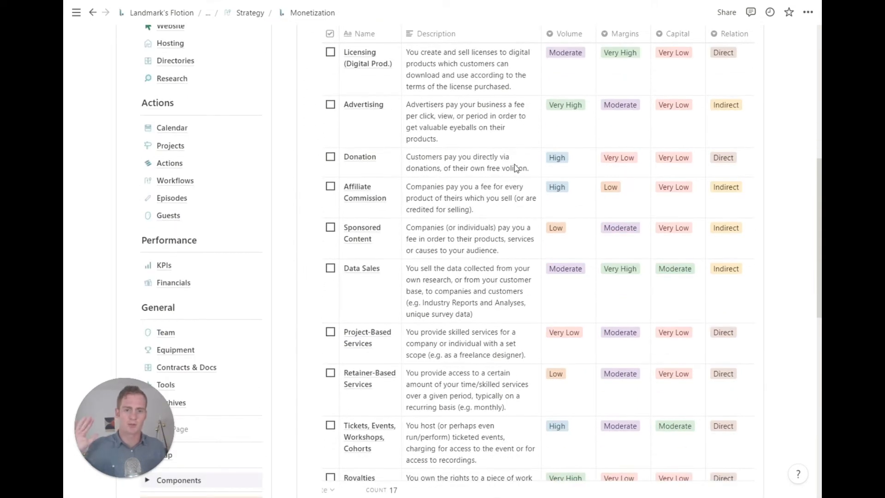
scroll(down, 3)
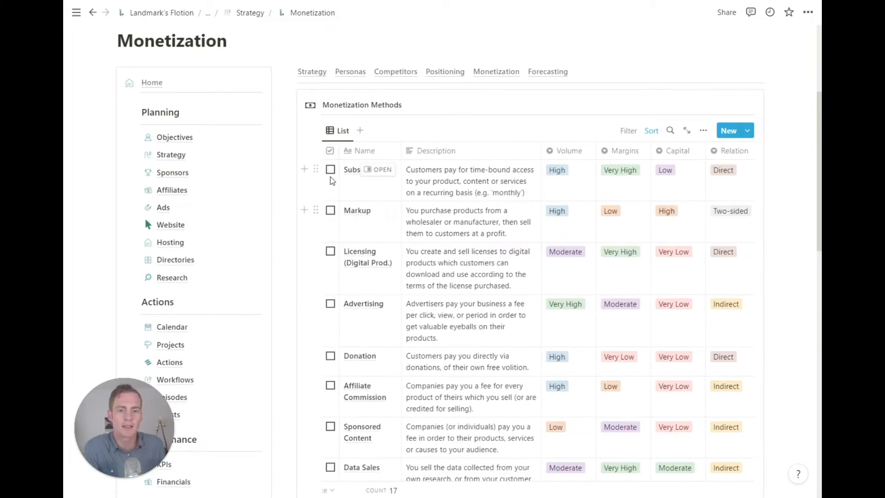
scroll(down, 3)
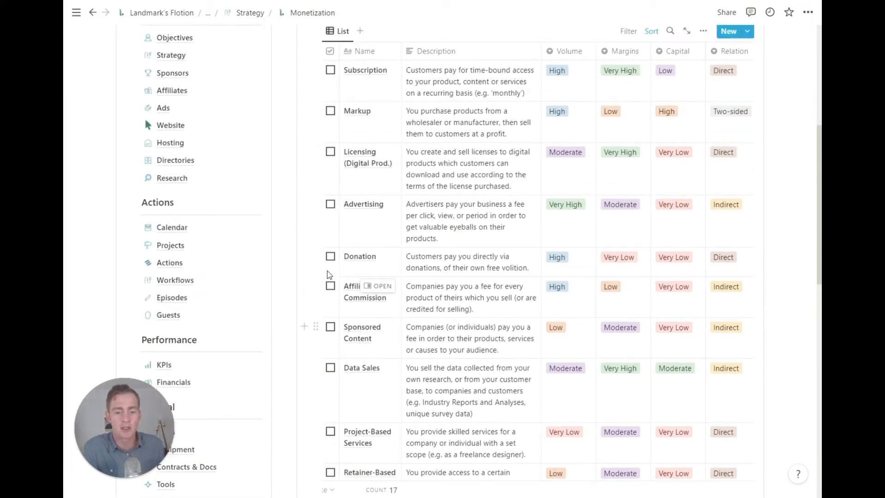
click(330, 204)
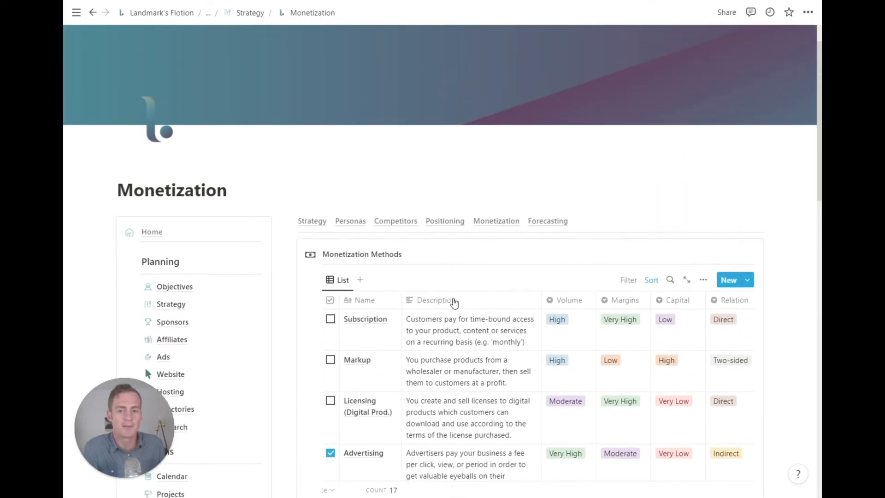
scroll(down, 3)
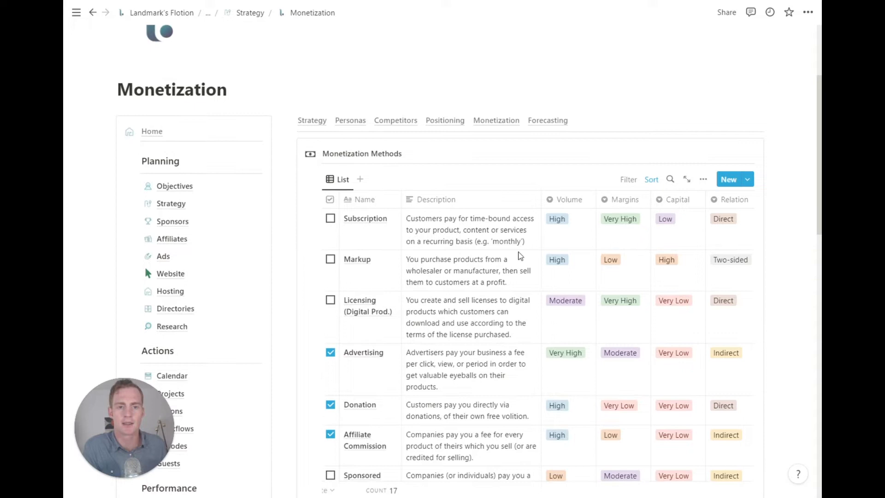
click(547, 120)
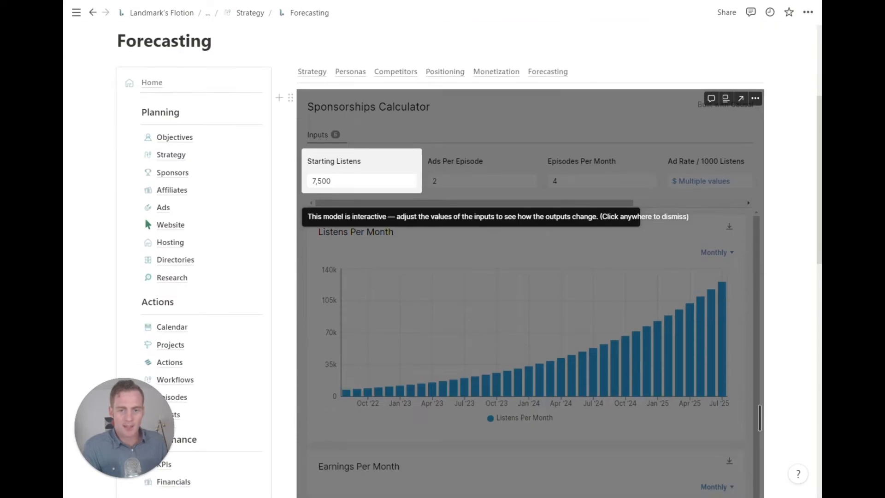
Step: Accept the calculator's cookie notice and set Episodes Per Month to 4 in the Sponsorships Calculator
scroll(down, 3)
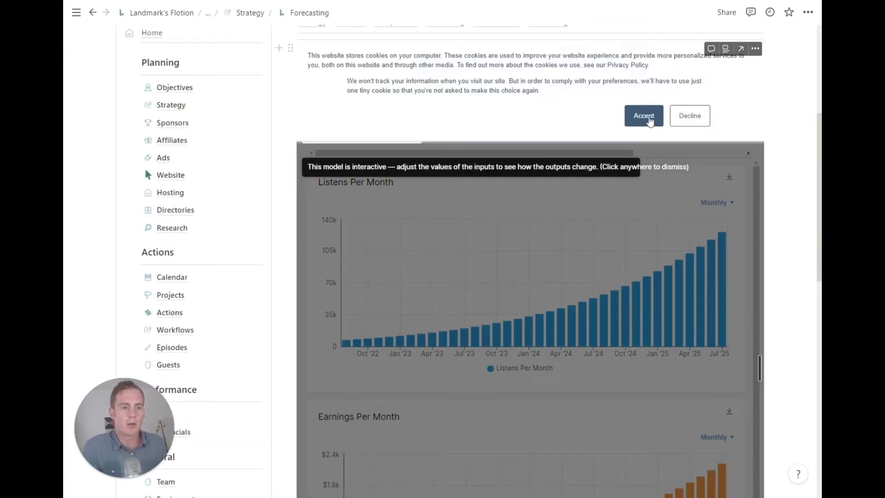
click(643, 116)
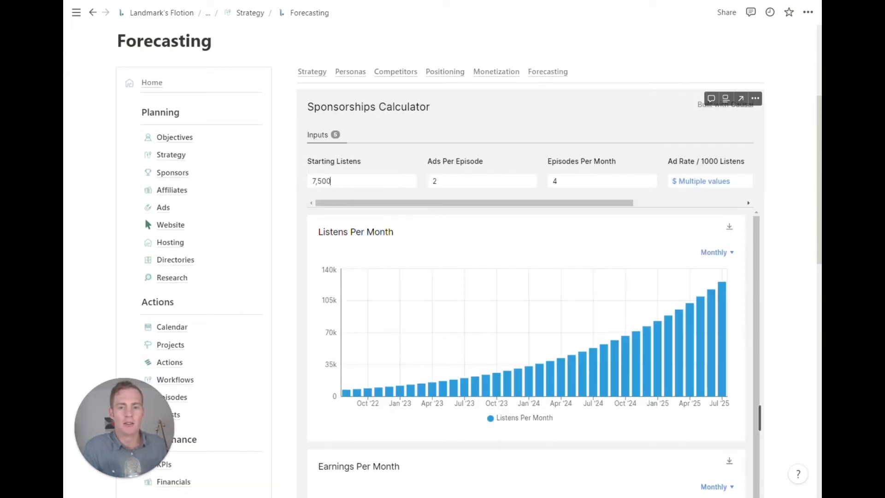
mouse_move(407, 198)
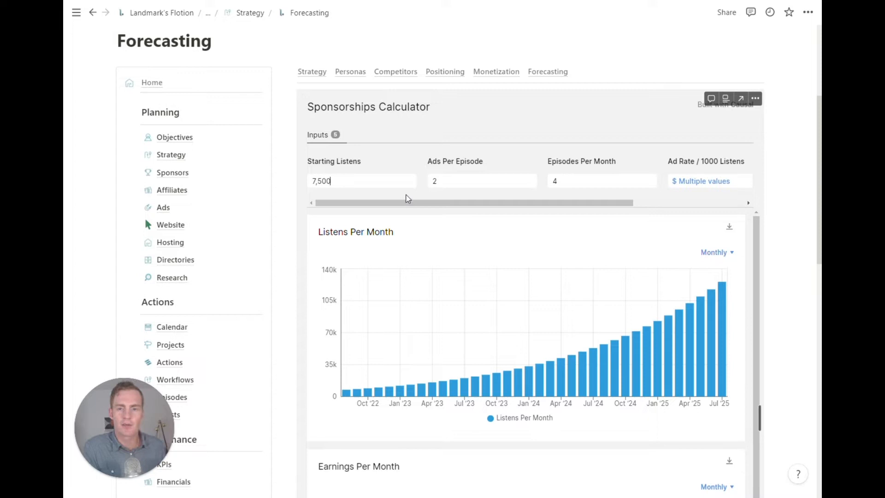
scroll(right, 3)
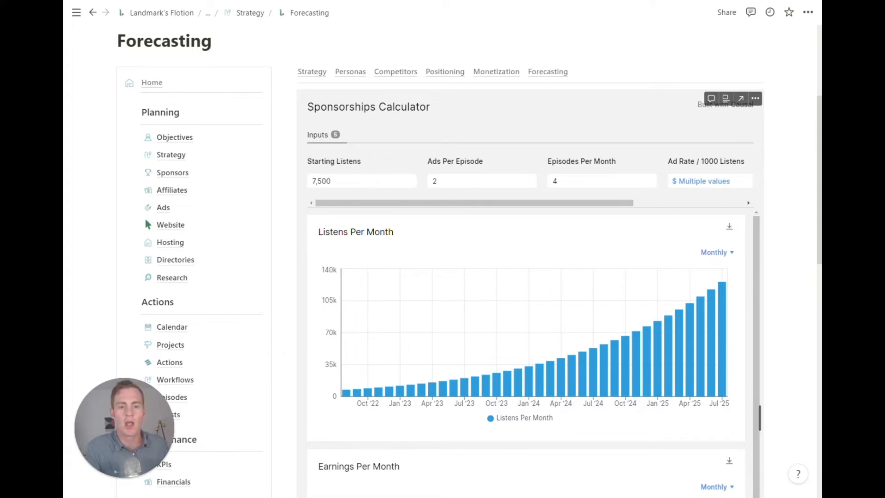
scroll(right, 3)
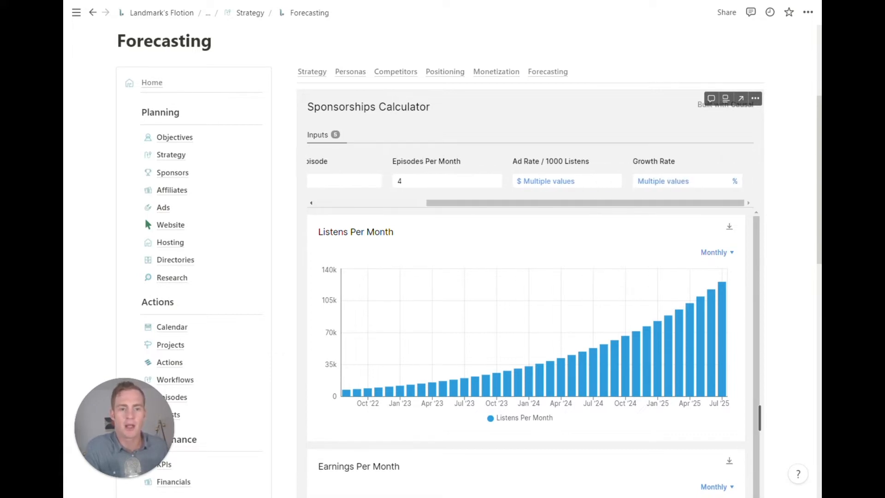
click(567, 180)
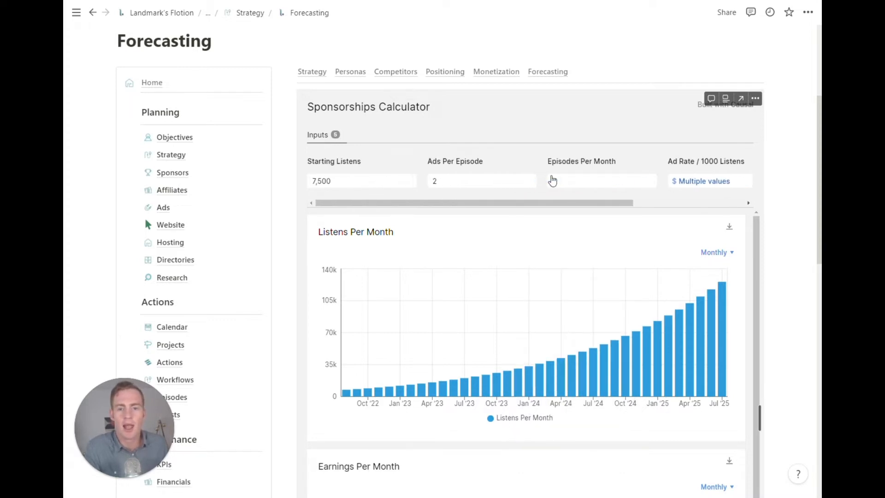
text(4)
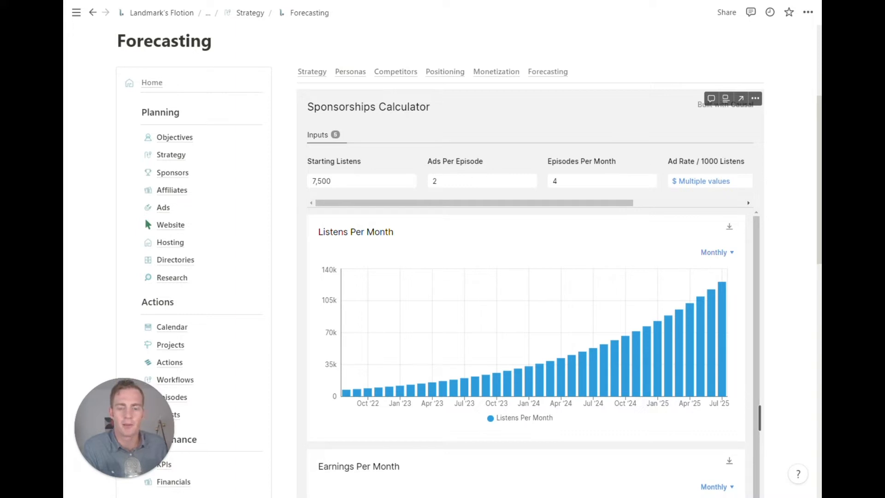
mouse_move(598, 170)
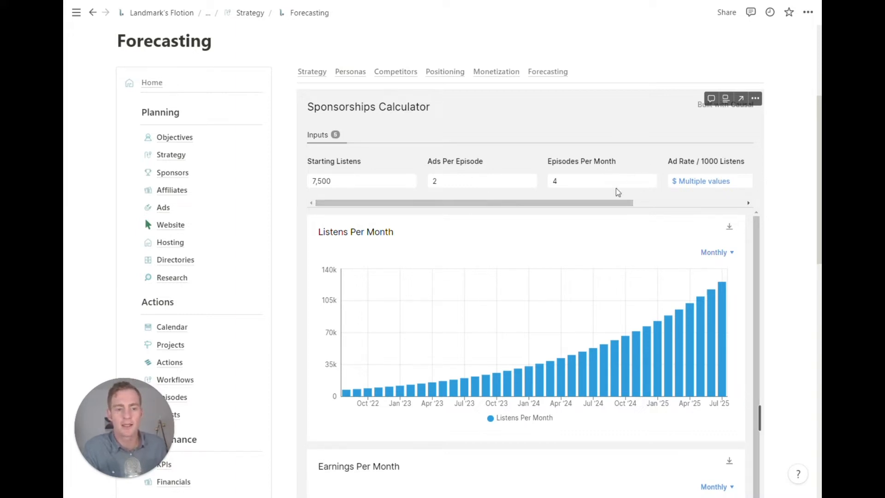
scroll(down, 3)
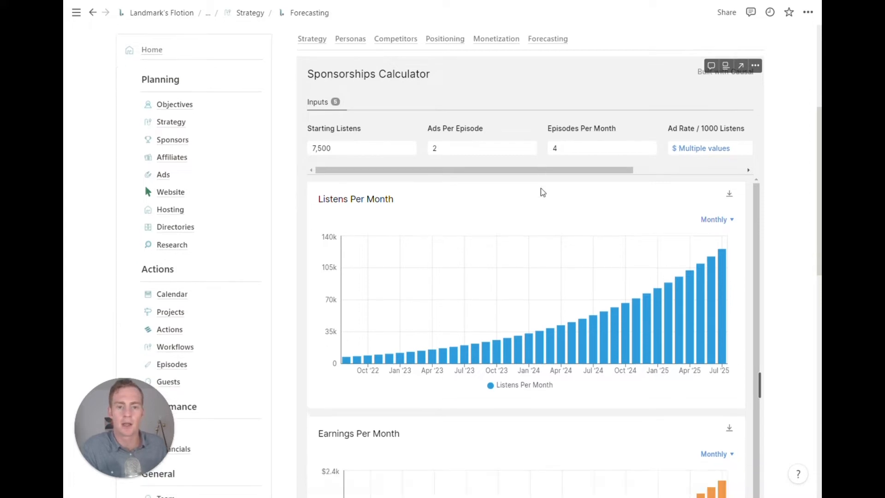
scroll(down, 3)
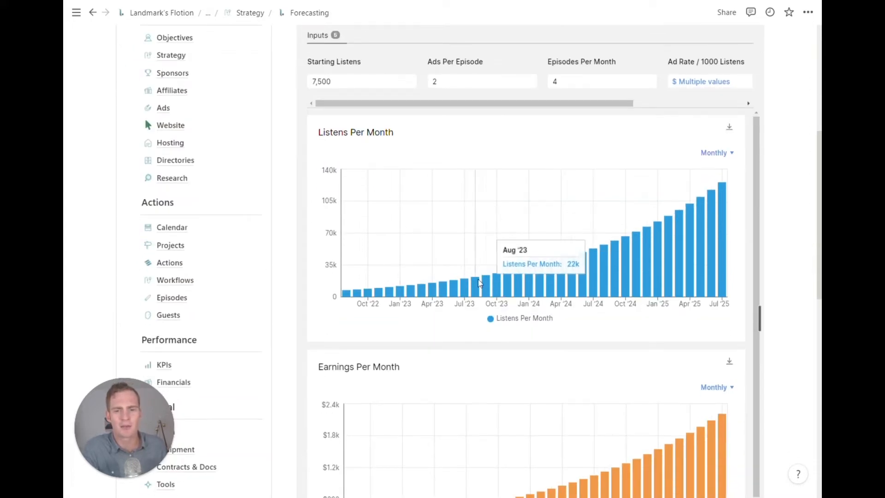
scroll(down, 3)
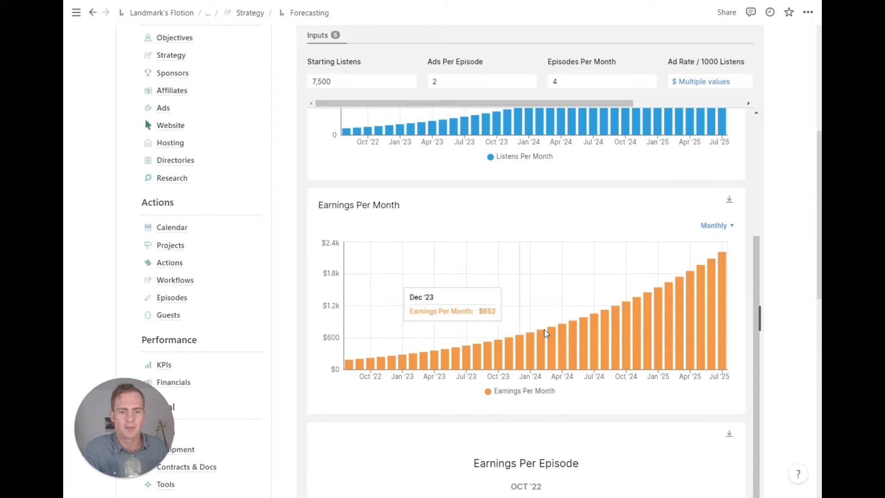
scroll(down, 3)
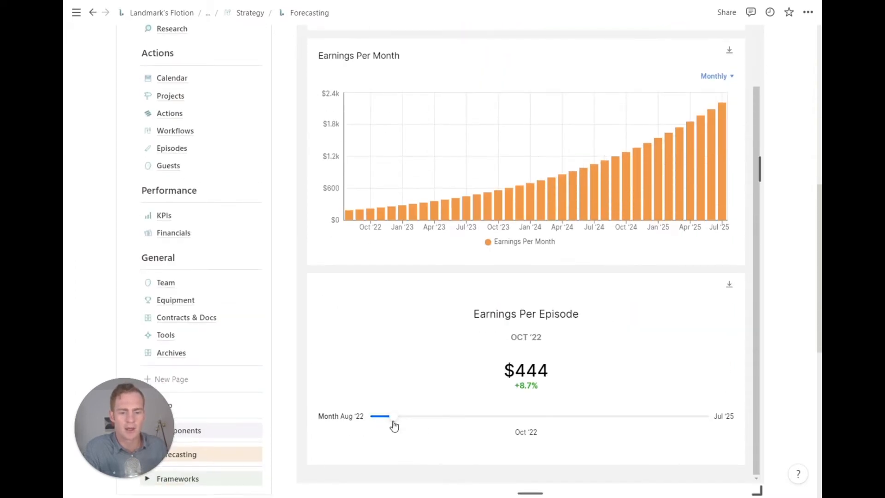
drag(386, 416, 544, 416)
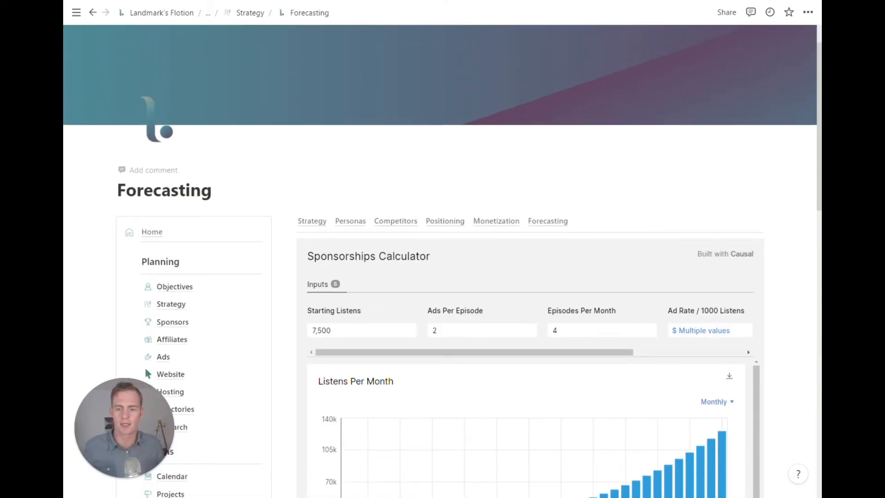
scroll(down, 3)
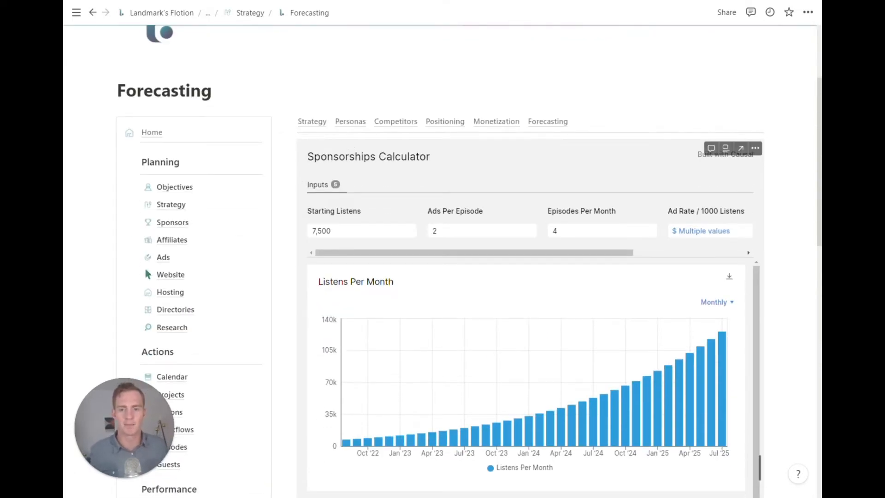
mouse_move(175, 228)
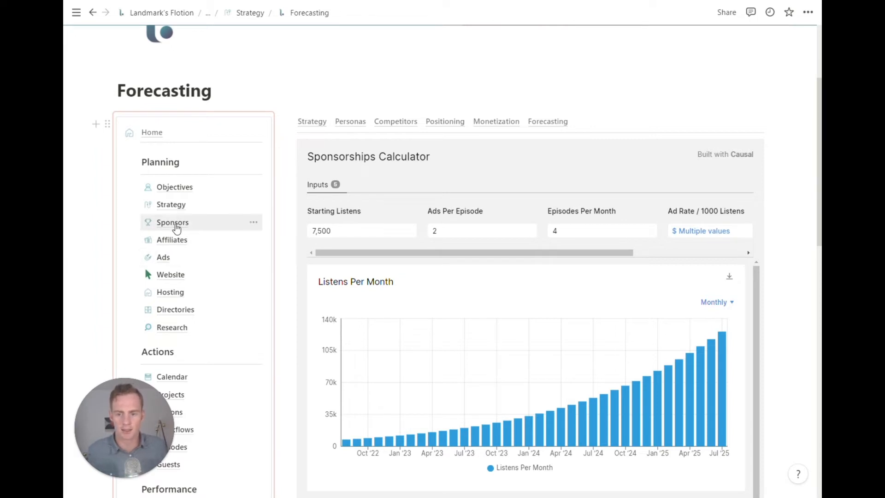
Step: Go to the Sponsors page and scroll through the Active Sponsors board
click(172, 222)
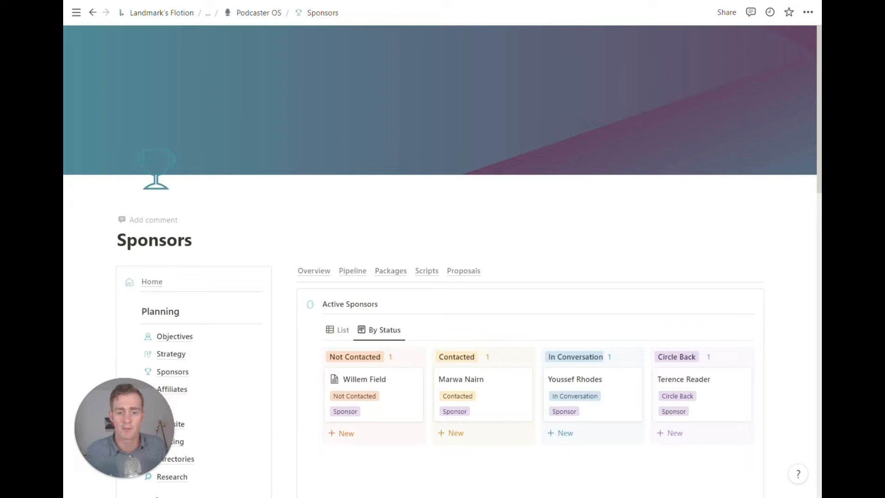
scroll(down, 3)
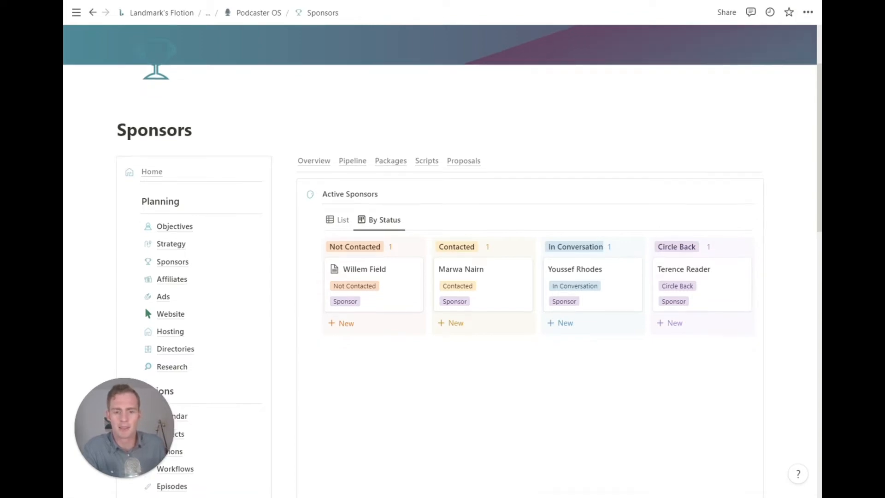
scroll(down, 3)
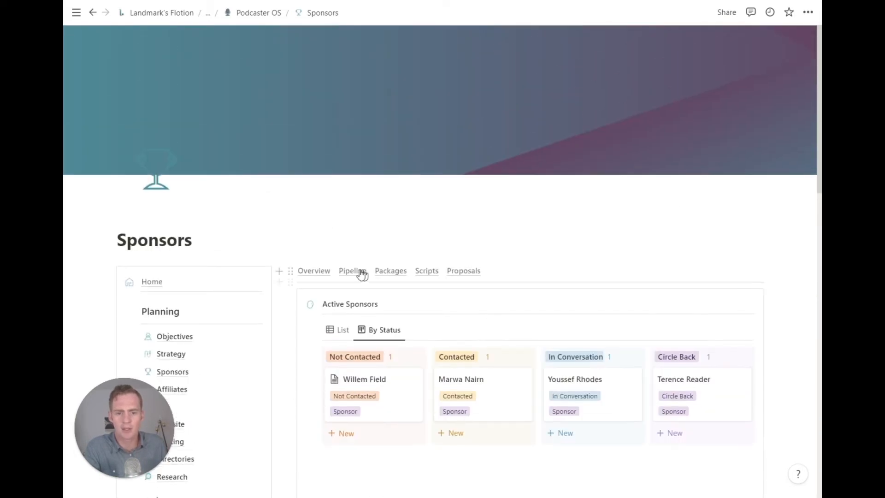
scroll(down, 3)
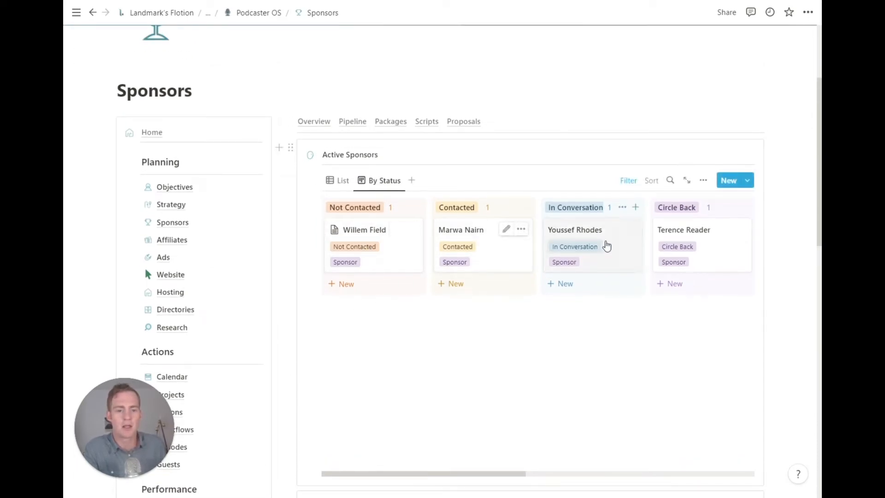
Step: View active sponsors as a list and by status, then move to the Sponsors Pipeline page
click(343, 180)
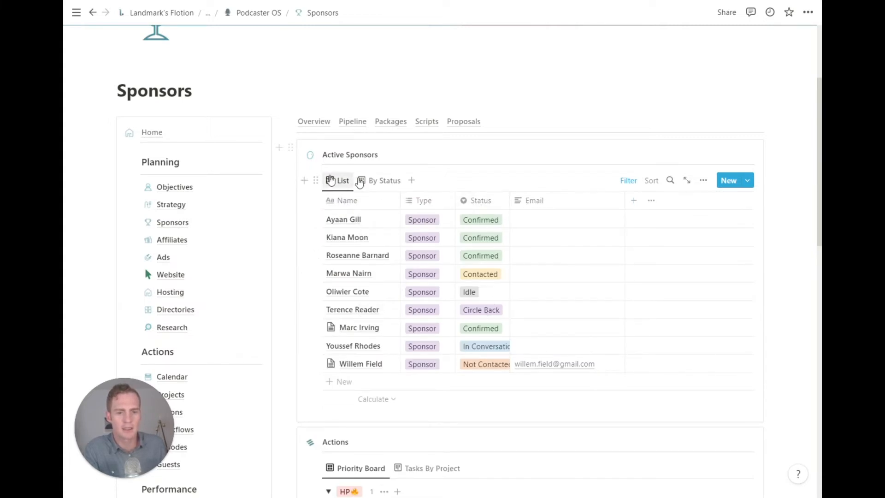
click(384, 180)
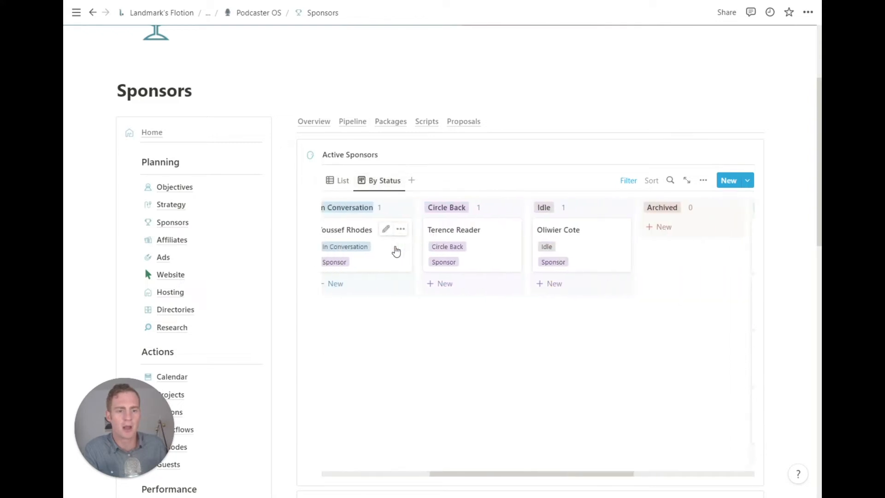
click(352, 121)
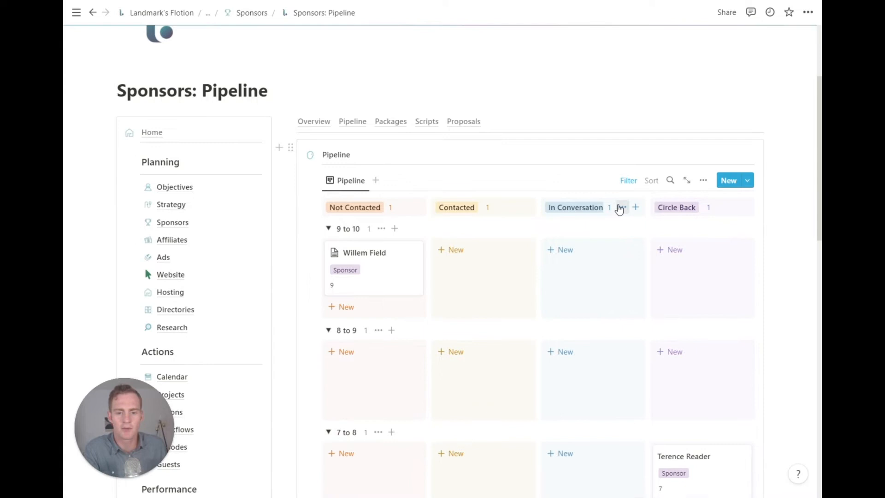
scroll(down, 3)
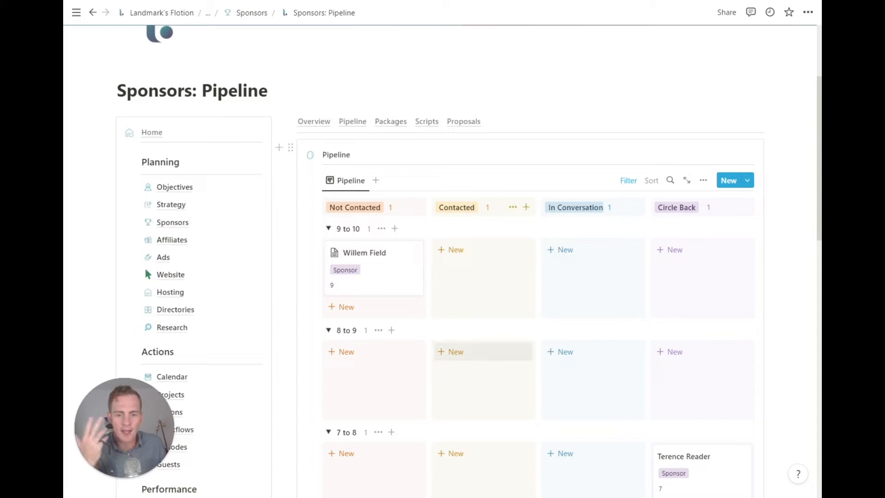
scroll(down, 3)
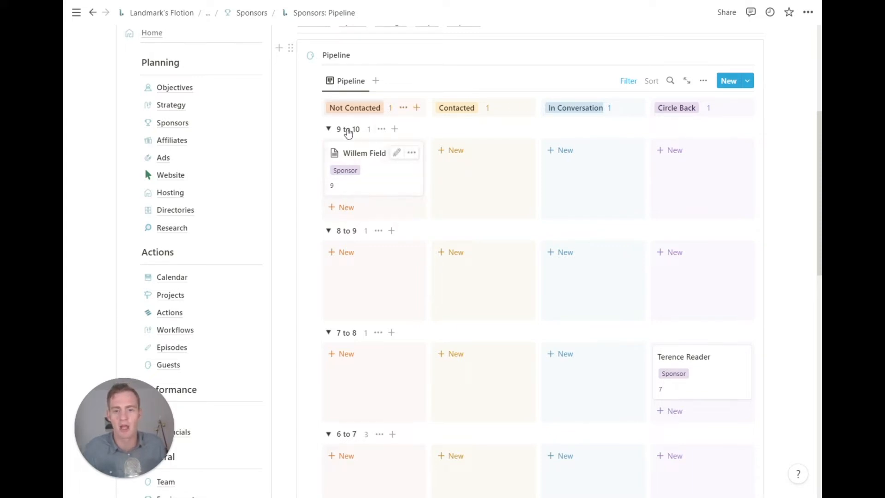
scroll(down, 3)
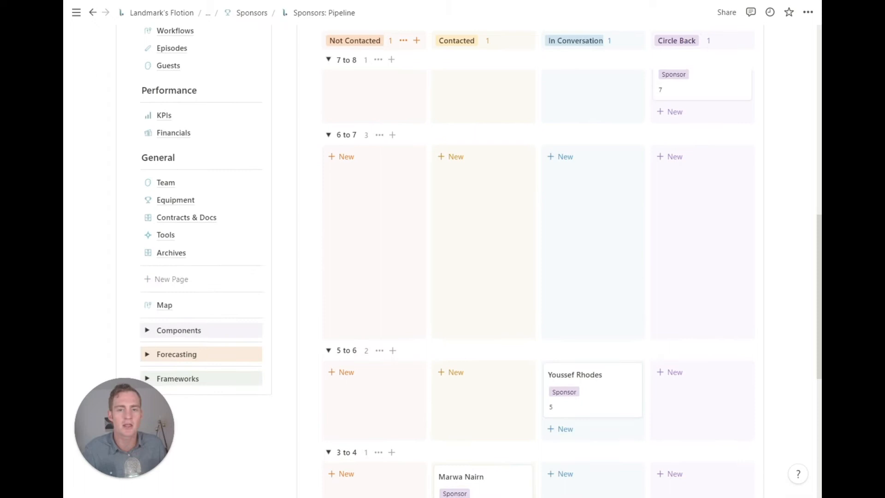
scroll(down, 3)
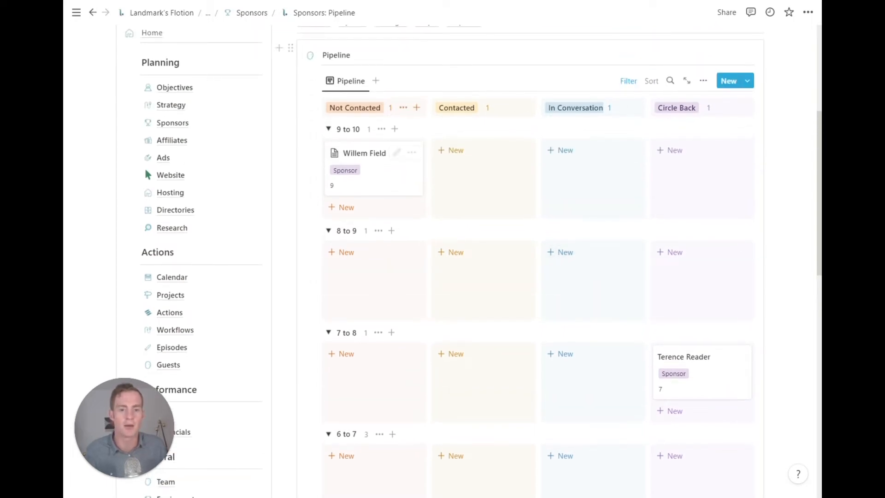
scroll(down, 3)
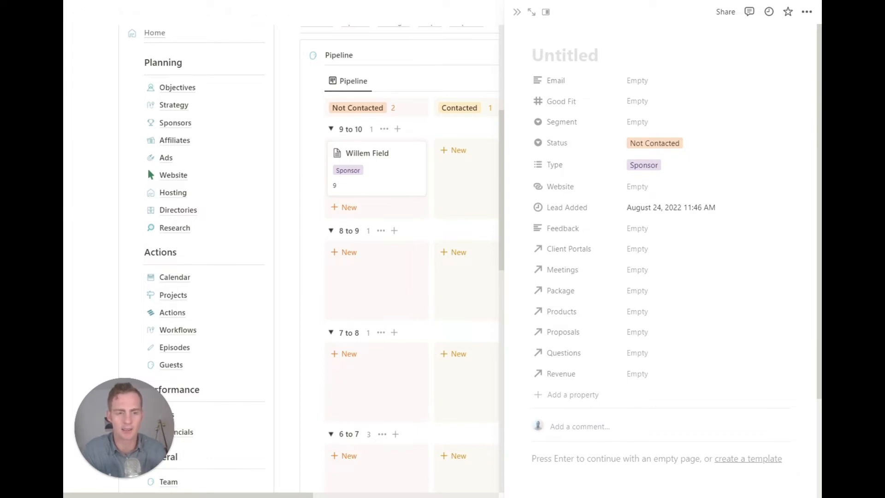
Step: Name the new sponsor lead 'Adam Adamson' and give it a Good Fit score of 8
text(Adam Adama)
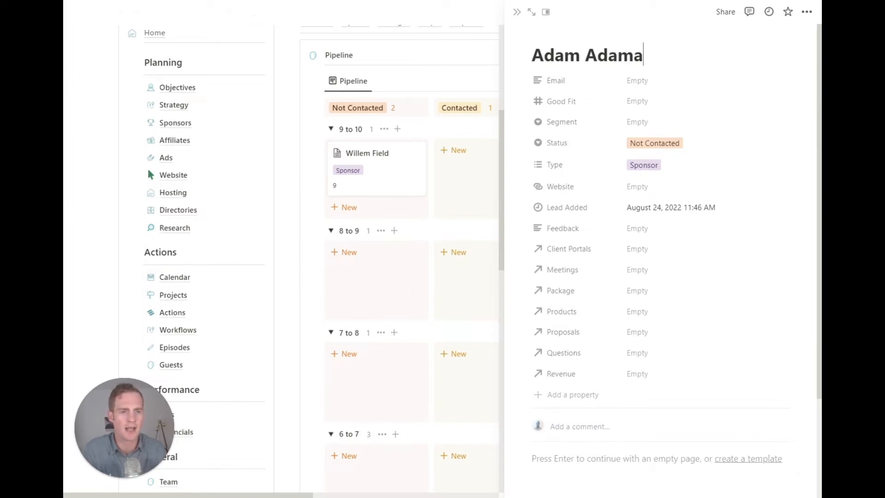
text(son)
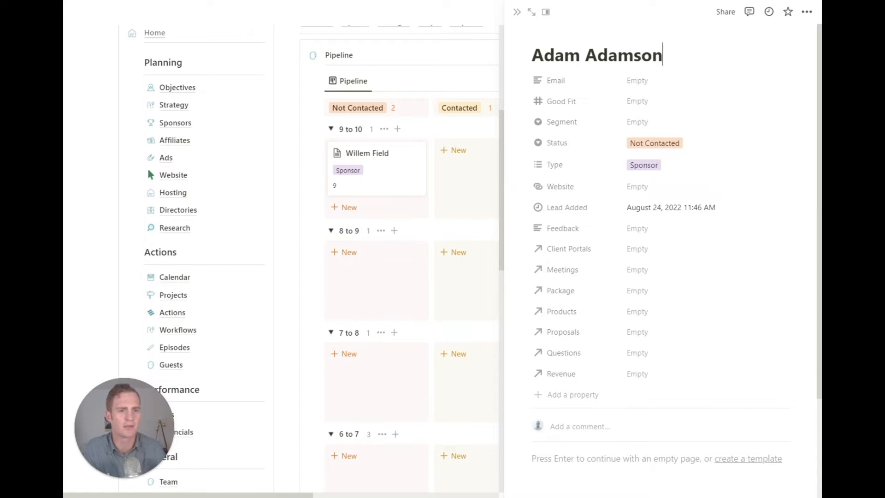
click(638, 81)
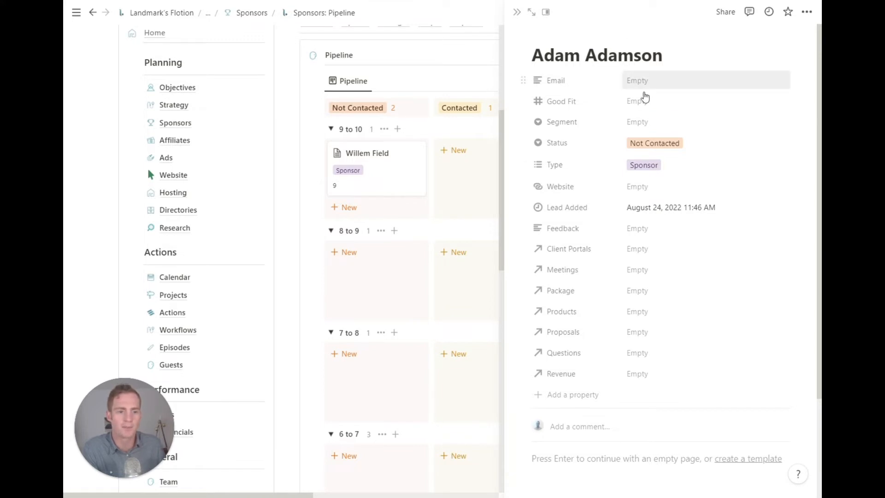
mouse_move(663, 92)
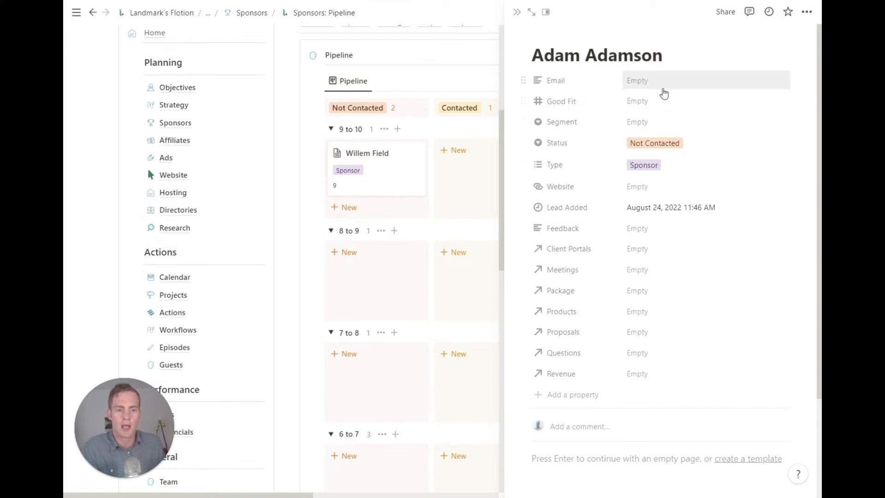
click(677, 102)
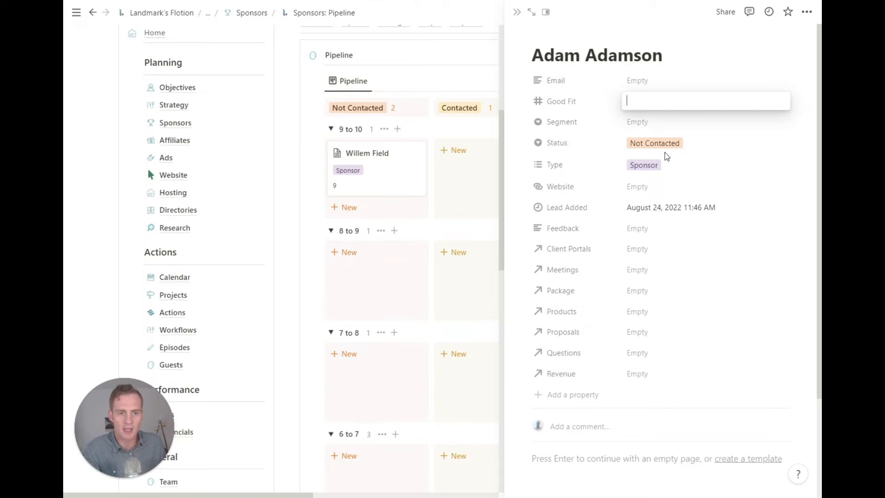
text(8)
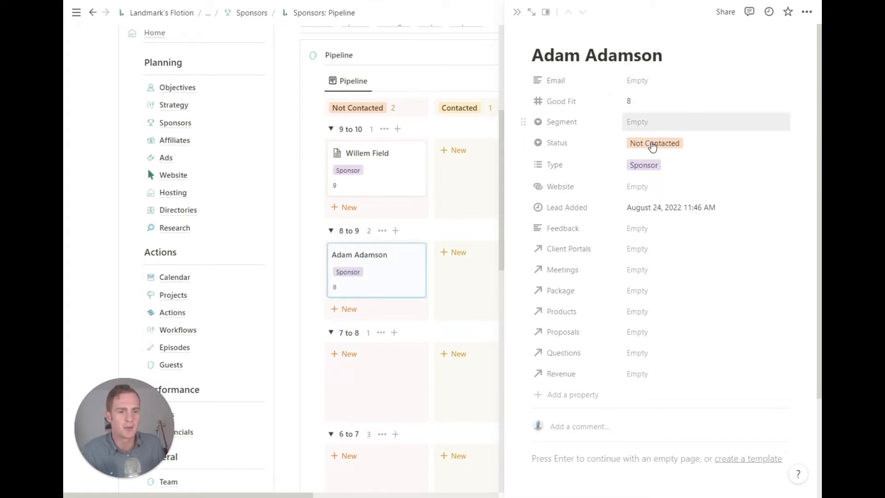
click(643, 164)
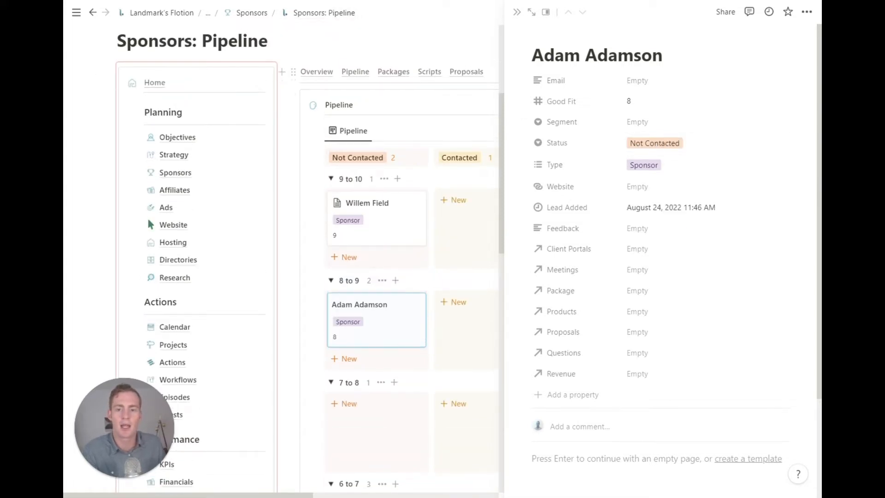
scroll(down, 3)
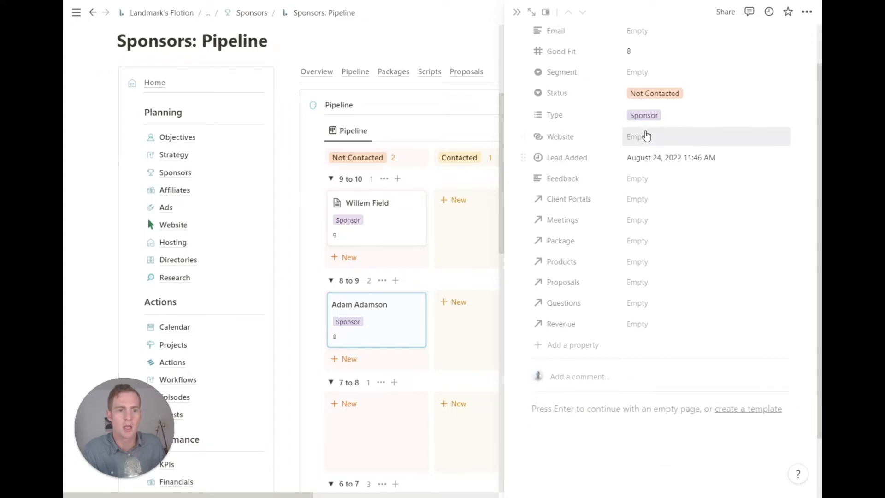
mouse_move(688, 186)
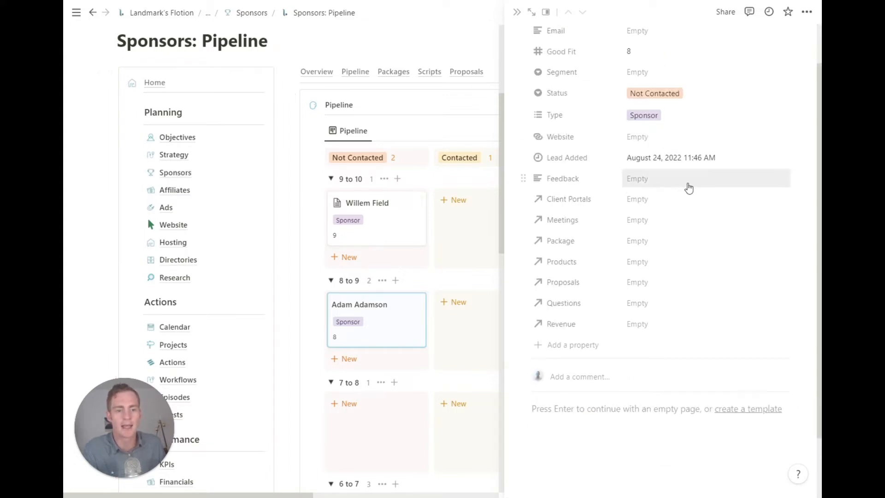
mouse_move(675, 193)
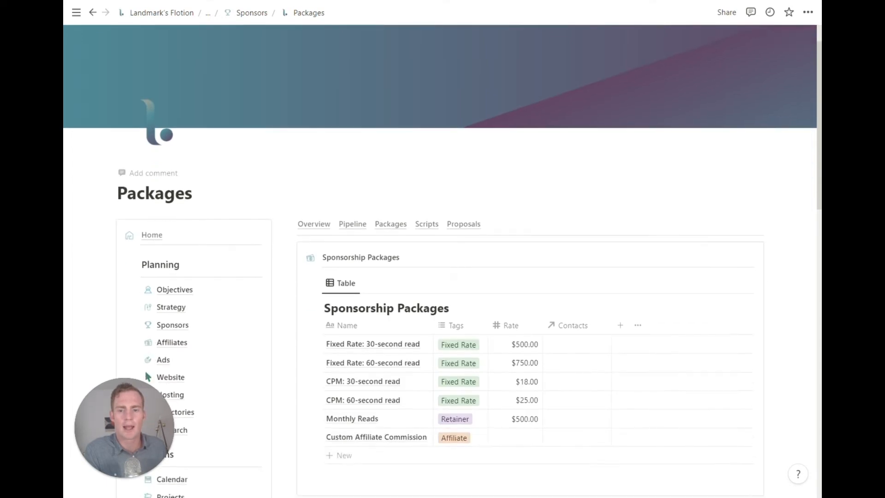
Step: Review the Sponsorship Packages rates table, then move to the sponsor scripts page
scroll(down, 3)
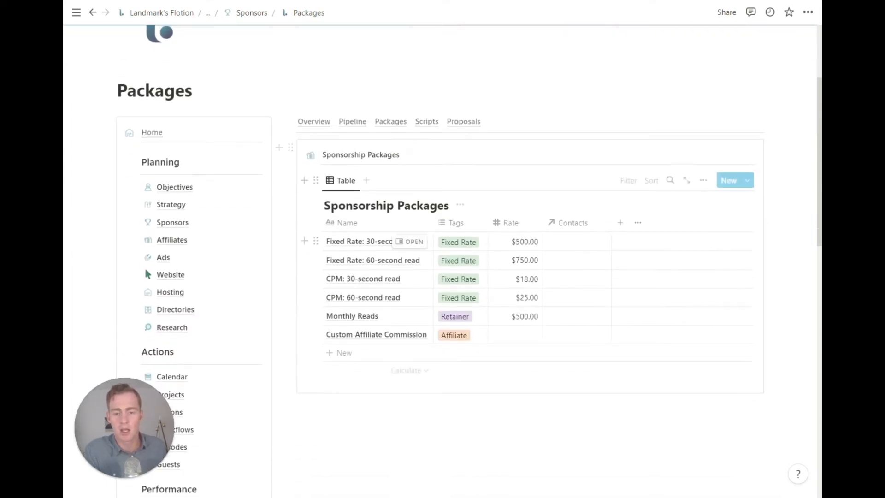
mouse_move(553, 256)
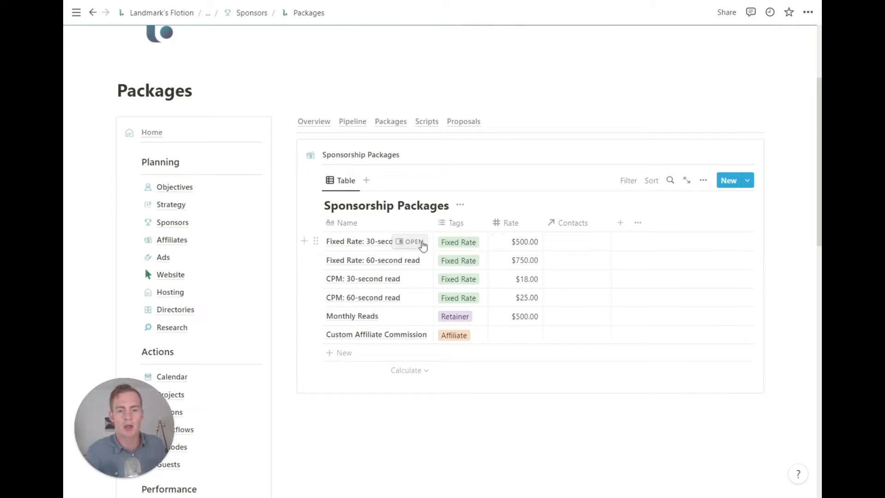
mouse_move(412, 243)
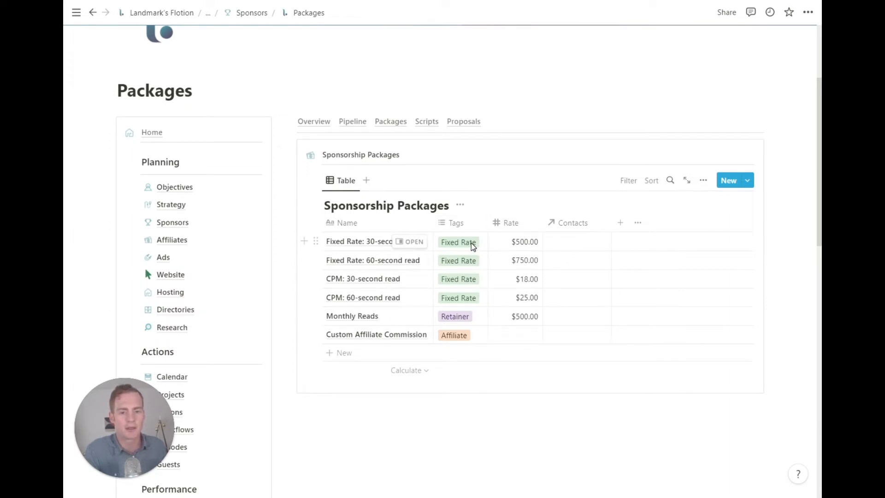
mouse_move(479, 263)
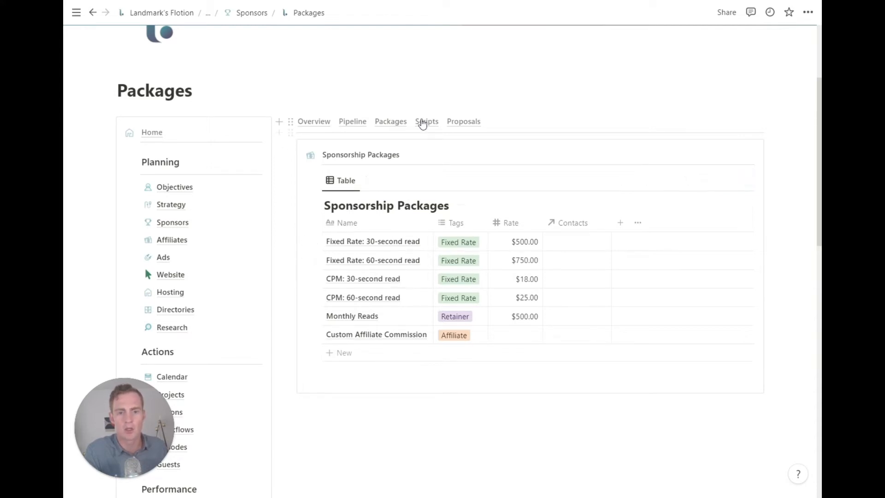
click(426, 122)
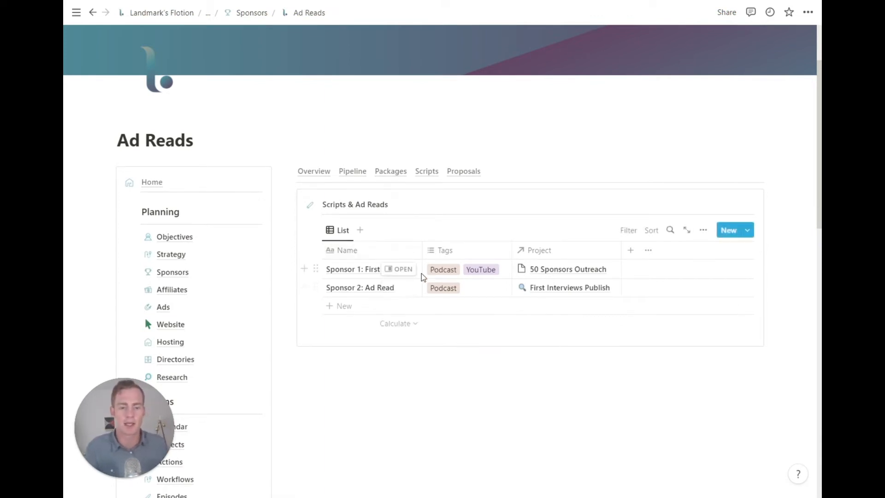
mouse_move(548, 278)
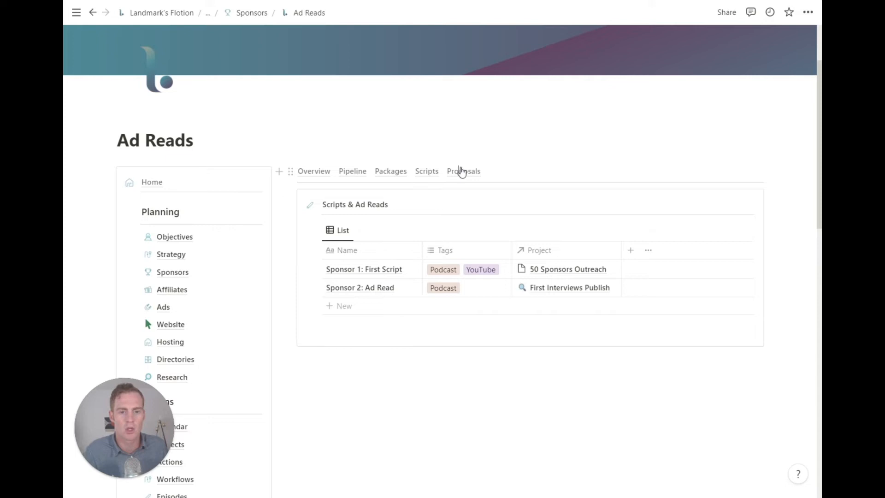
Step: View the Skillshare Sponsorship proposal on Proposals, then move to the Affiliates page
click(463, 171)
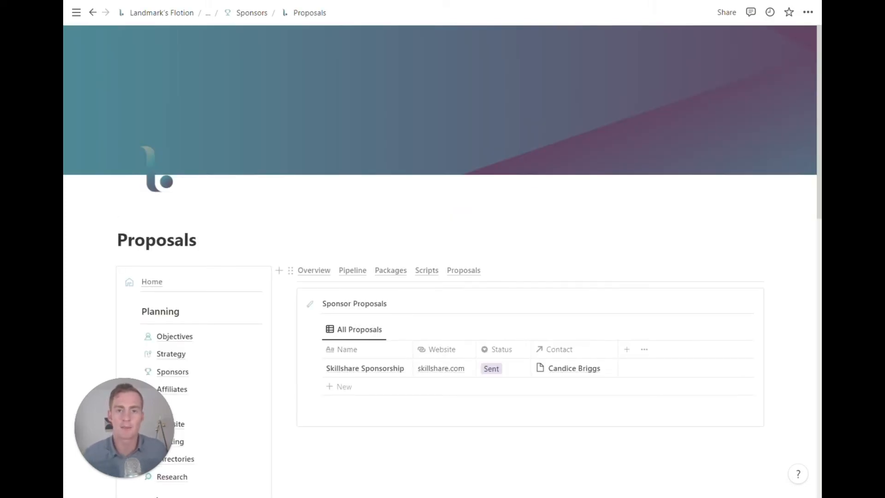
scroll(down, 3)
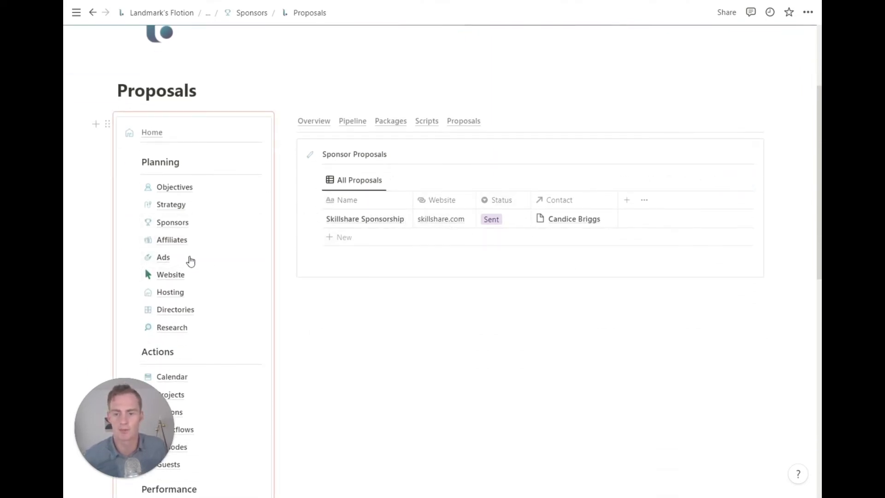
click(171, 240)
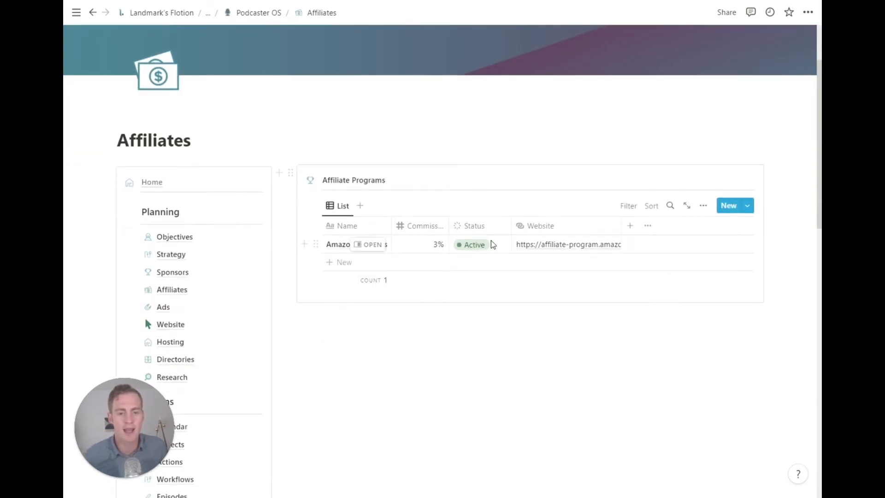
Step: Check the affiliate program's Active status, browse the Podcast Ad Networks list, then move to Website
click(474, 244)
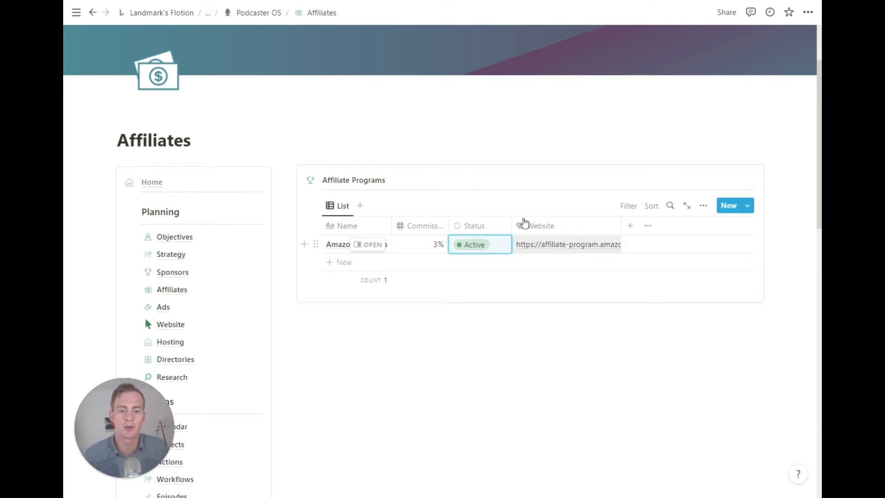
click(163, 307)
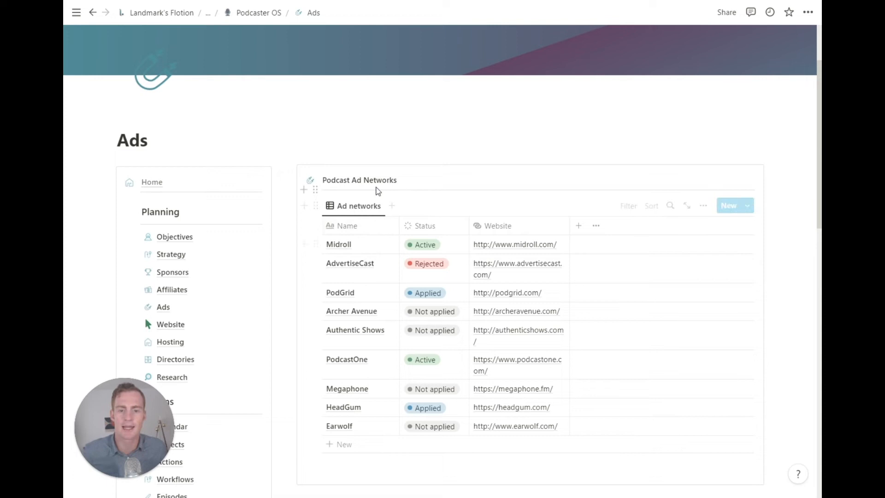
scroll(down, 3)
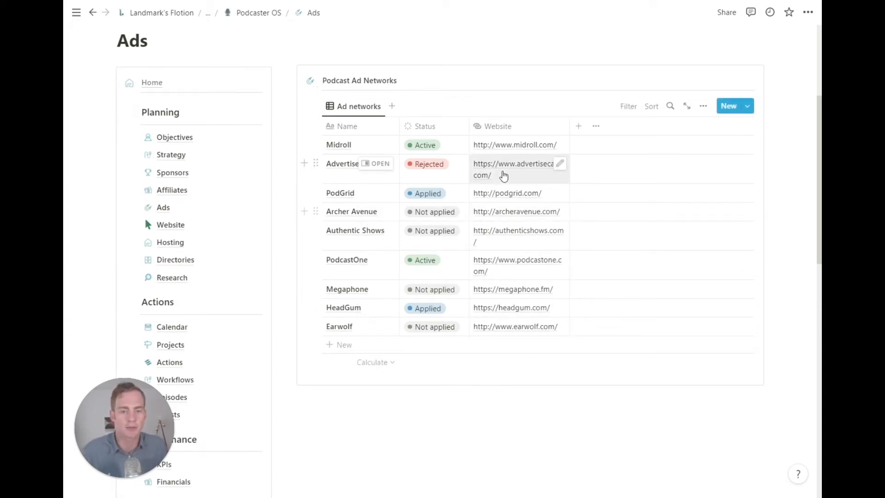
click(169, 223)
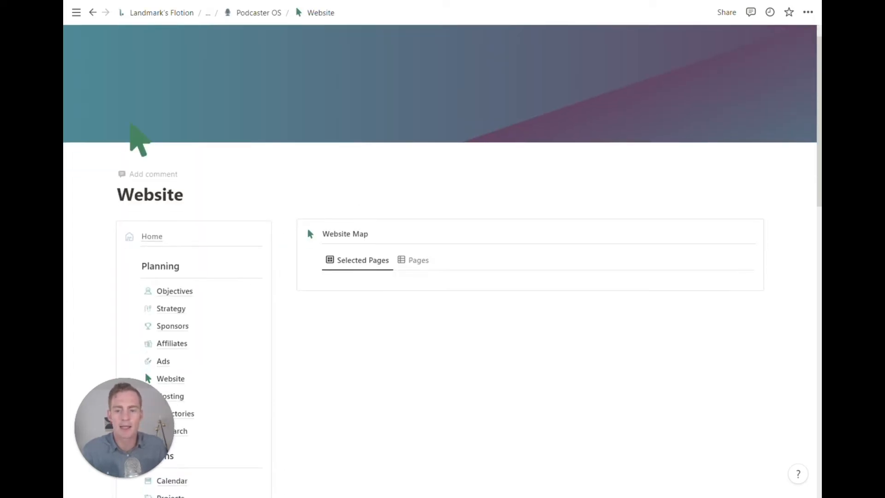
Step: Browse the Hosting providers list and the Directories reach table, then return to the Website Map
click(170, 397)
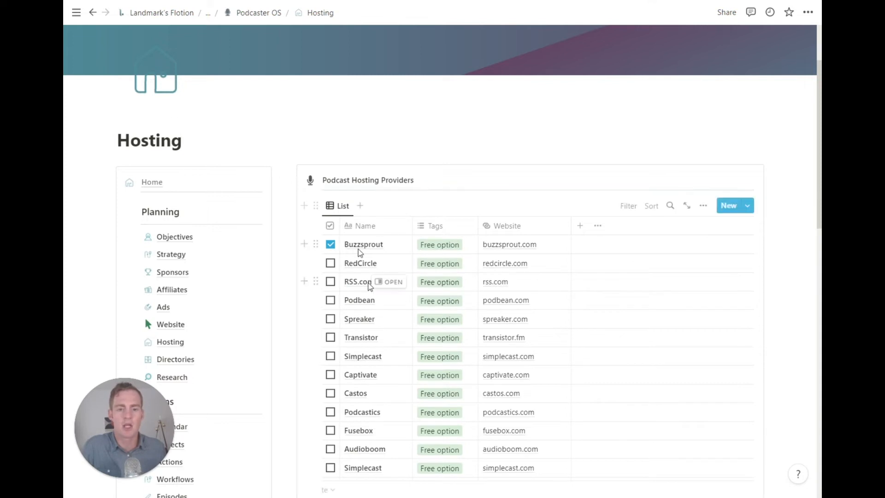
scroll(down, 3)
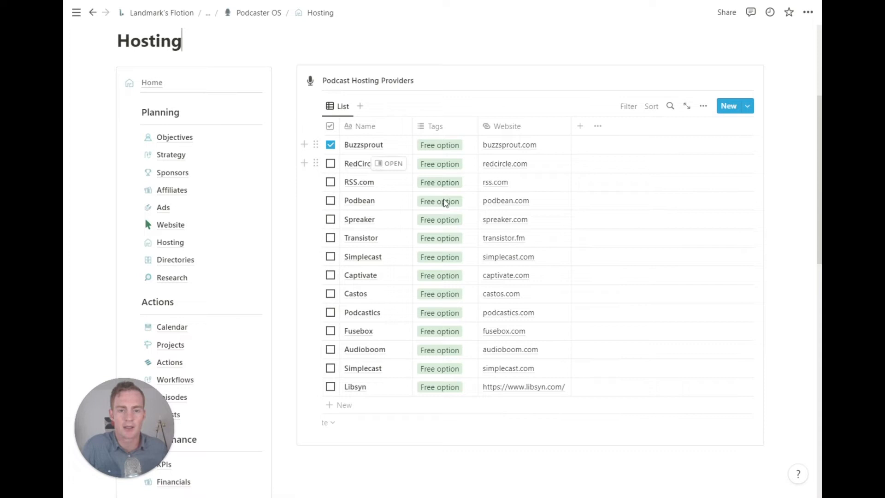
mouse_move(438, 320)
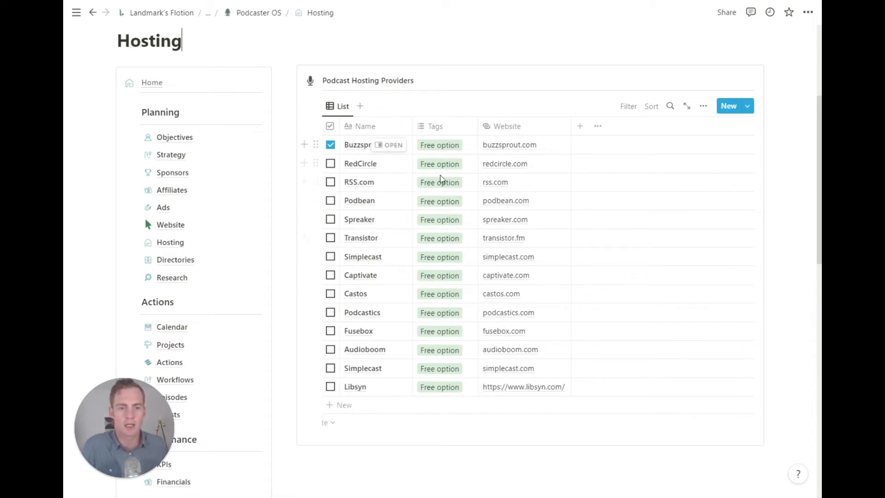
click(175, 260)
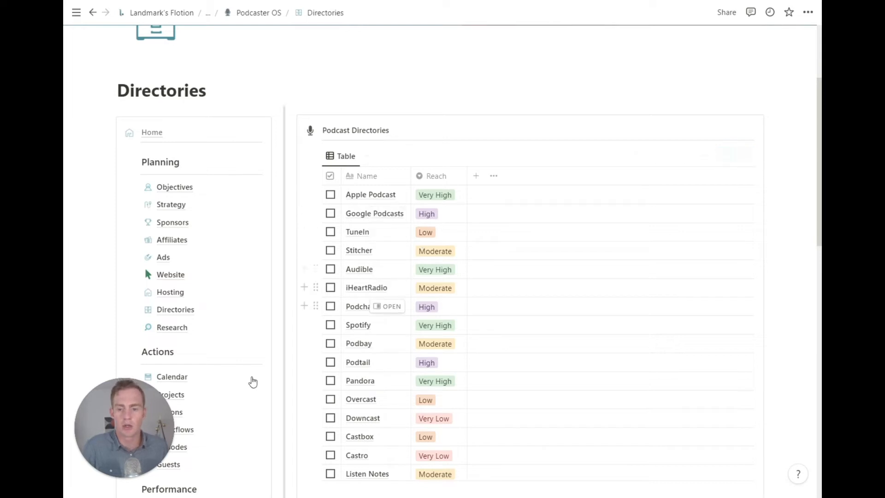
mouse_move(171, 275)
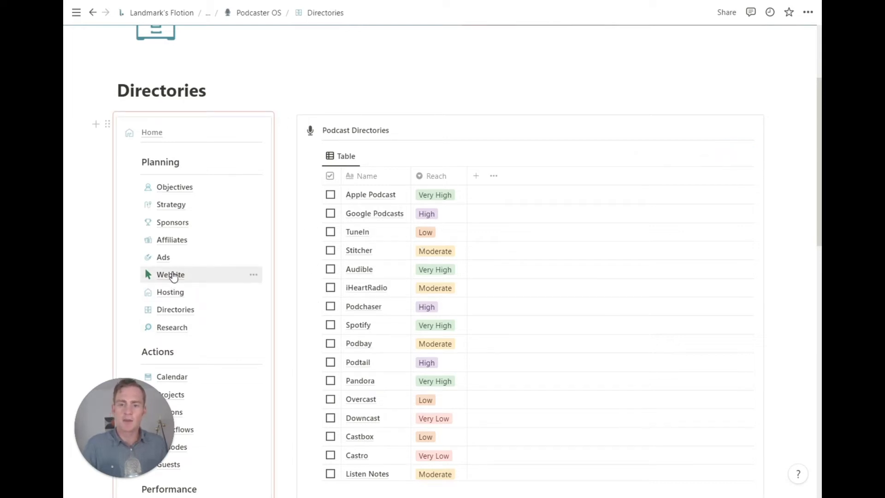
click(170, 274)
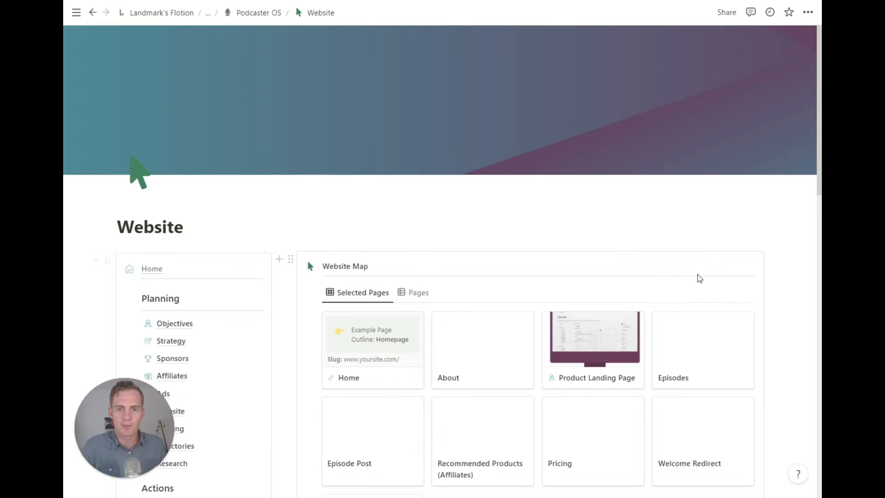
scroll(down, 3)
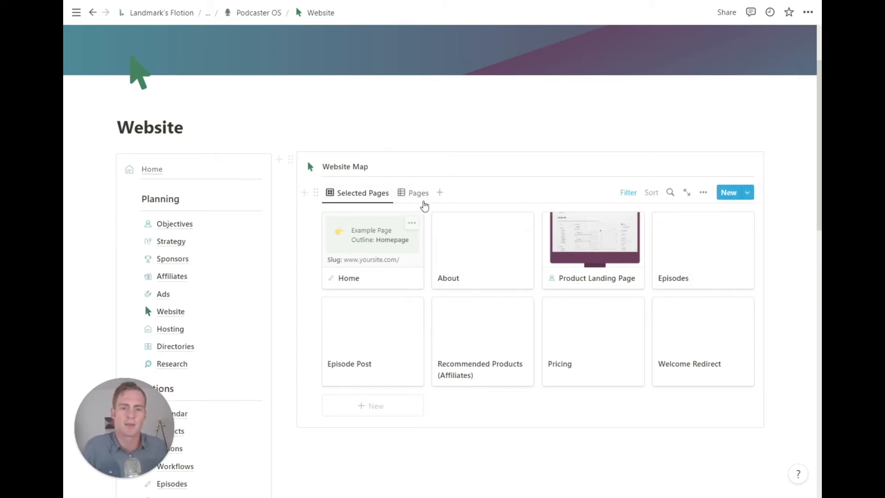
click(418, 192)
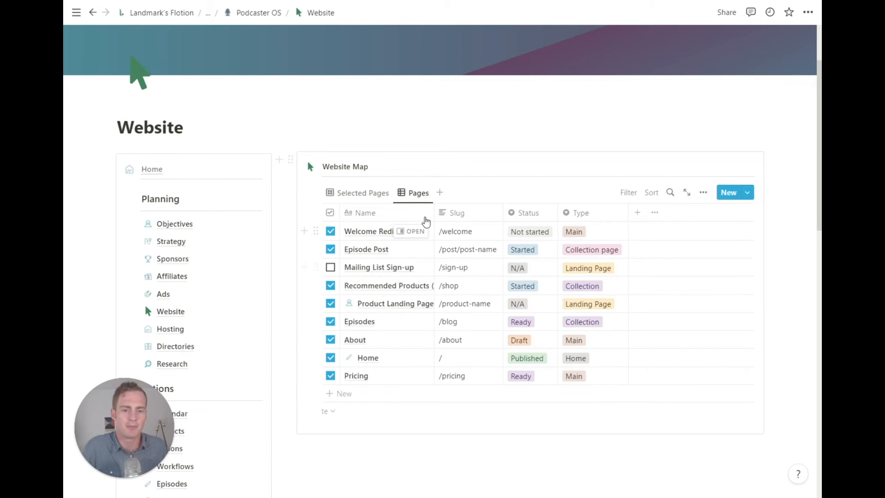
click(363, 193)
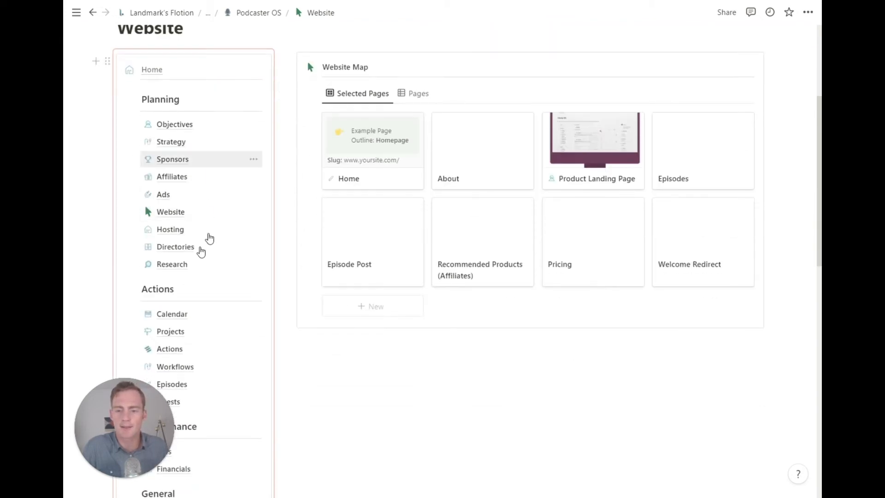
click(172, 263)
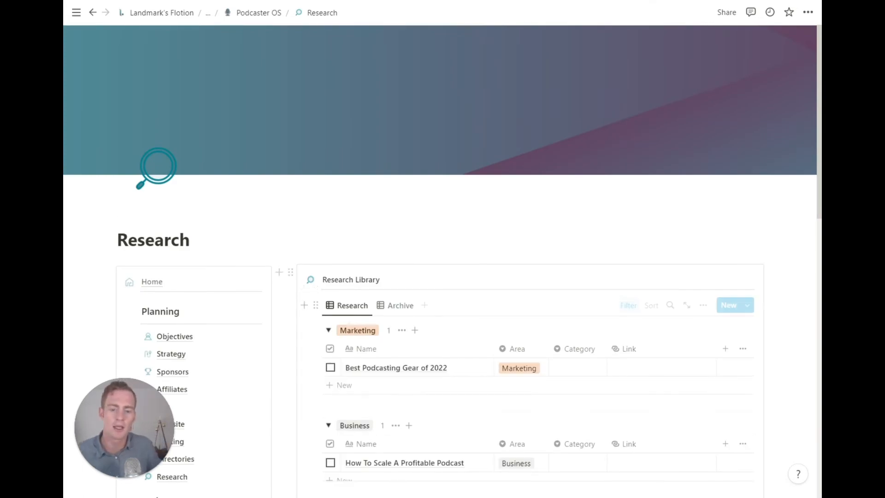
Step: Scroll the Research Library down through its Marketing, Business and Content groups
scroll(down, 3)
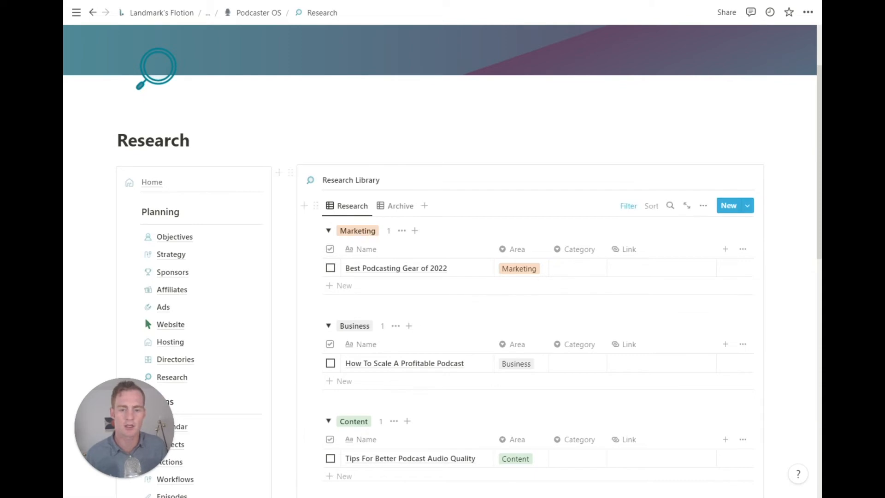
scroll(down, 3)
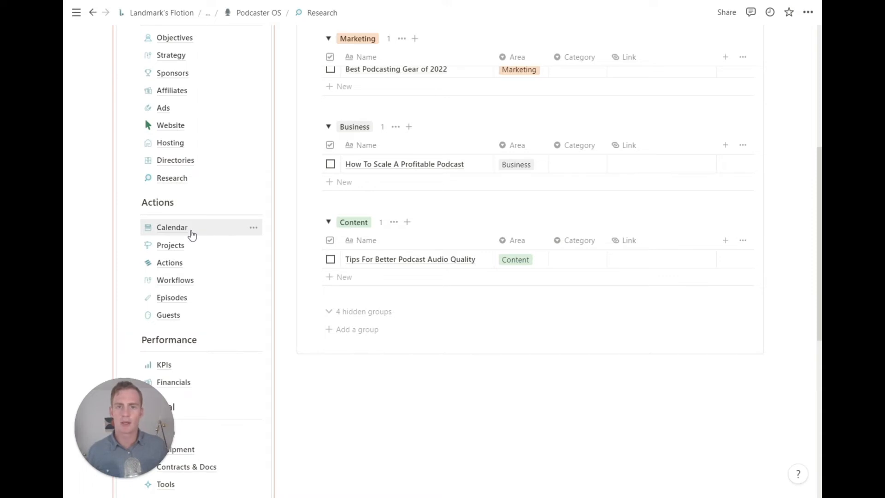
click(171, 227)
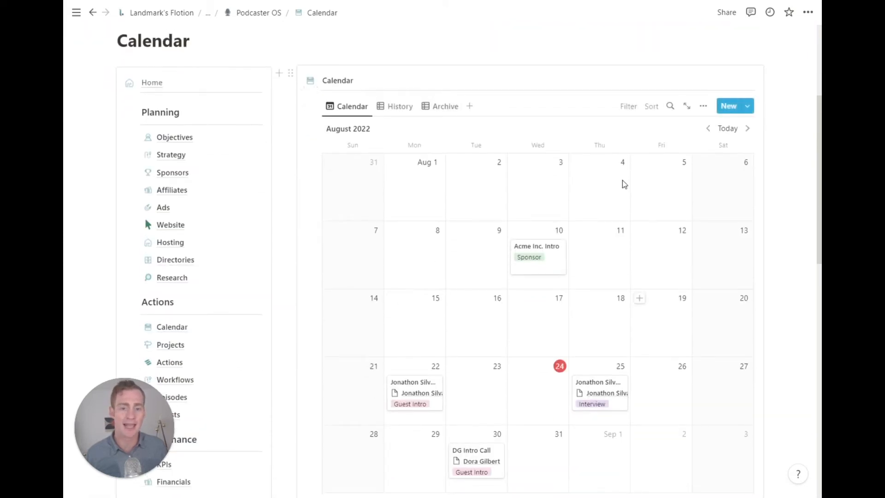
scroll(down, 3)
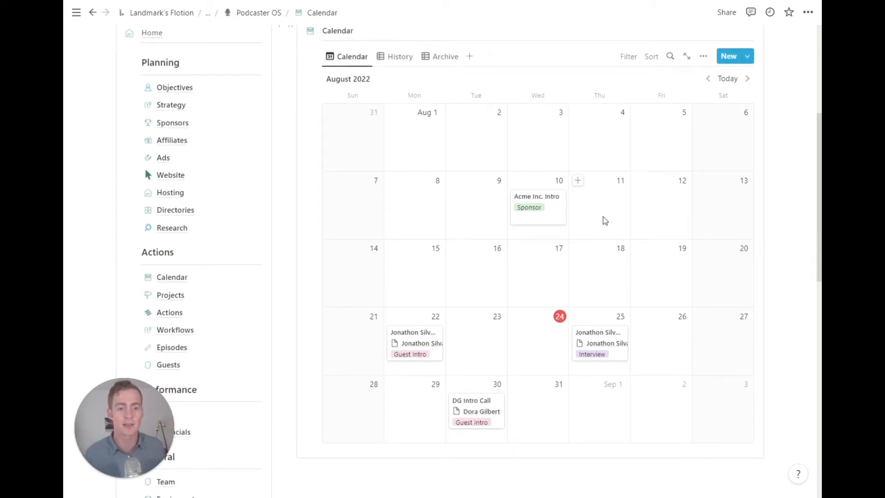
click(538, 196)
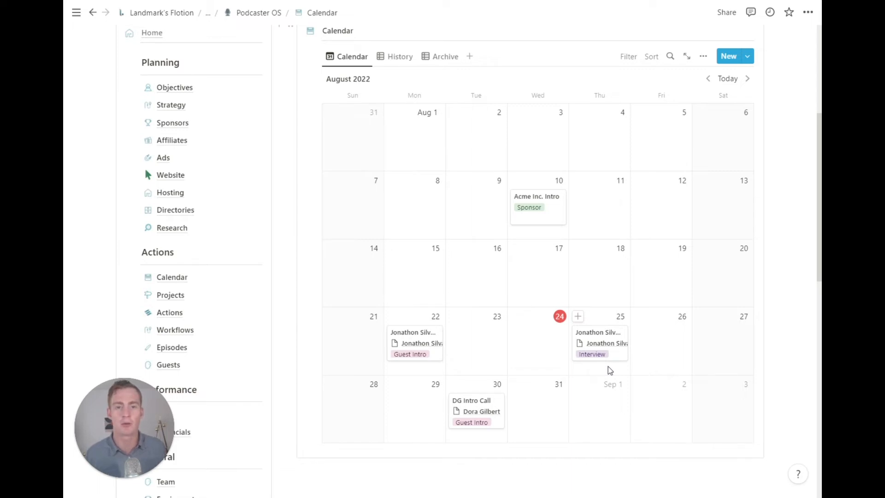
mouse_move(417, 347)
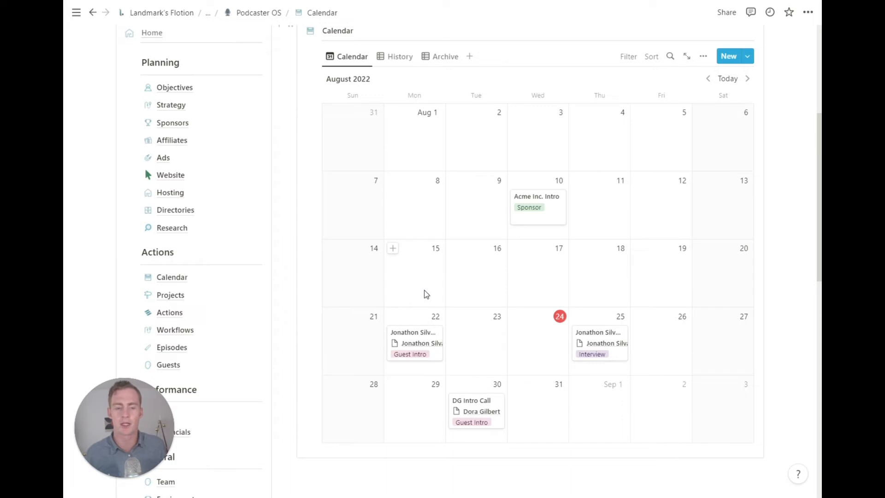
mouse_move(472, 282)
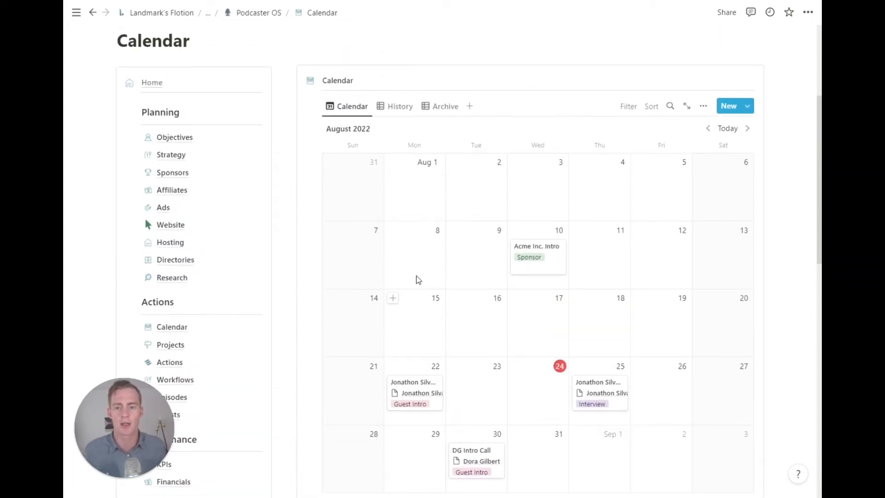
scroll(down, 3)
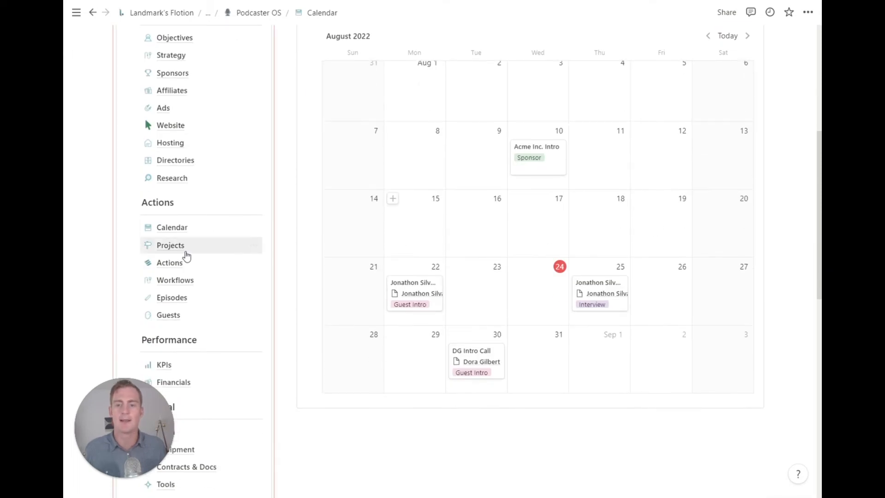
Step: View the Projects timeline, then the Prioritizer view with its project scores
click(169, 245)
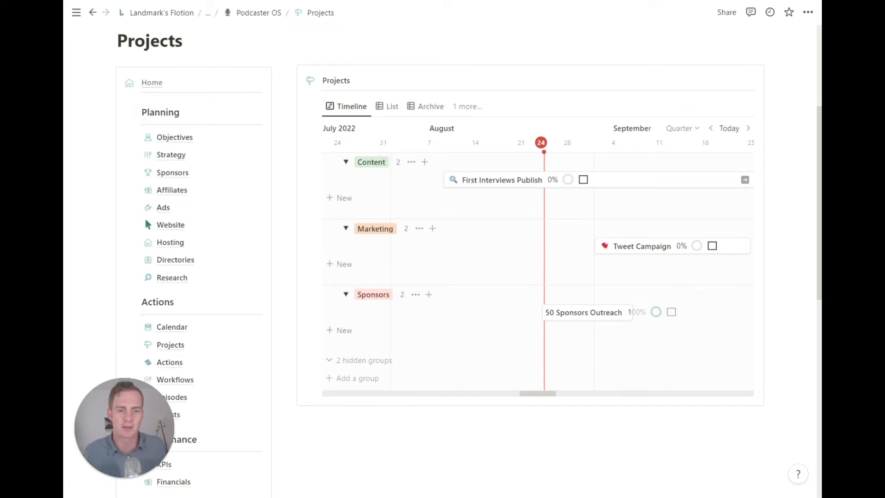
scroll(down, 3)
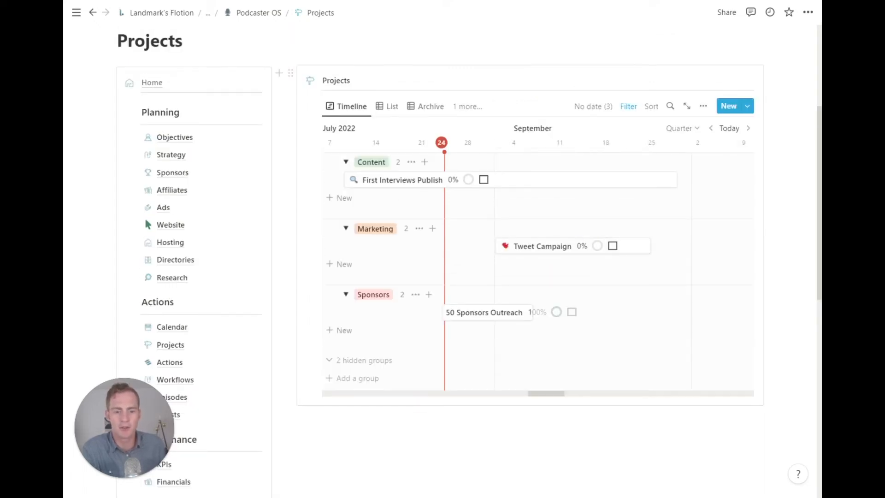
mouse_move(387, 111)
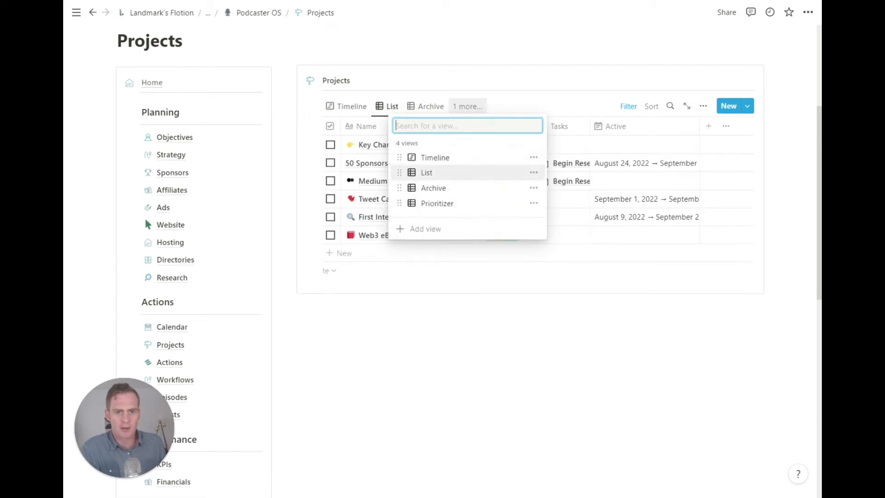
click(437, 203)
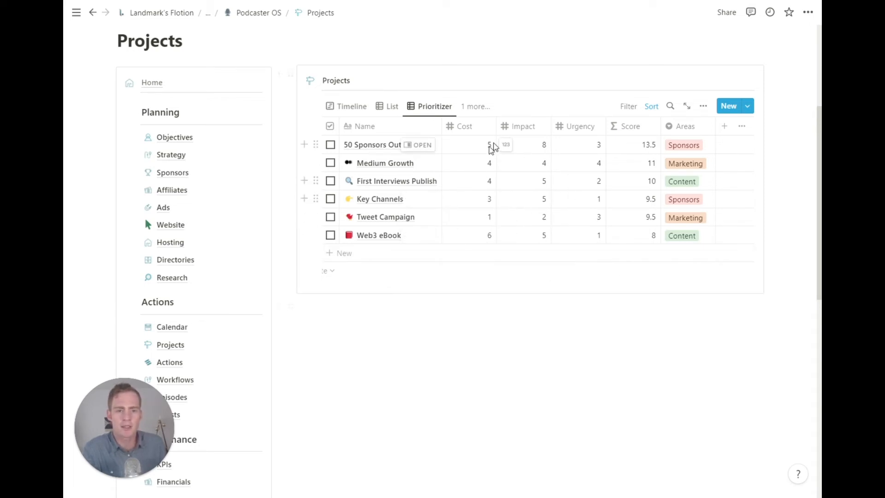
scroll(down, 3)
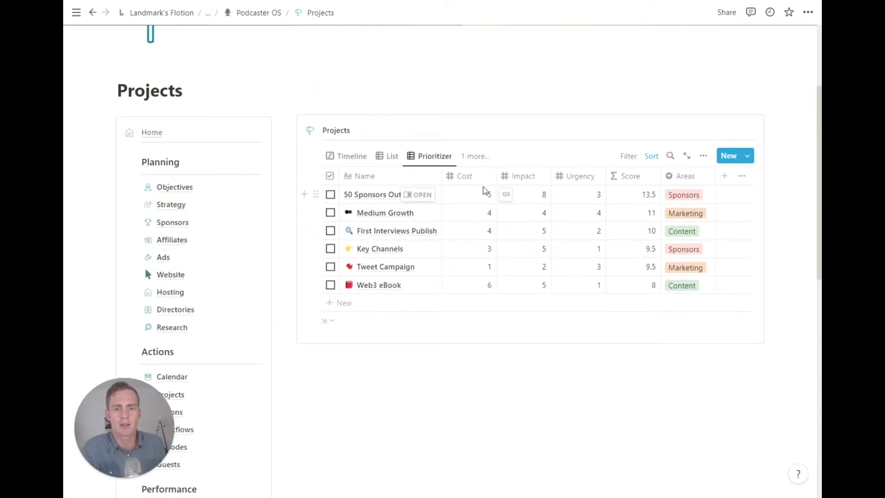
Step: Return to the quarterly timeline and review the First Interviews Publish project's details
click(350, 156)
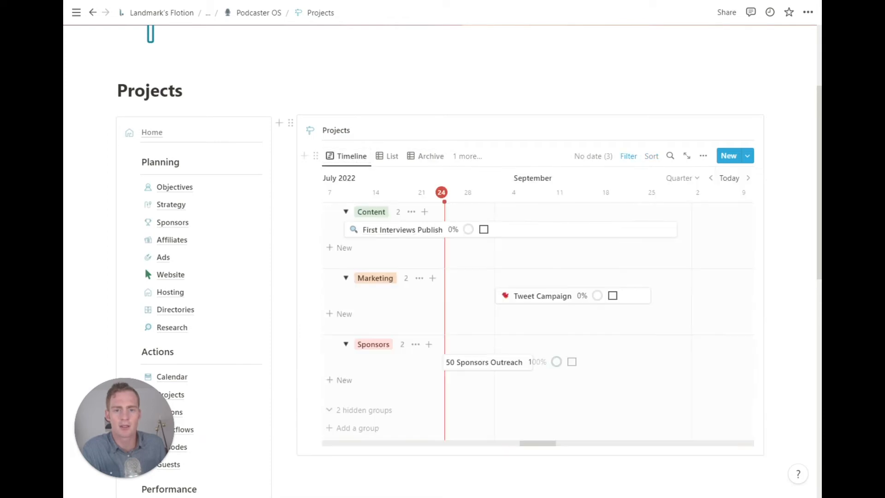
scroll(down, 3)
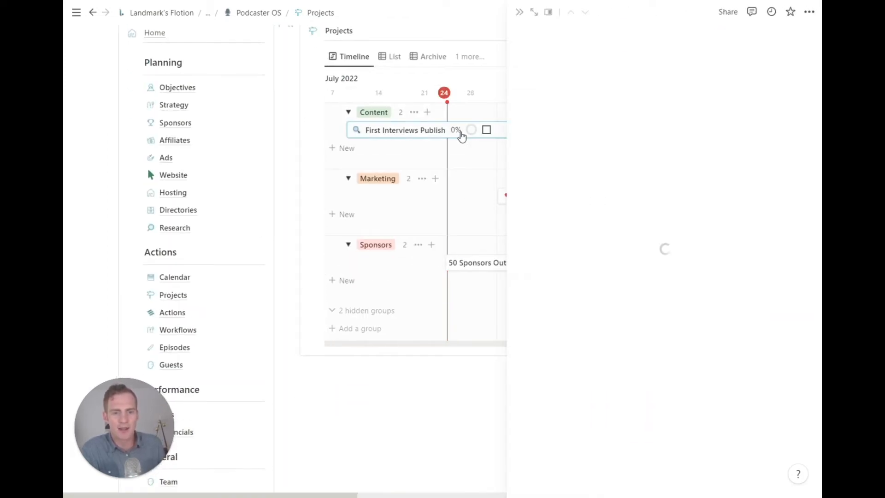
click(405, 130)
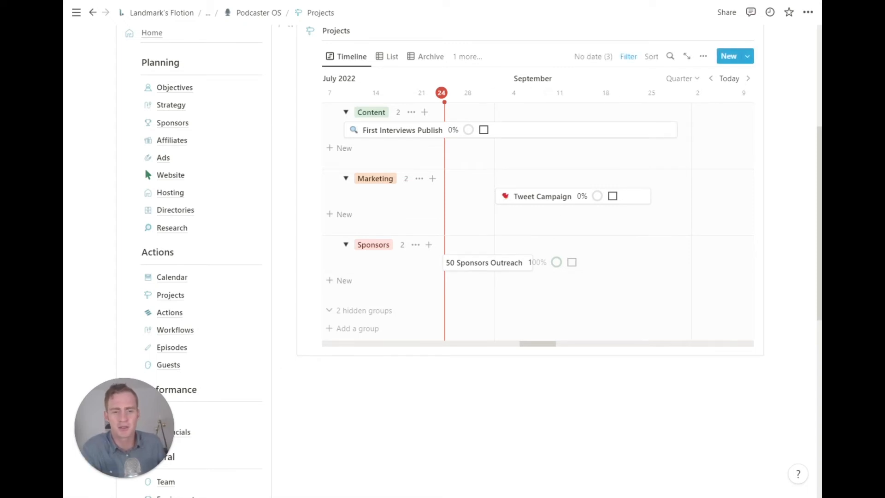
scroll(down, 3)
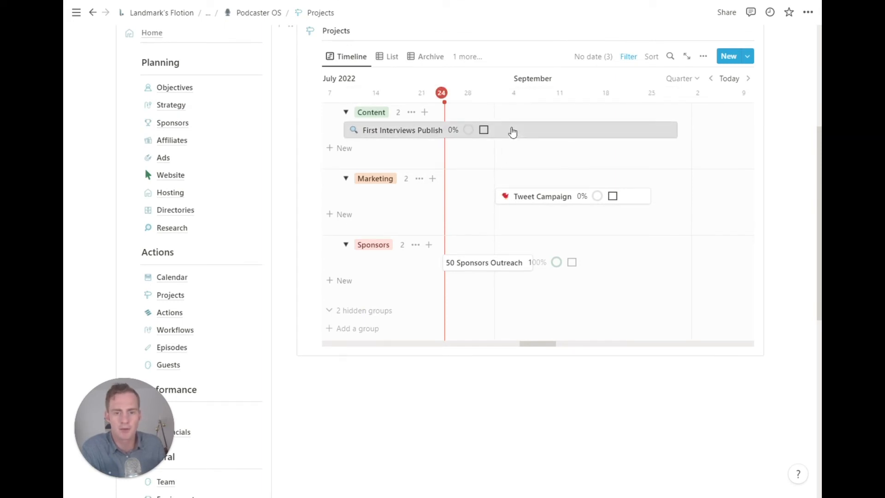
click(404, 129)
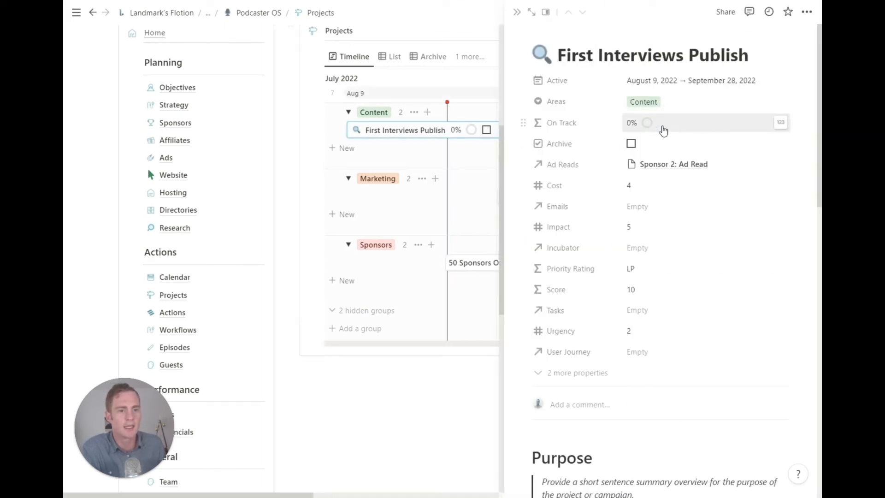
click(531, 12)
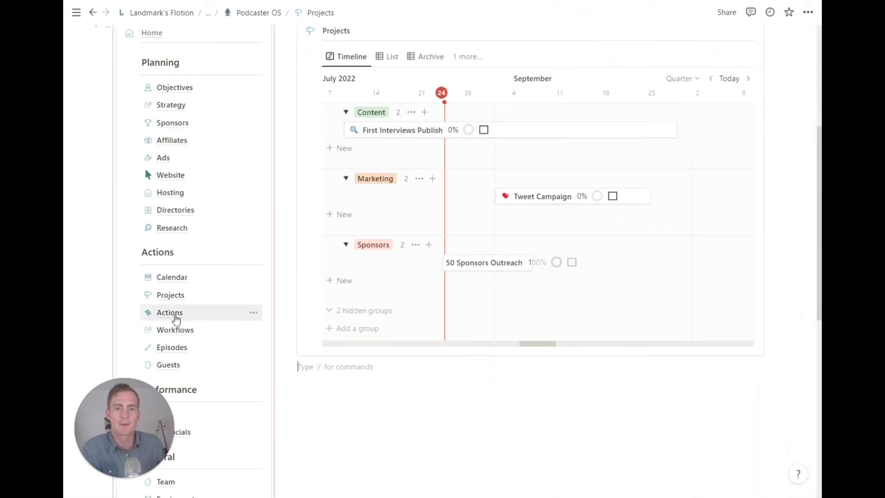
Step: Archive the Sponsors task on the Actions board and view its linked Medium Growth project
click(169, 312)
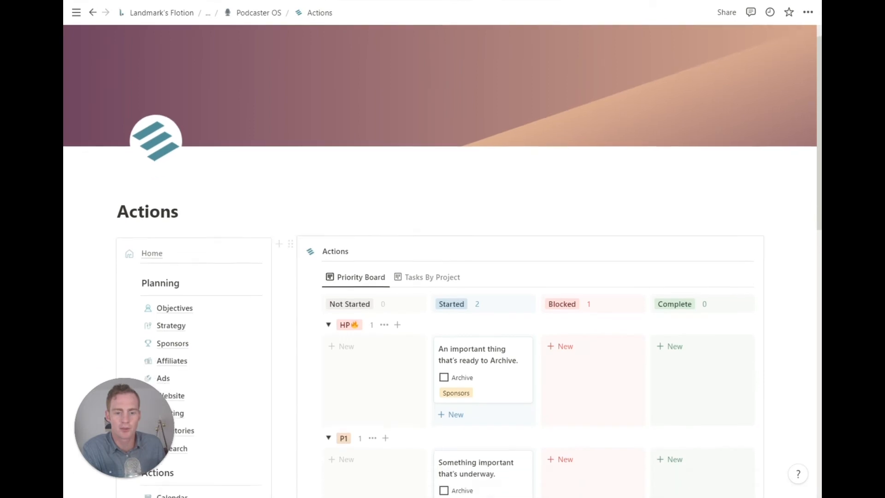
click(478, 353)
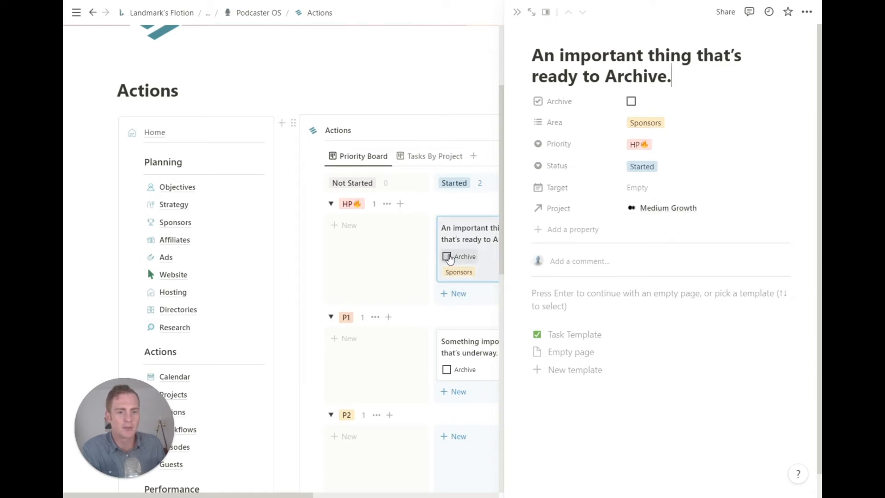
click(630, 101)
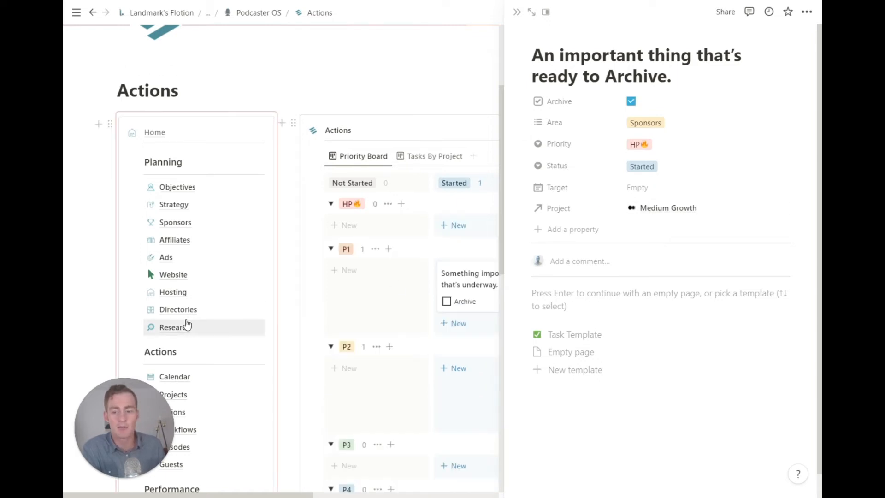
click(667, 208)
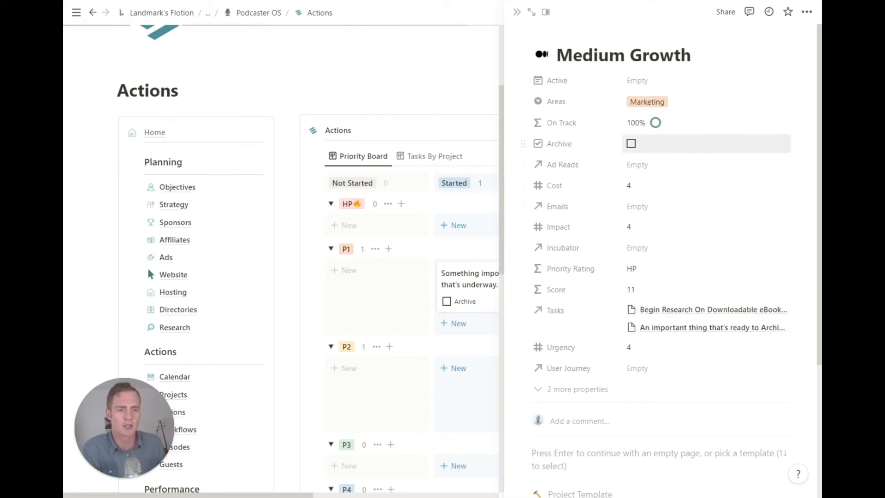
mouse_move(670, 145)
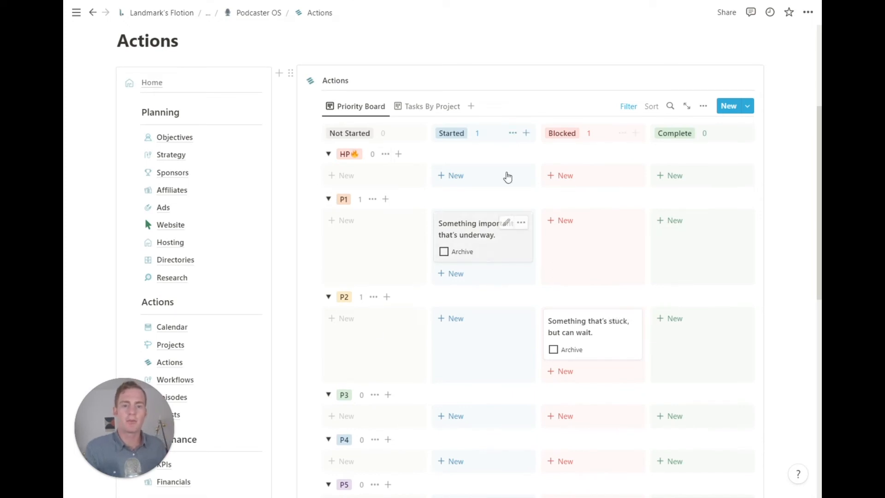
Step: Compare Tasks By Project with the Priority Board on Actions, then move to the Workflows gallery
click(431, 106)
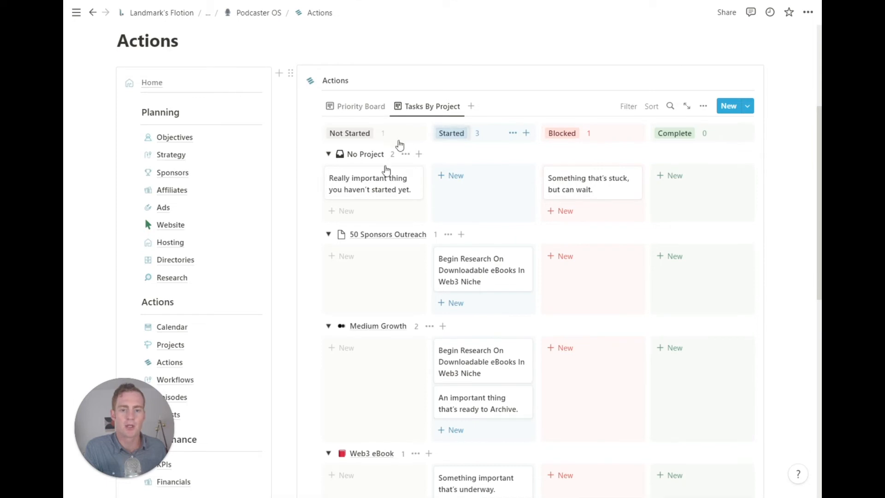
mouse_move(365, 106)
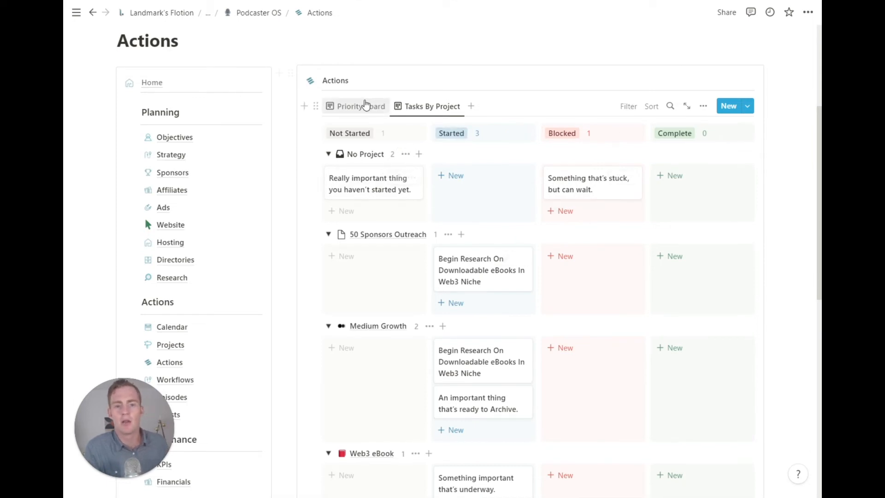
click(360, 106)
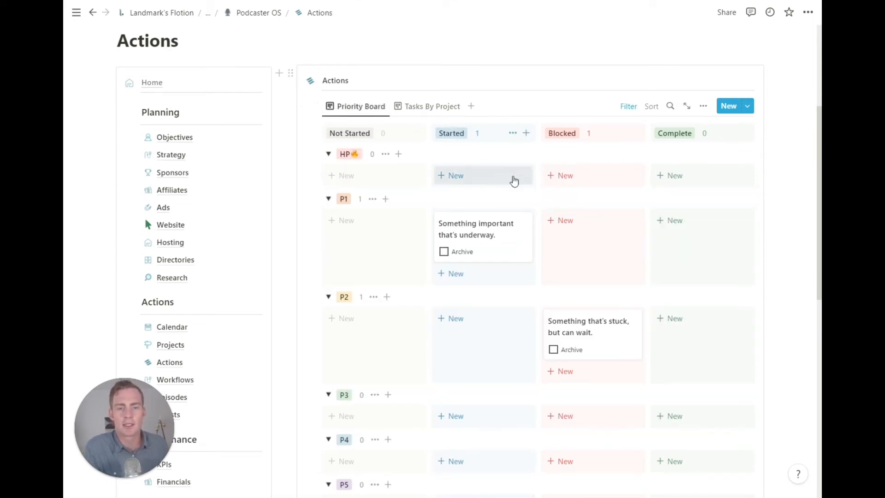
scroll(down, 3)
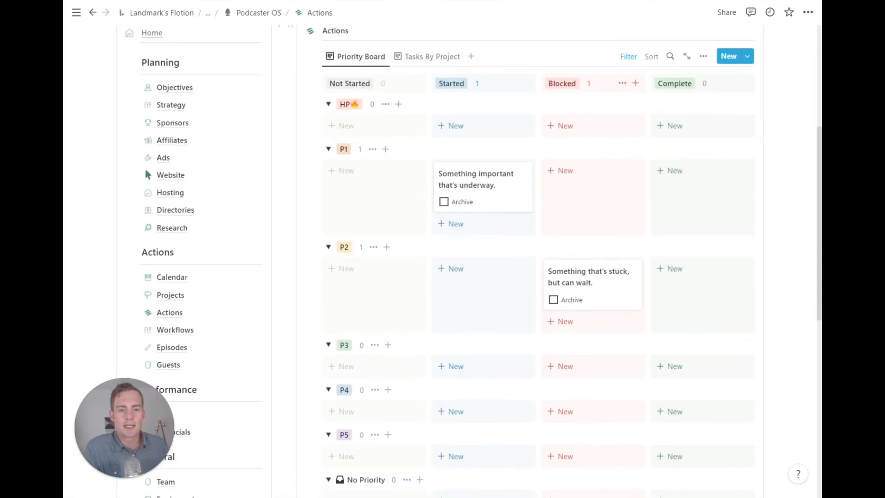
mouse_move(348, 109)
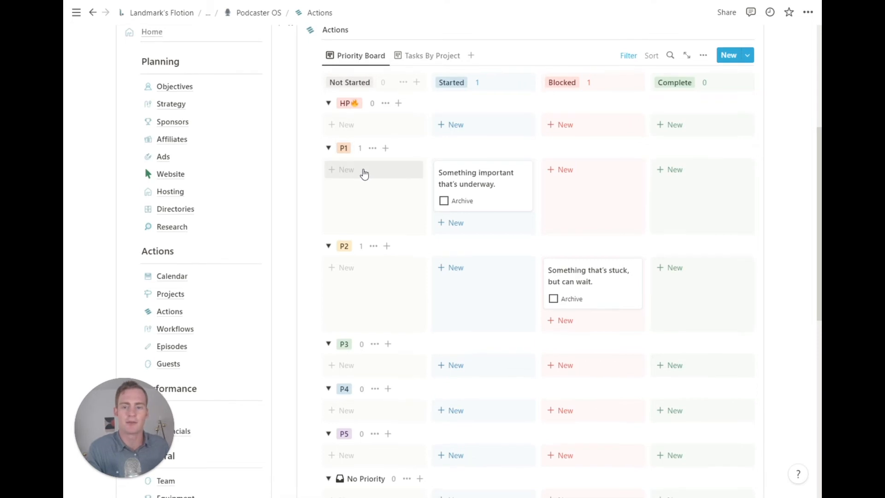
click(175, 328)
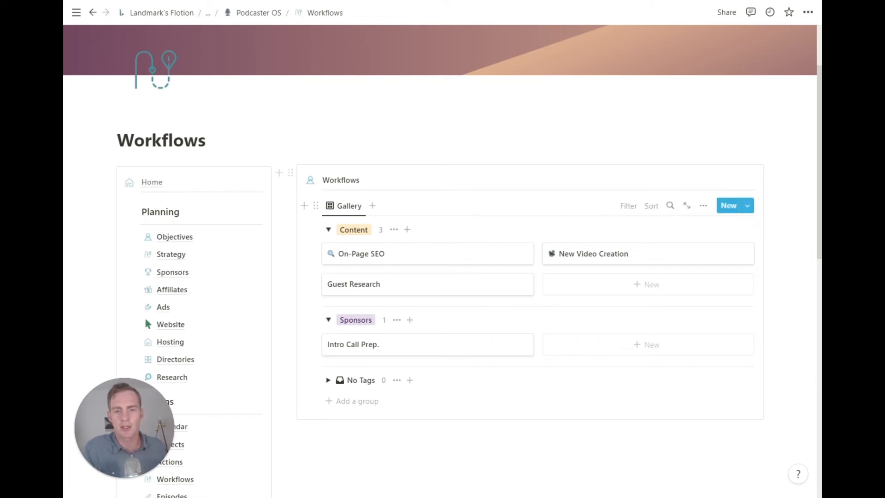
Step: Scroll the Workflows gallery, then switch to the Episodes board grouped by topic
scroll(down, 3)
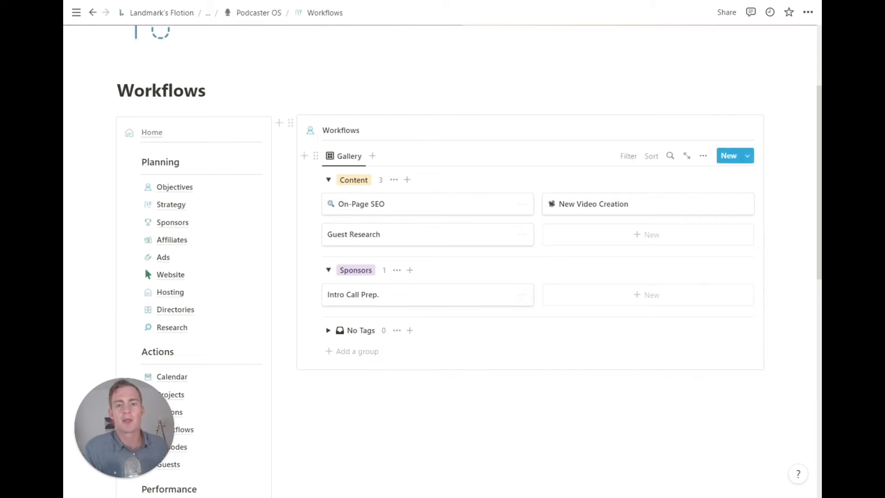
scroll(down, 3)
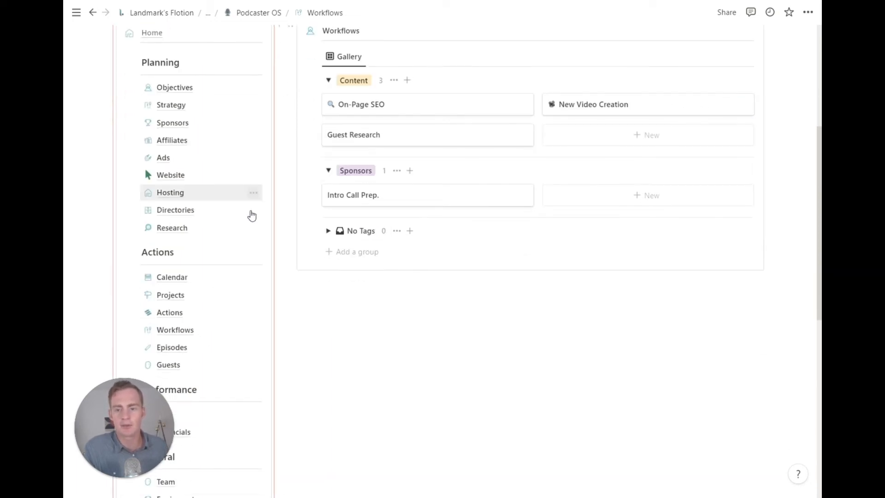
click(172, 347)
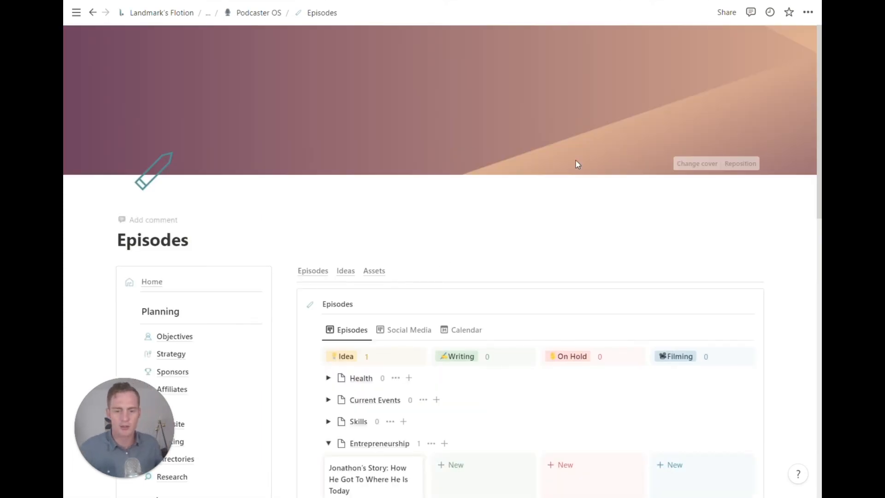
Step: Set the Jonathon's Story episode under Entrepreneurship to be due August 31, 2022
scroll(down, 3)
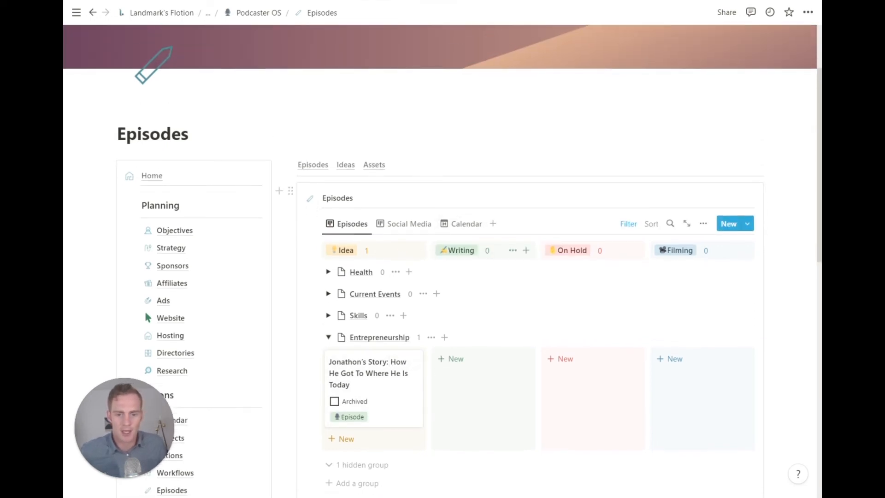
click(368, 373)
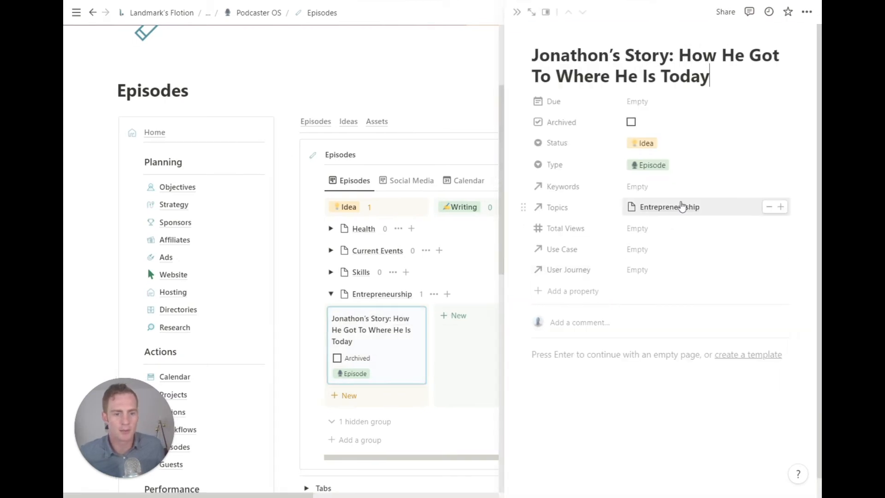
click(638, 101)
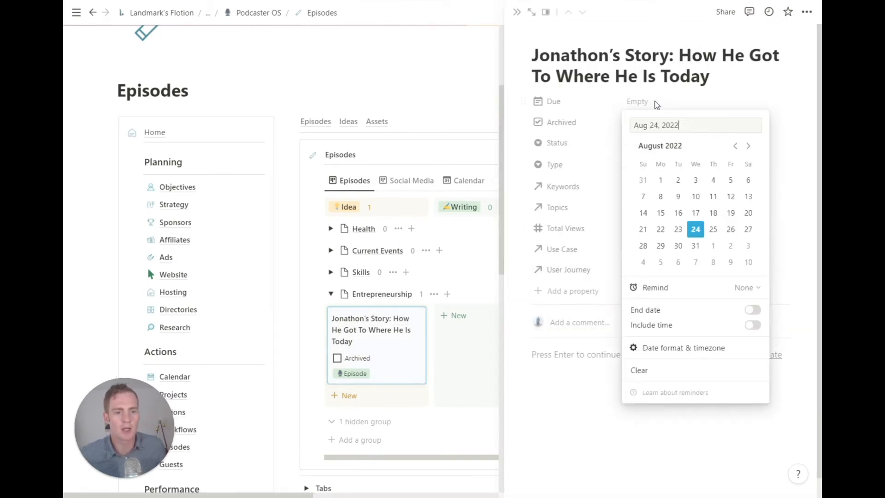
mouse_move(694, 246)
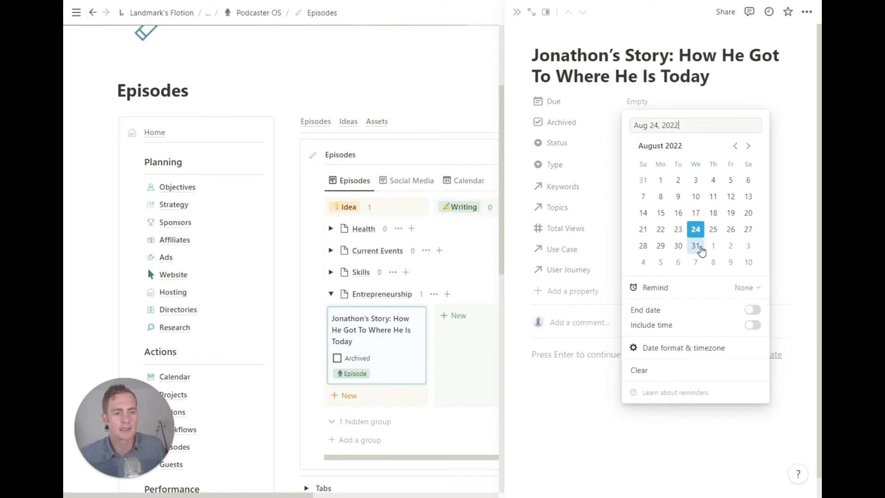
click(695, 245)
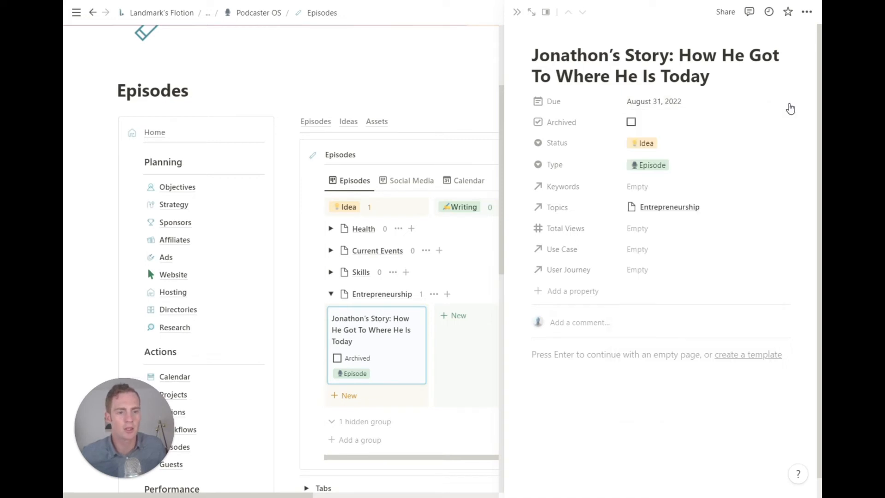
mouse_move(674, 153)
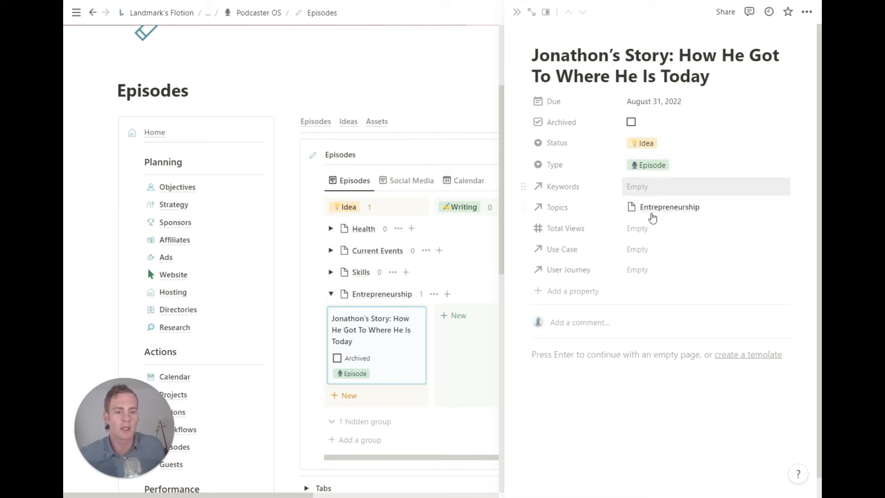
mouse_move(652, 208)
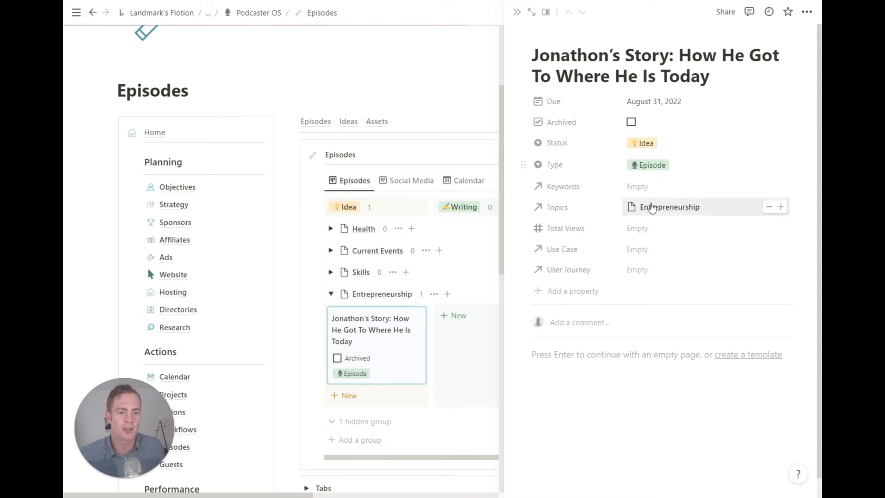
mouse_move(639, 229)
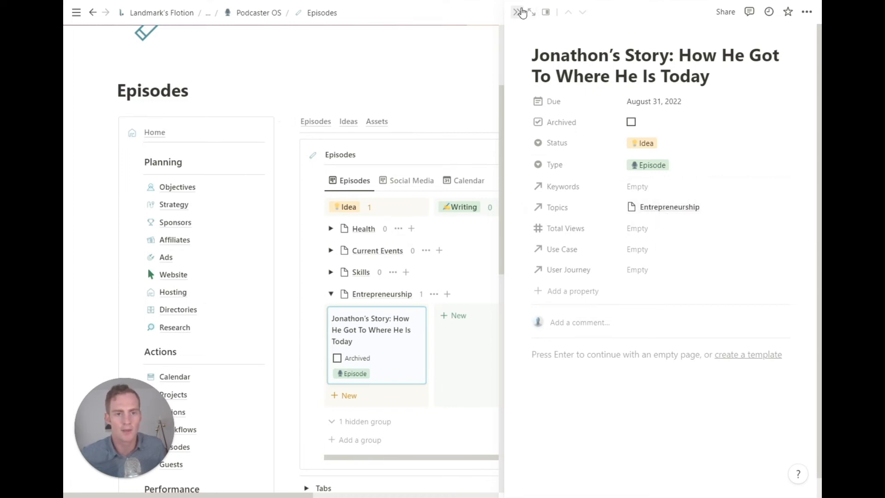
click(516, 12)
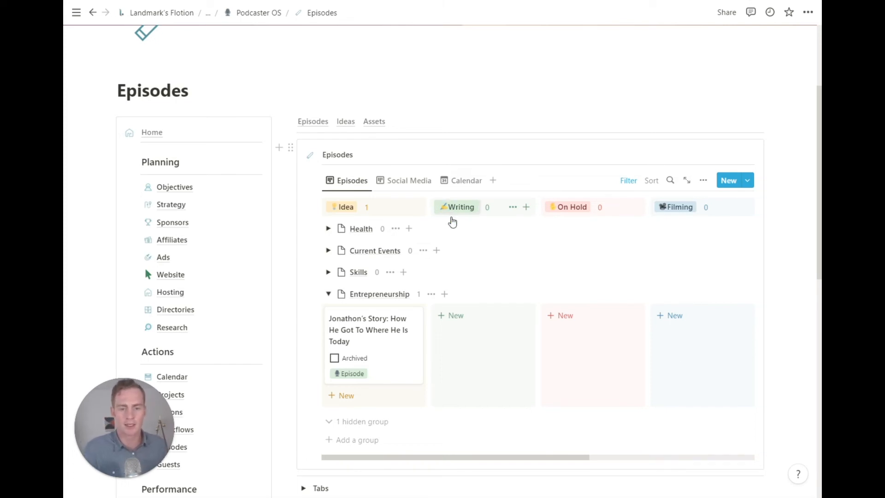
Step: View the Social Media posts board of episodes, then move to the Ideas page
click(409, 181)
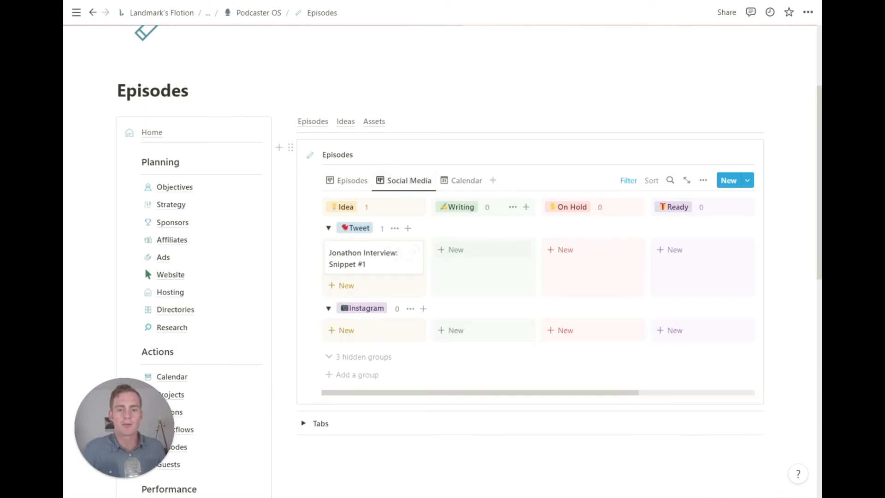
mouse_move(529, 260)
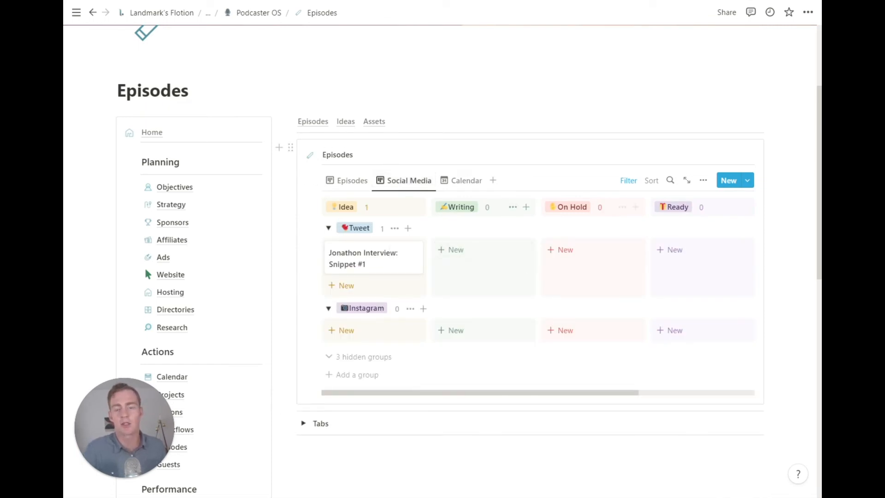
mouse_move(377, 333)
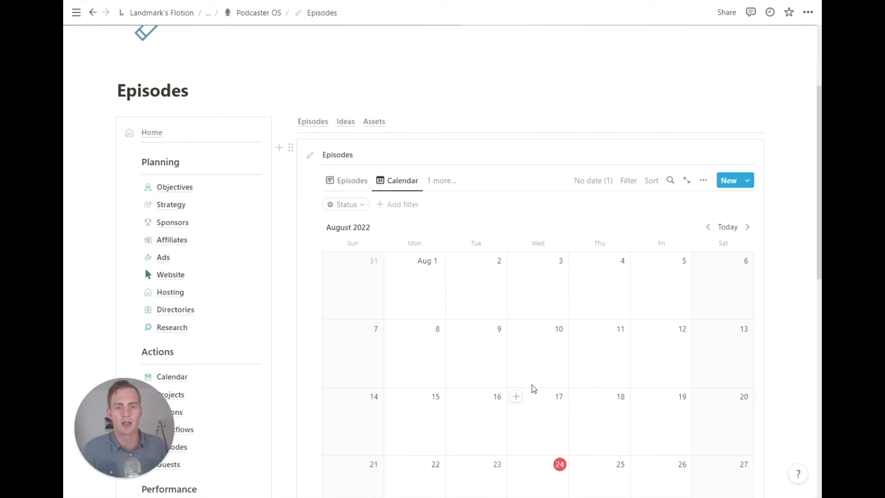
click(352, 181)
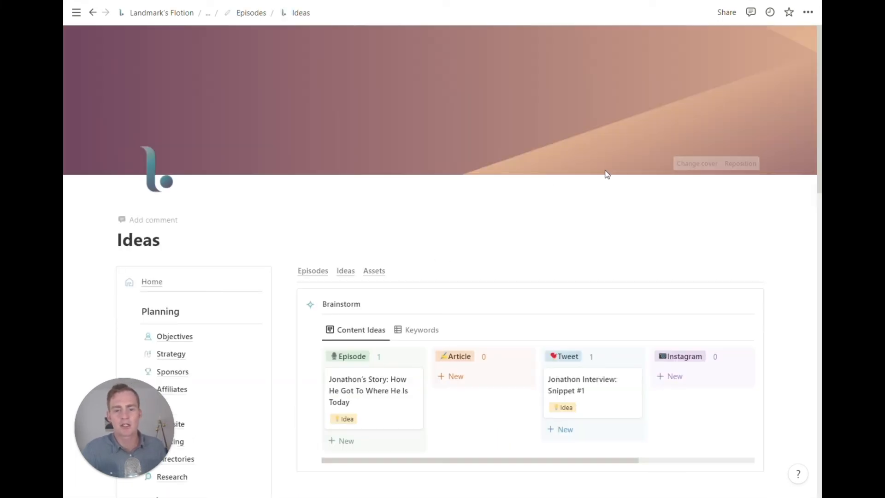
Step: Review the Keywords Database and Content Ideas board, then move to the Assets page
scroll(down, 3)
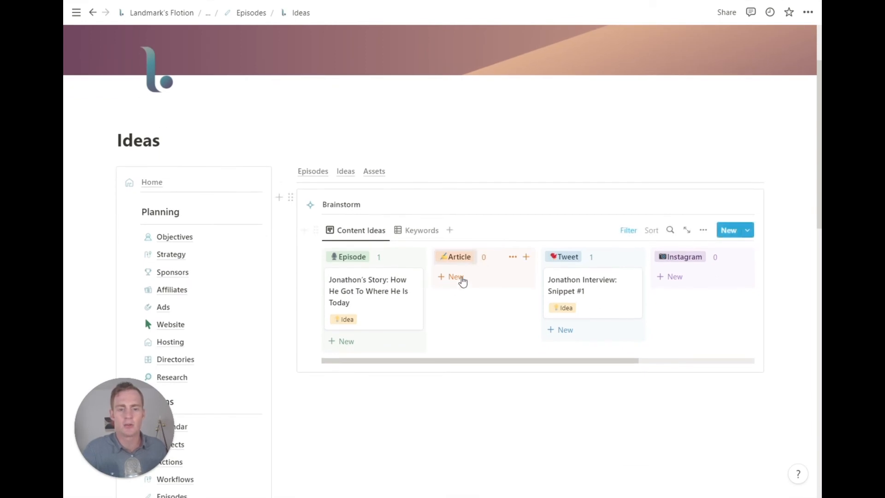
click(421, 231)
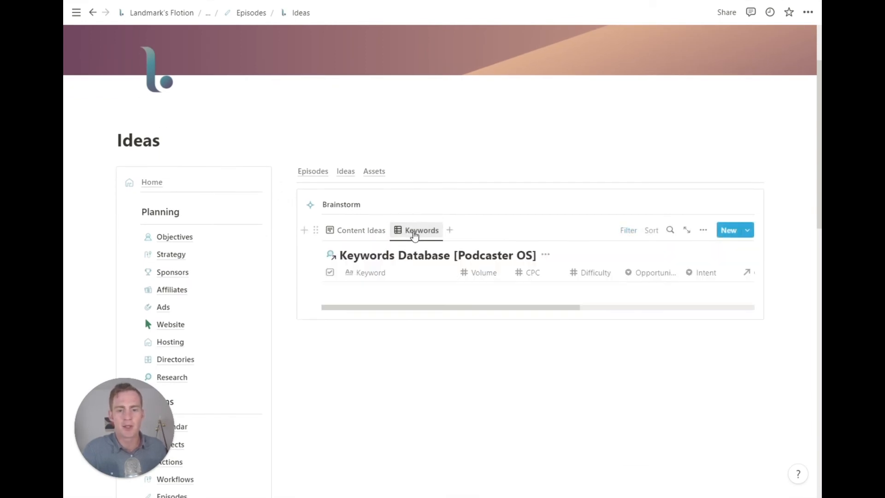
click(416, 230)
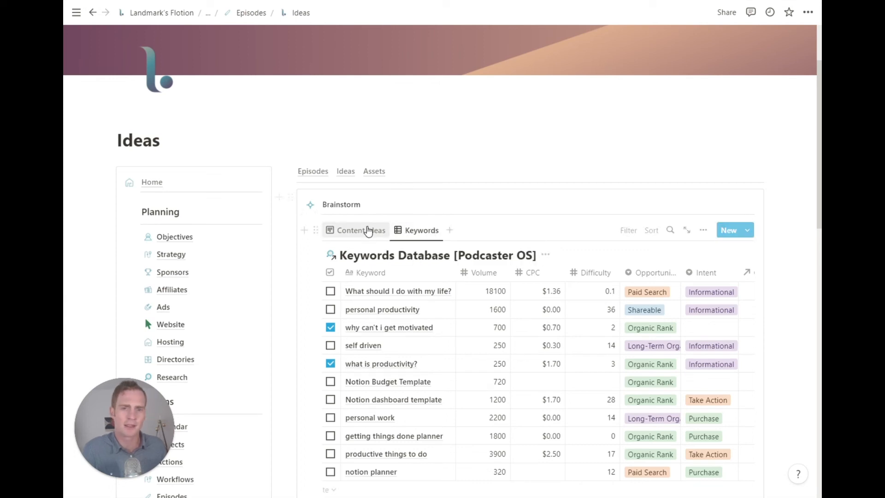
click(361, 231)
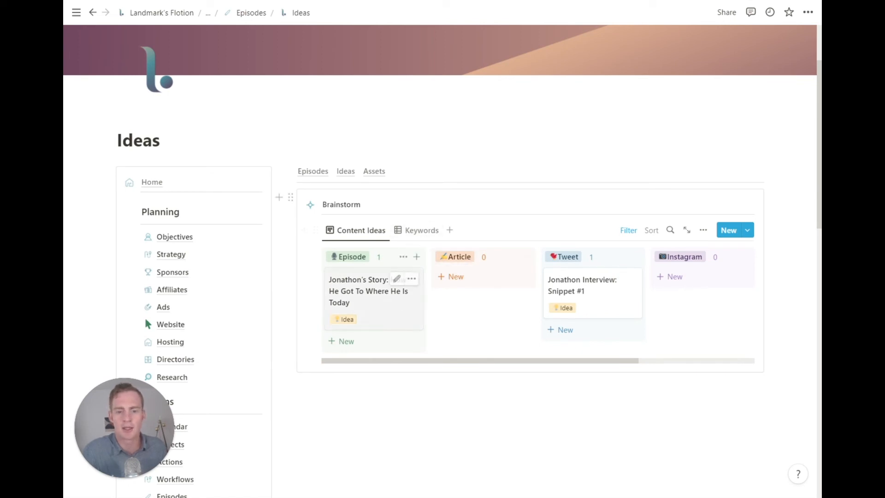
click(374, 171)
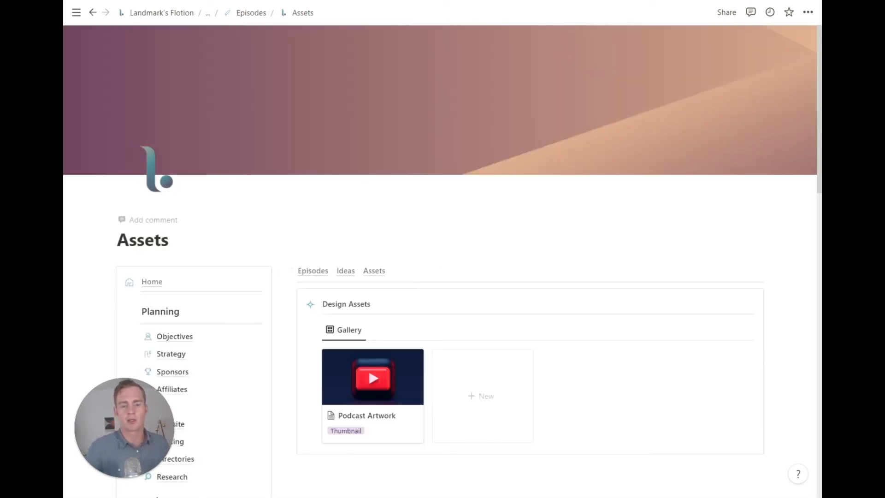
Step: Scroll past the Assets gallery and open the Guests page from the sidebar
scroll(down, 3)
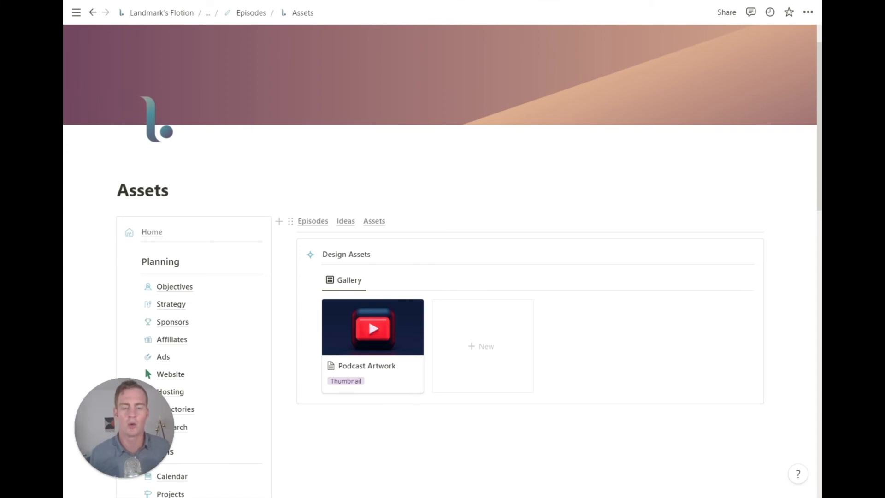
scroll(down, 3)
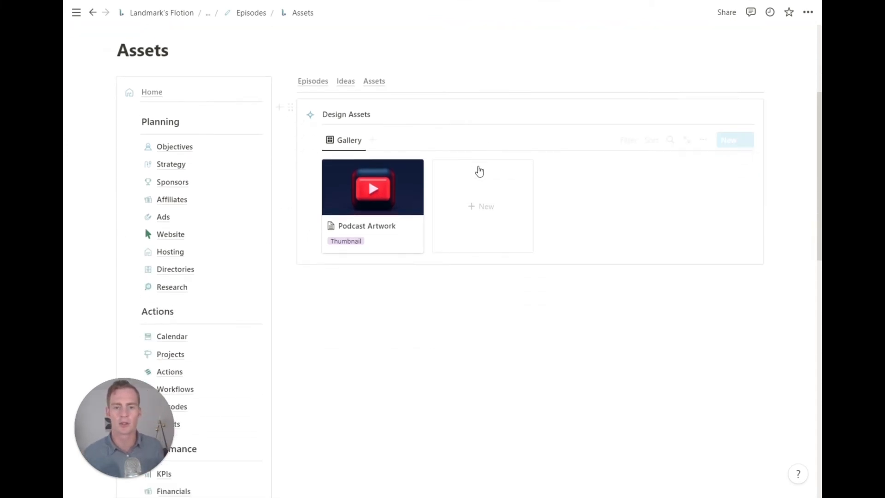
scroll(down, 3)
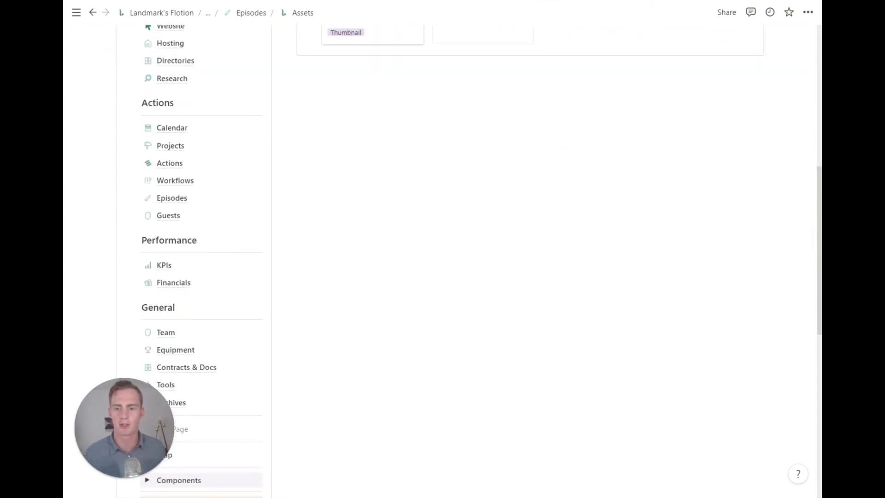
click(168, 216)
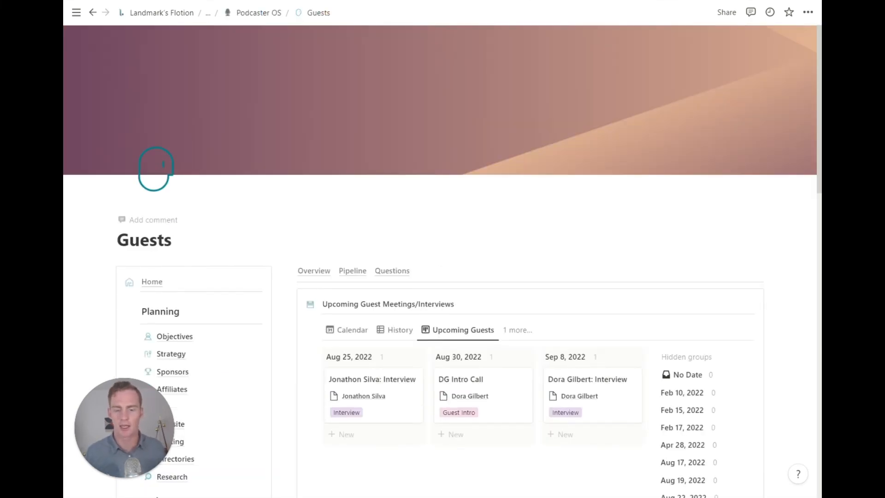
Step: Review the upcoming guest interviews and switch to the guest Pipeline page
scroll(down, 3)
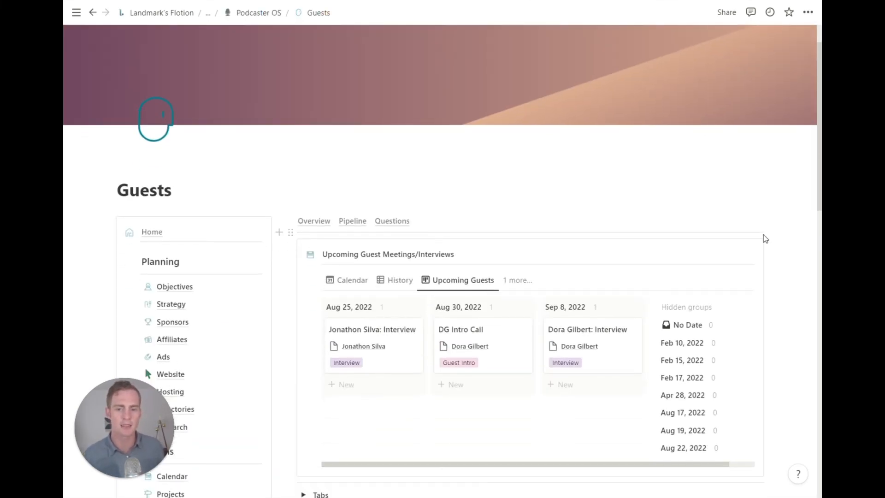
scroll(down, 3)
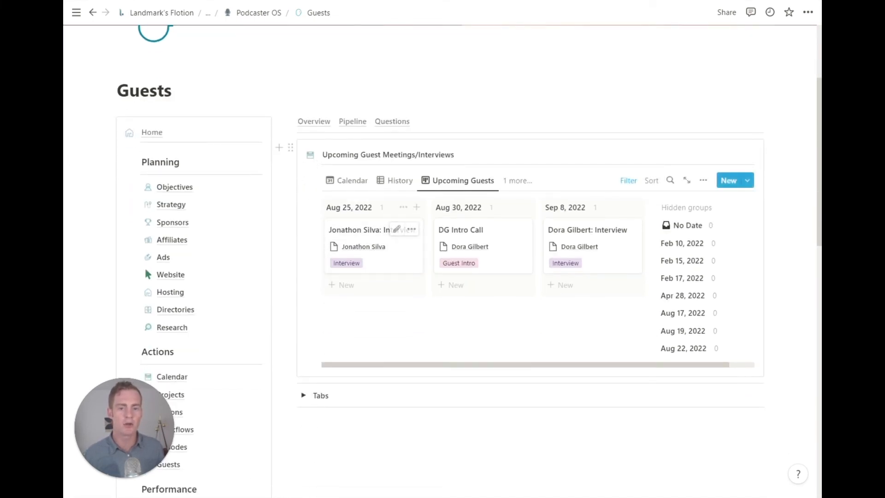
click(352, 121)
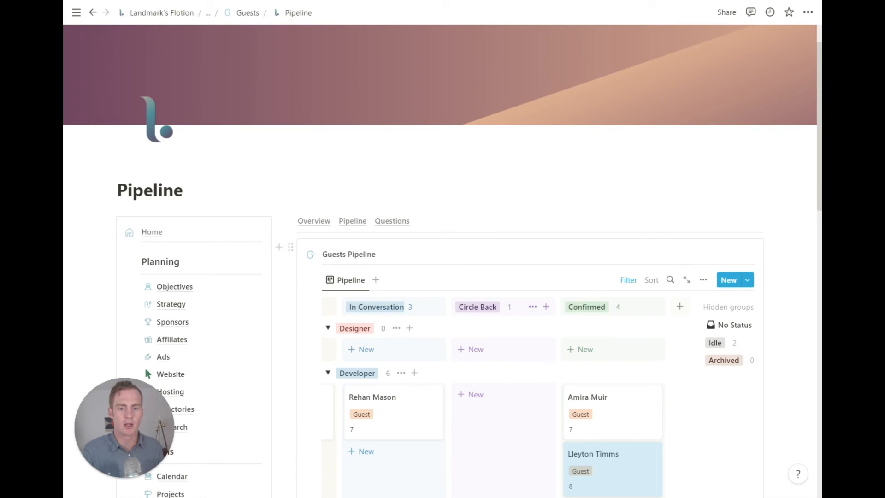
Step: Browse the Guests Questions list and inspect the first question's Guest cell
click(392, 221)
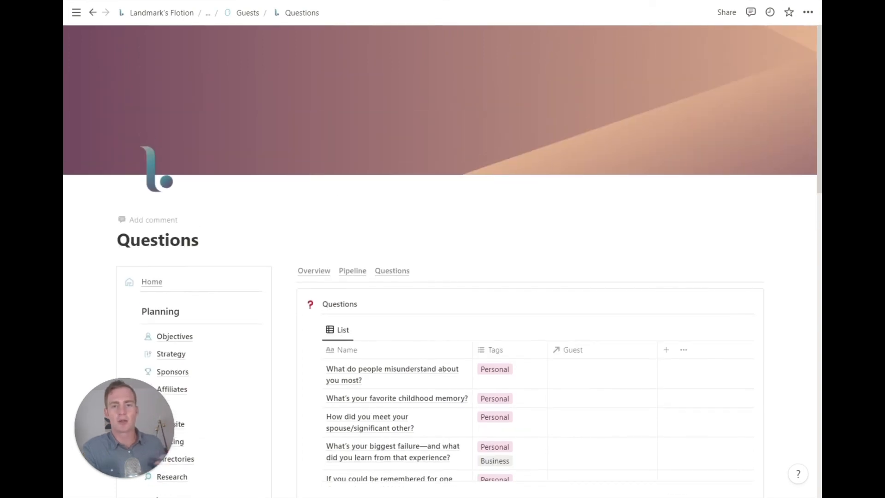
scroll(down, 3)
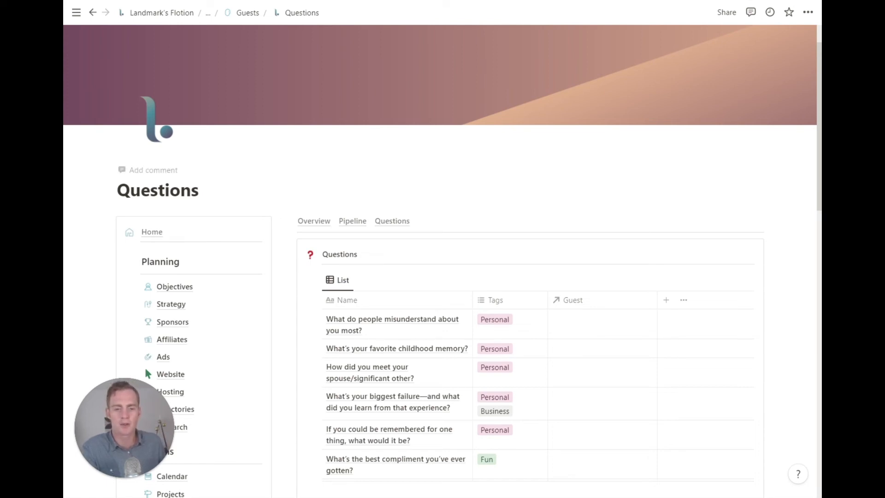
scroll(down, 3)
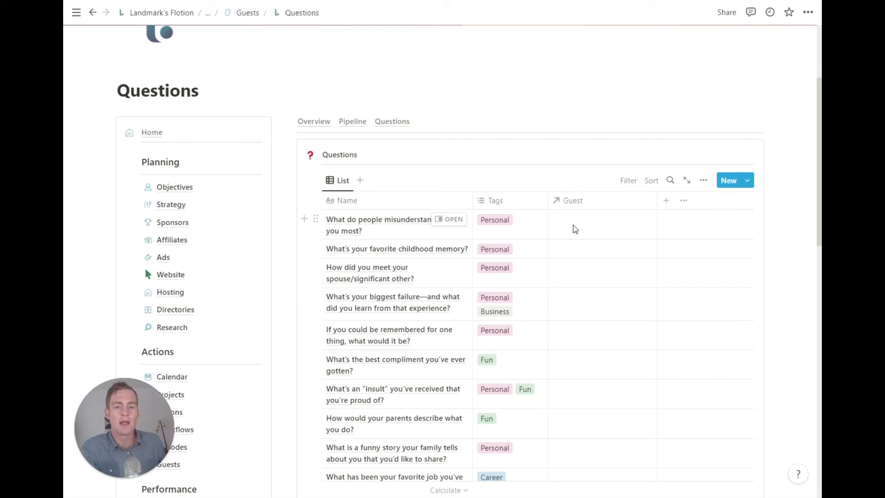
click(575, 224)
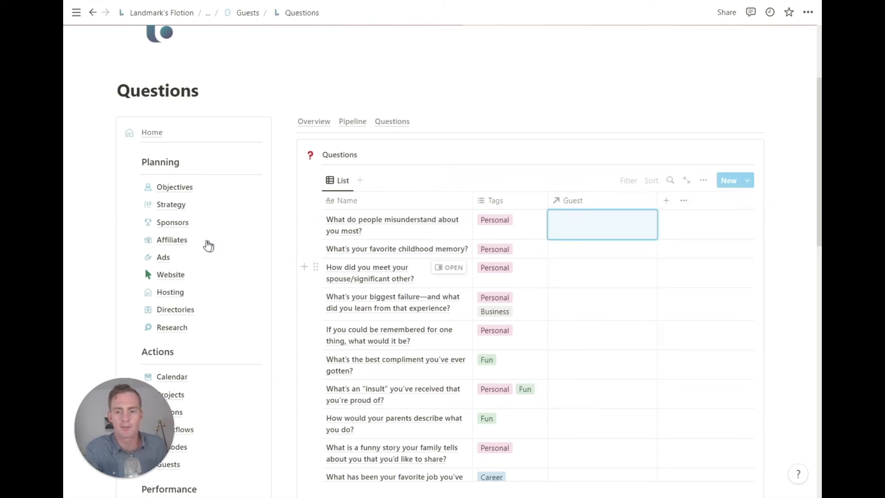
Step: Finish reviewing the questions and open the KPIs page under Performance
scroll(down, 3)
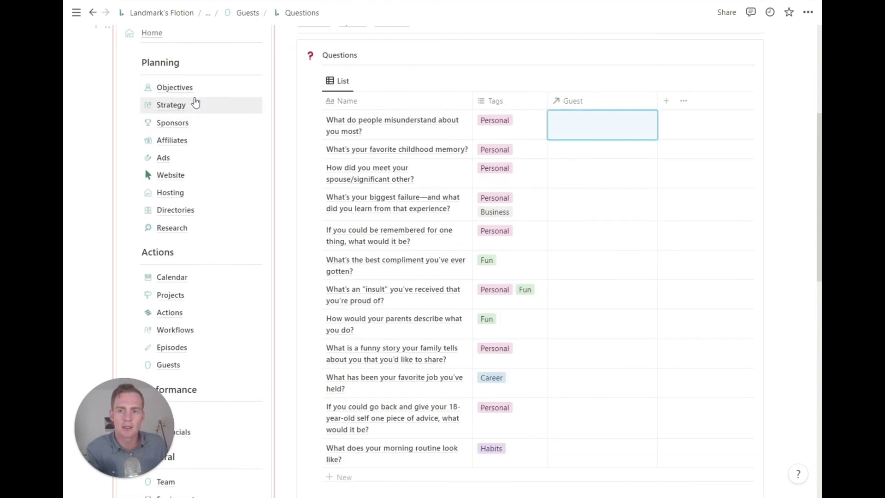
scroll(down, 3)
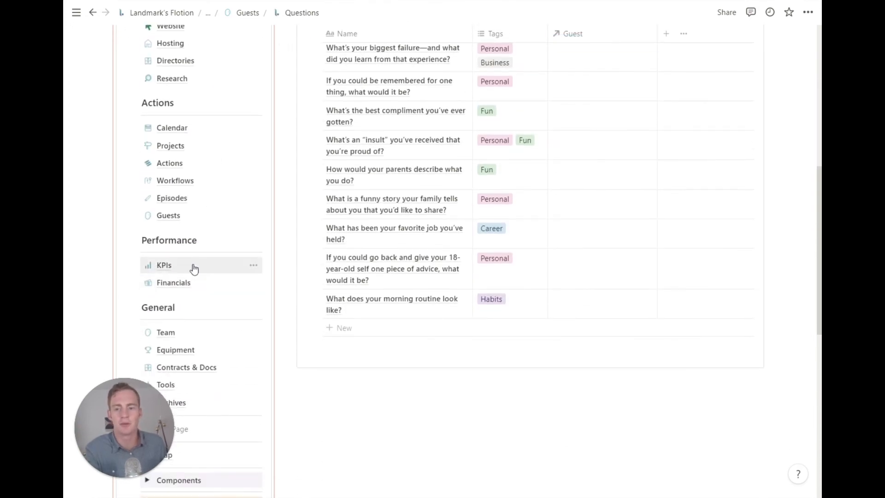
click(164, 266)
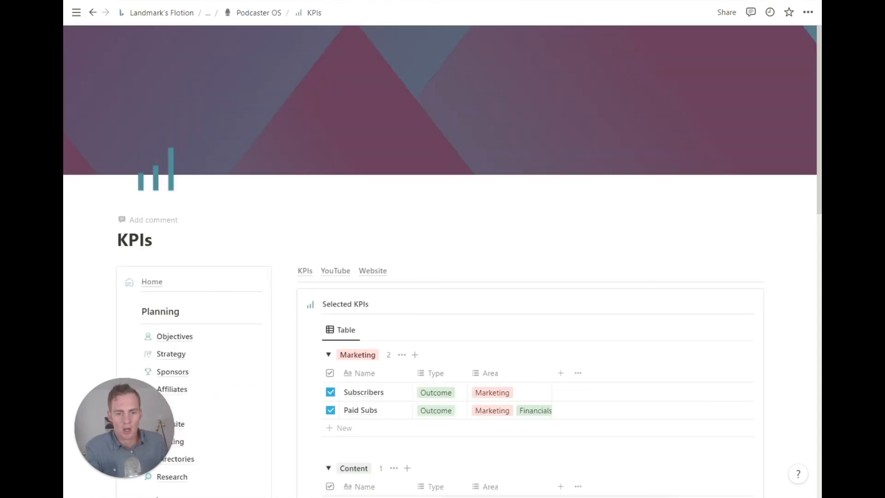
Step: Review the Selected KPIs groups (Marketing, Content, Financials, Product) and open YouTube analytics
scroll(down, 3)
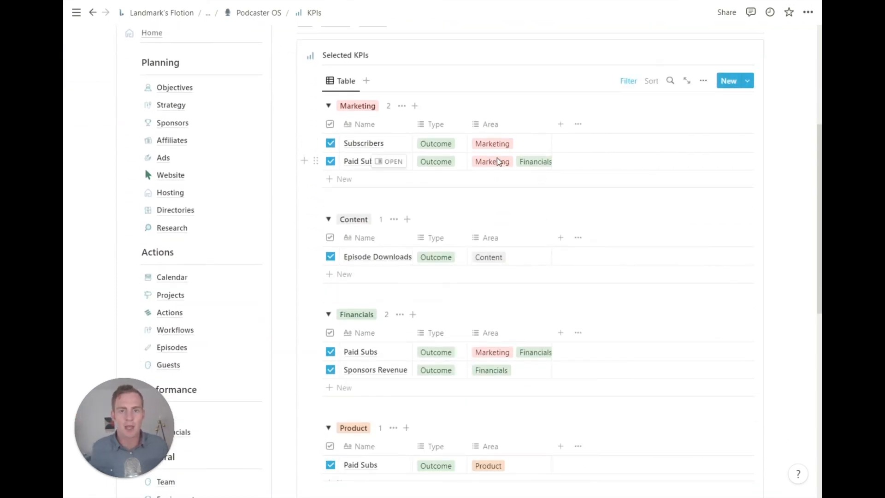
scroll(down, 3)
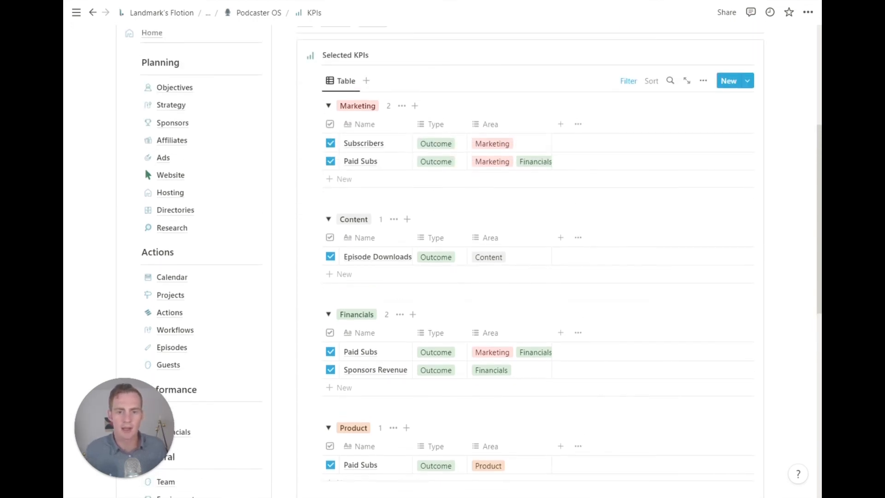
mouse_move(468, 150)
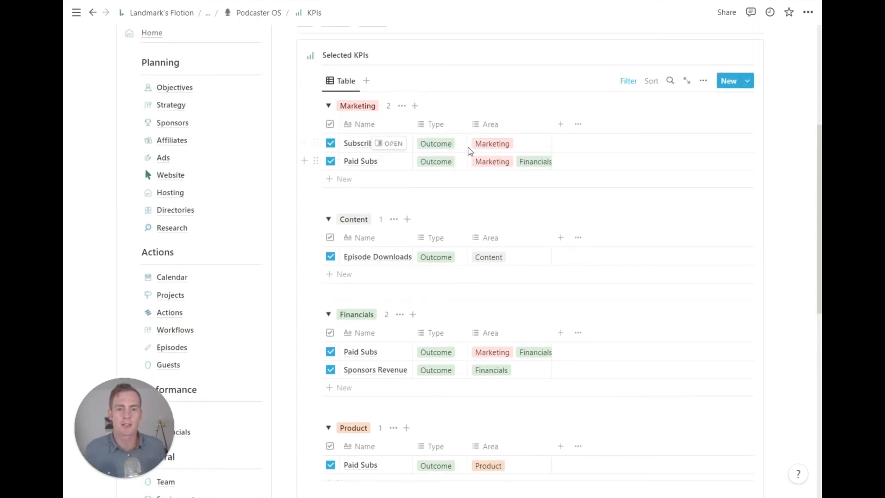
scroll(down, 3)
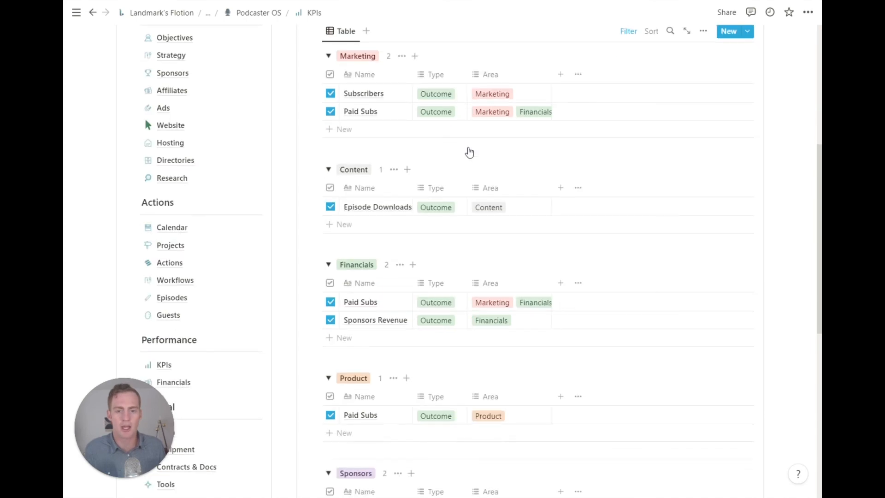
scroll(down, 3)
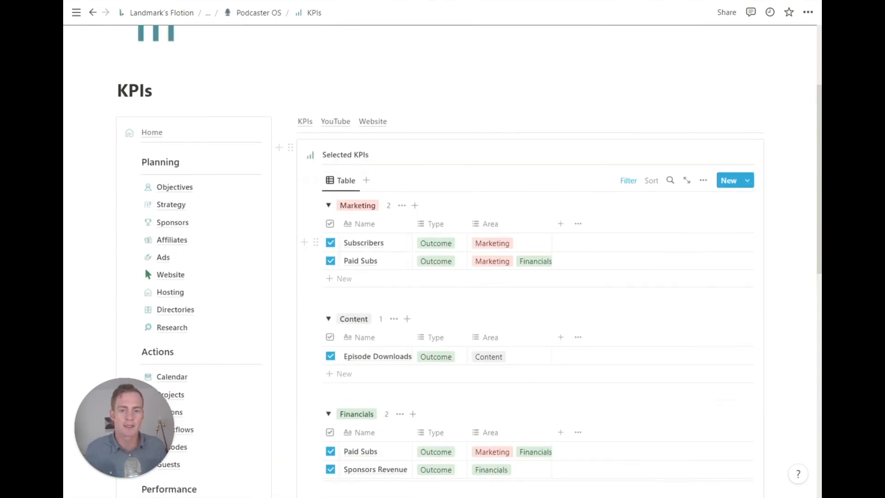
click(335, 122)
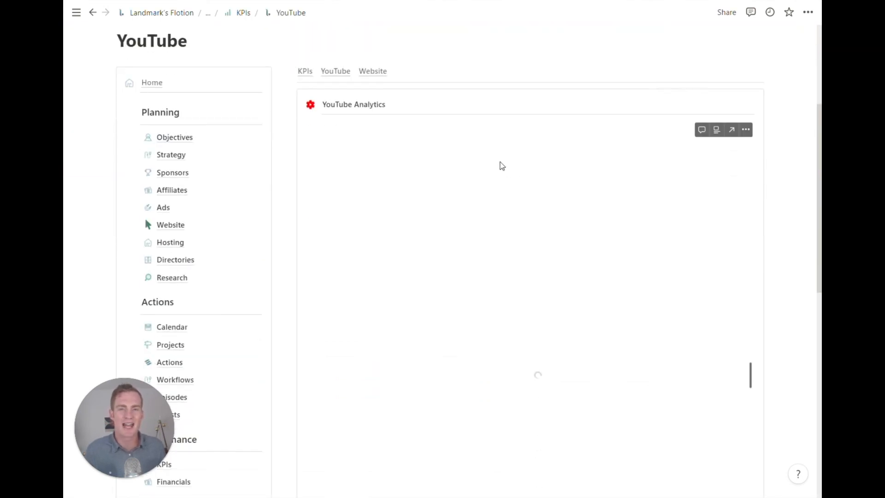
Step: Look over YouTube Analytics, then browse the Website page's Google Analytics dashboard
scroll(down, 3)
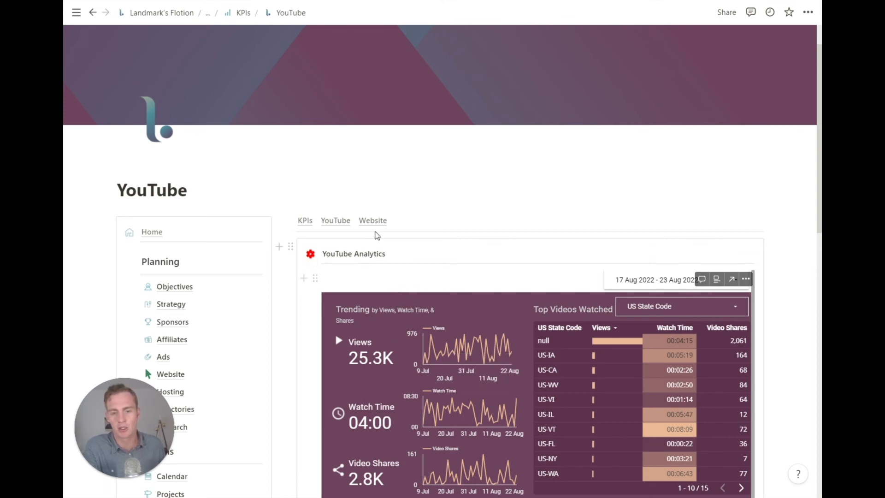
click(373, 220)
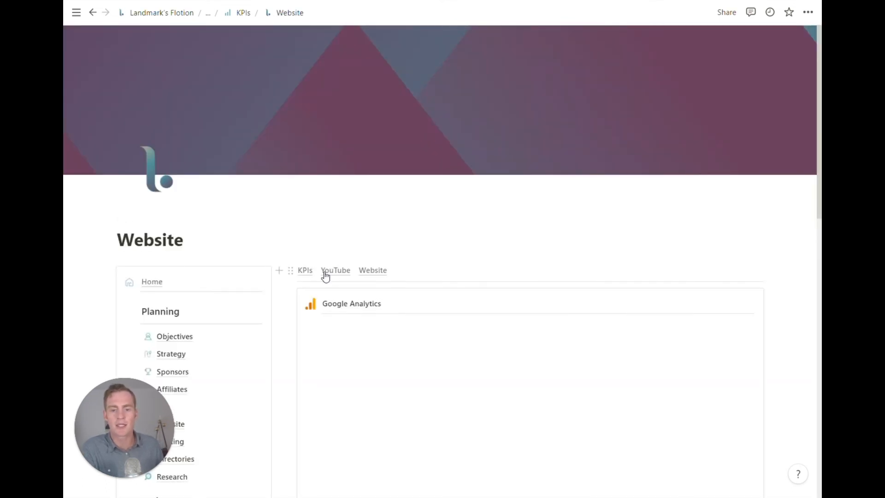
scroll(down, 3)
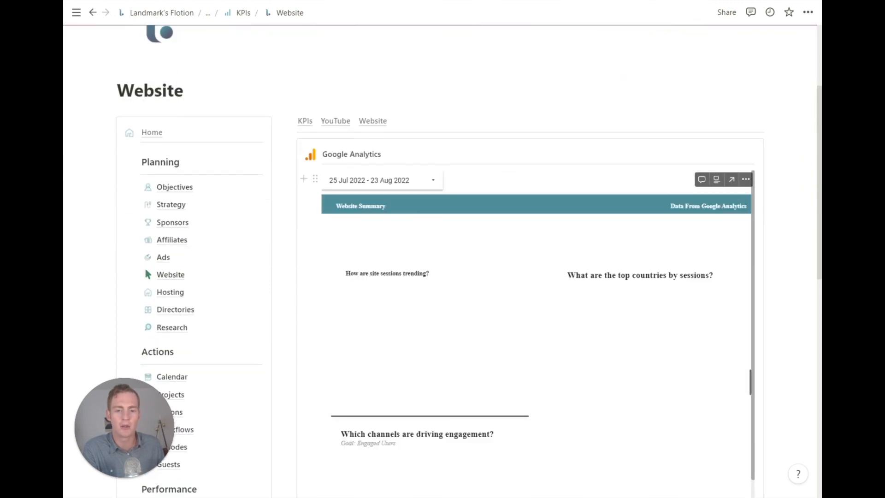
scroll(down, 3)
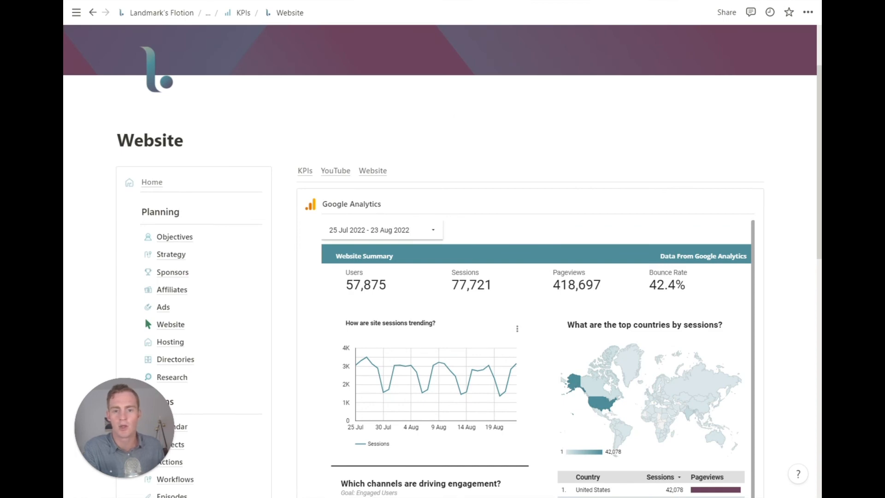
scroll(down, 3)
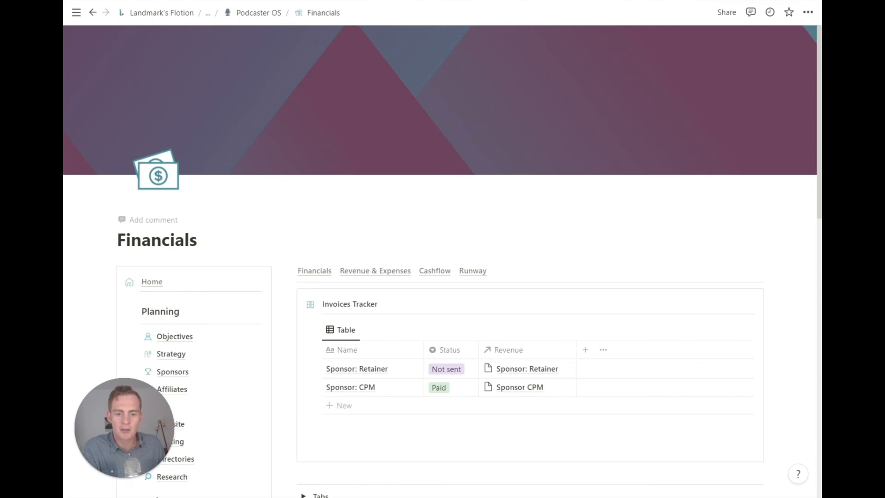
Step: Open Revenue & Expenses and review the $4,100 Revenue Table and Expenses list
scroll(down, 3)
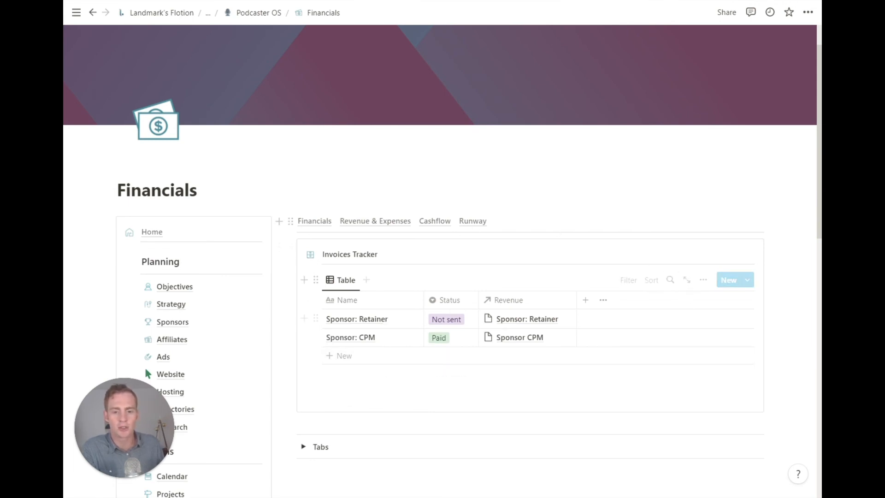
click(375, 221)
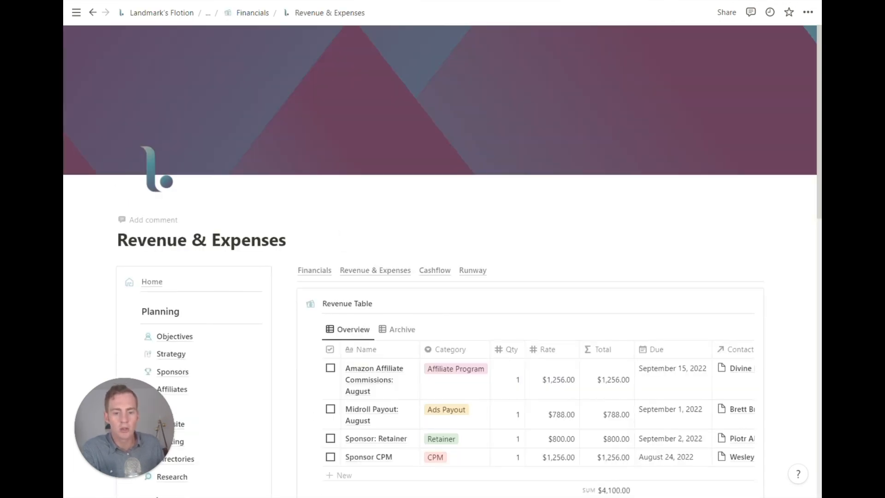
scroll(down, 3)
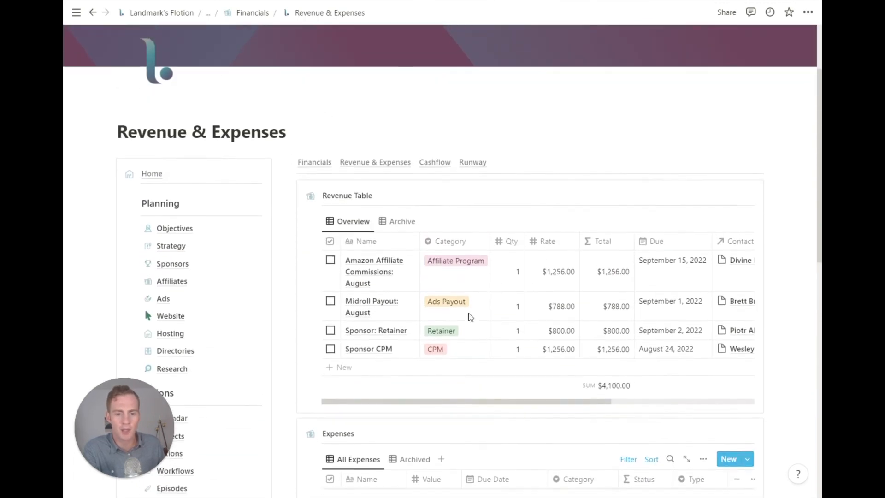
scroll(down, 3)
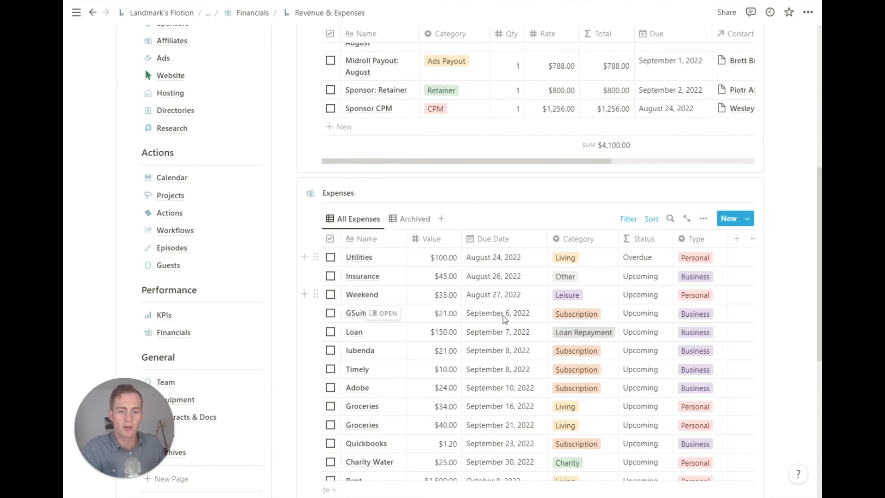
mouse_move(458, 276)
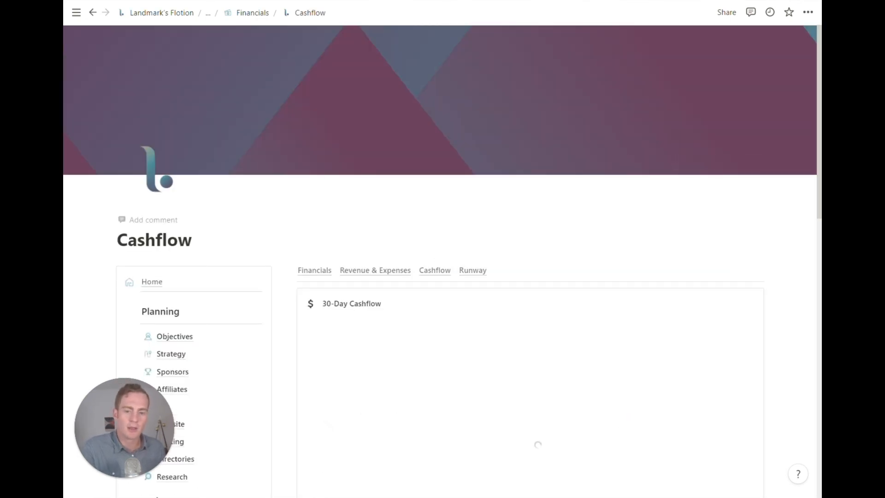
Step: View the Cashflow chart, then browse the Runway calculator page
scroll(down, 3)
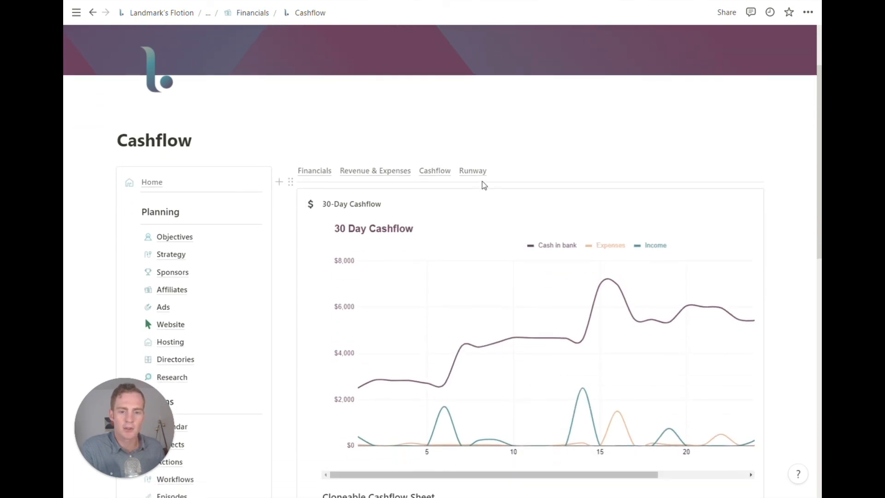
click(473, 171)
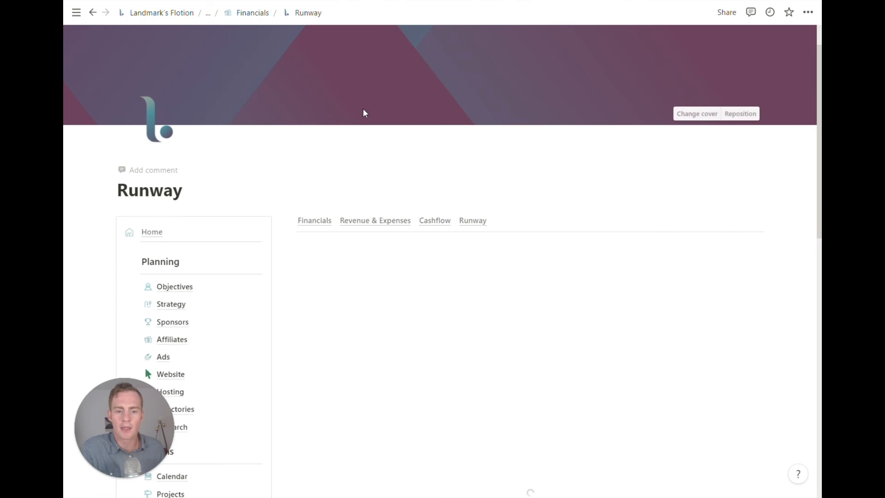
scroll(down, 3)
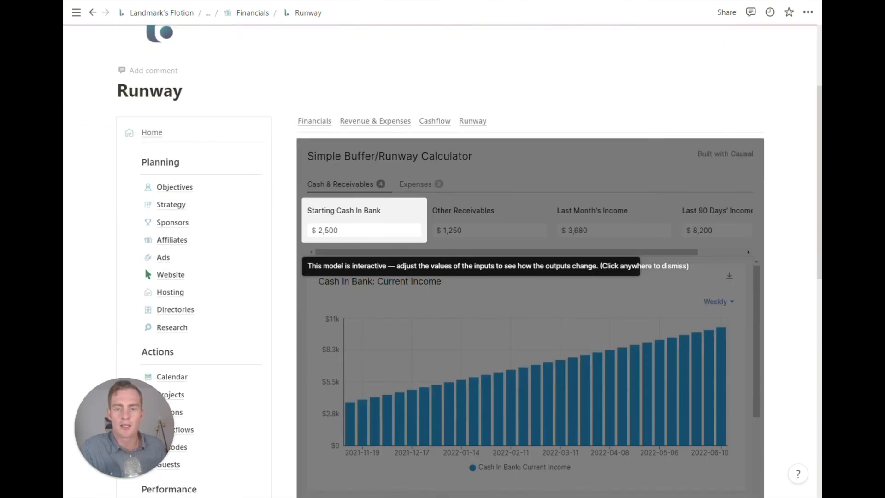
scroll(down, 3)
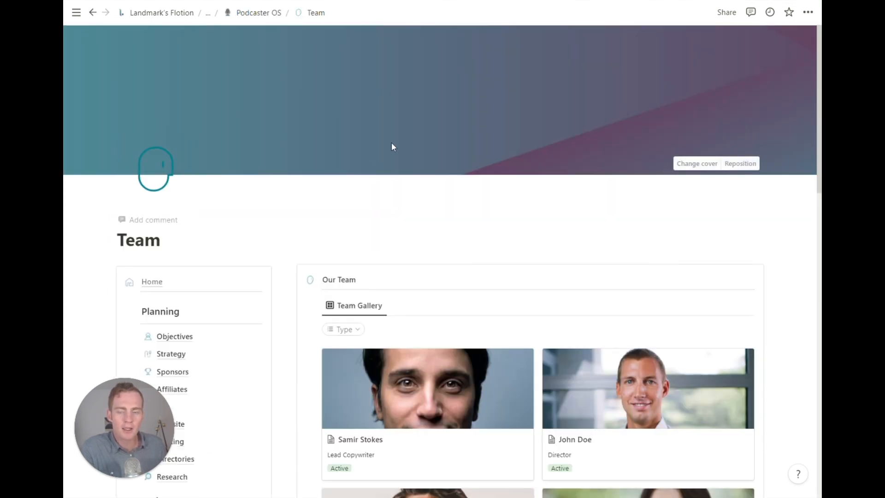
mouse_move(267, 158)
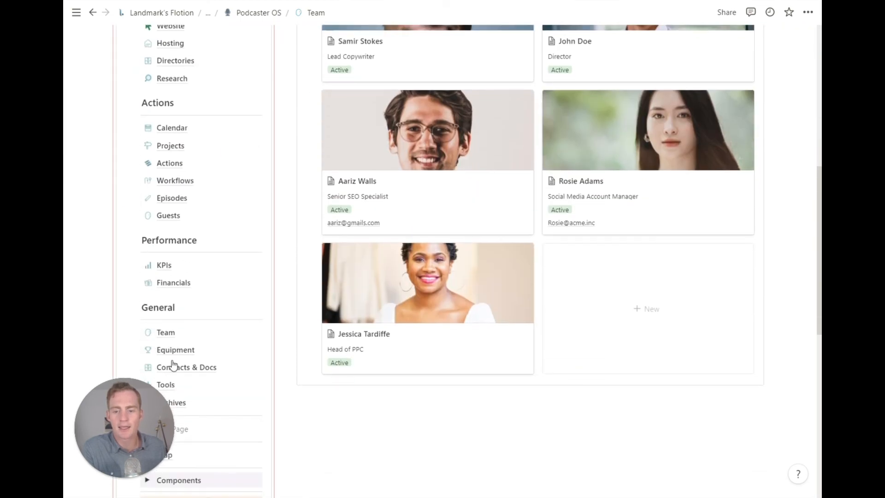
Step: Open the Equipment & Gear list and review item prices and statuses
click(175, 349)
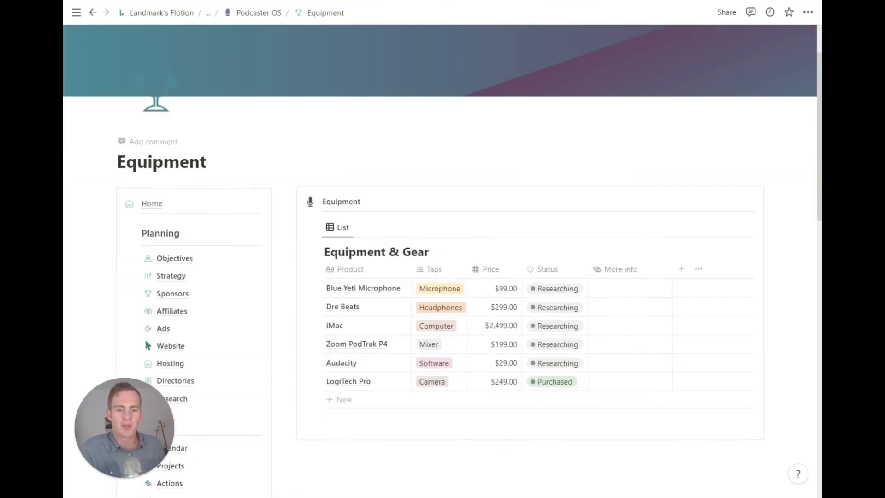
scroll(down, 3)
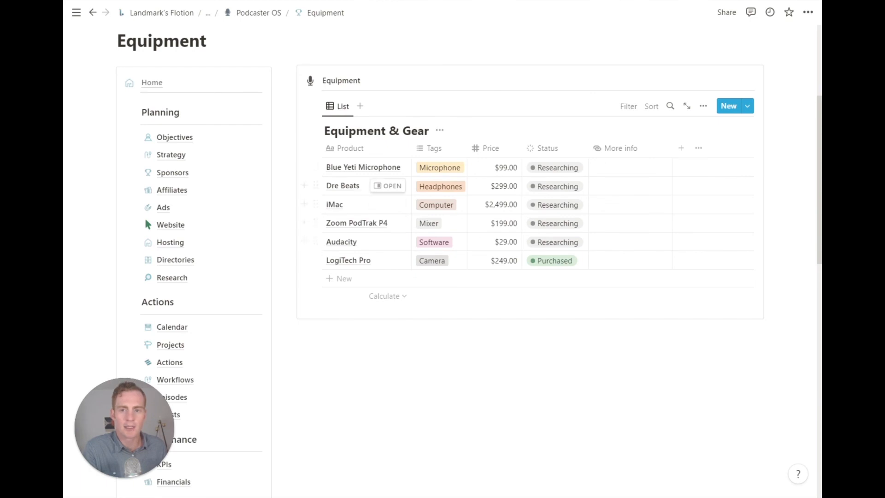
scroll(down, 3)
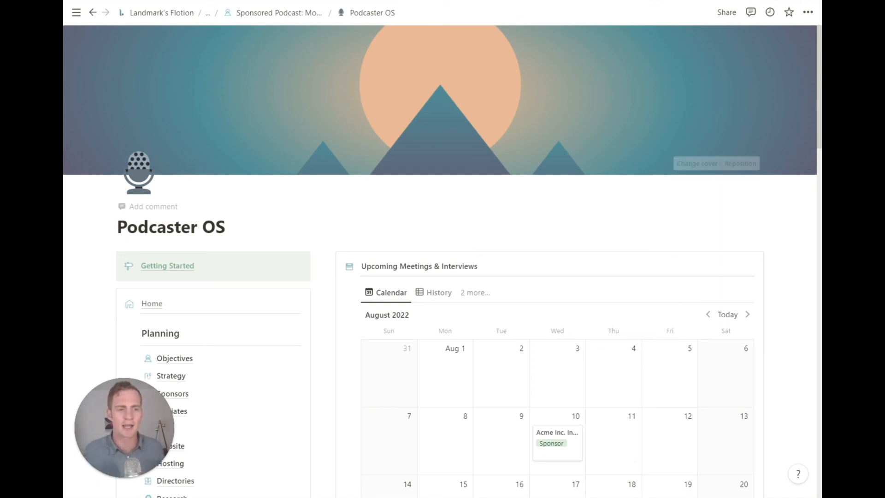
scroll(down, 3)
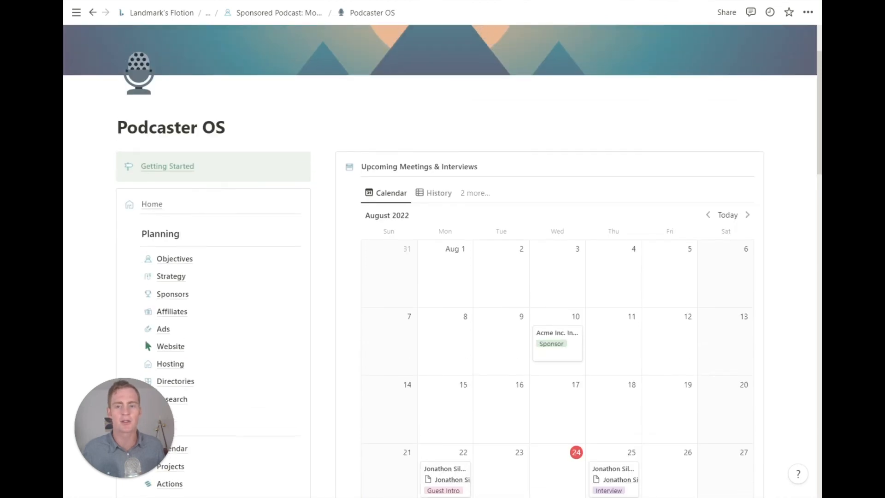